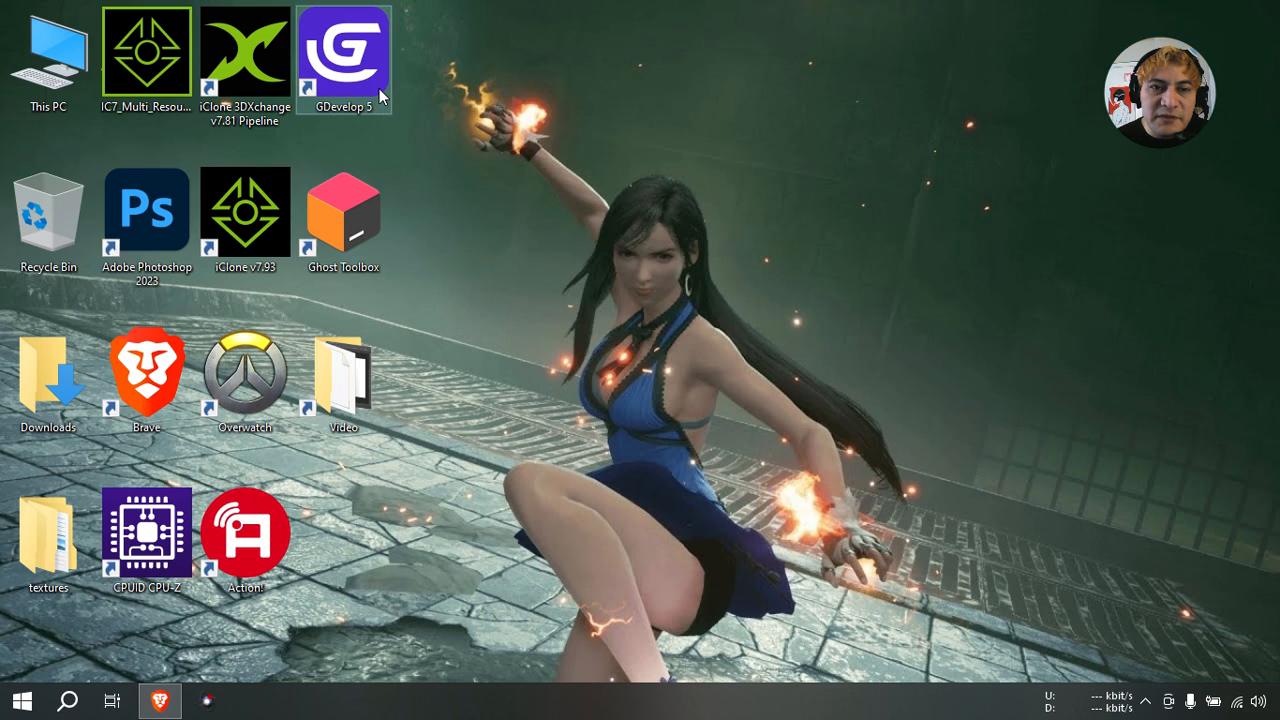
Launch GDevelop and create 'Kingly Direction (3d lane runner)' from the 3D Lane Runner template.
double_click(344, 50)
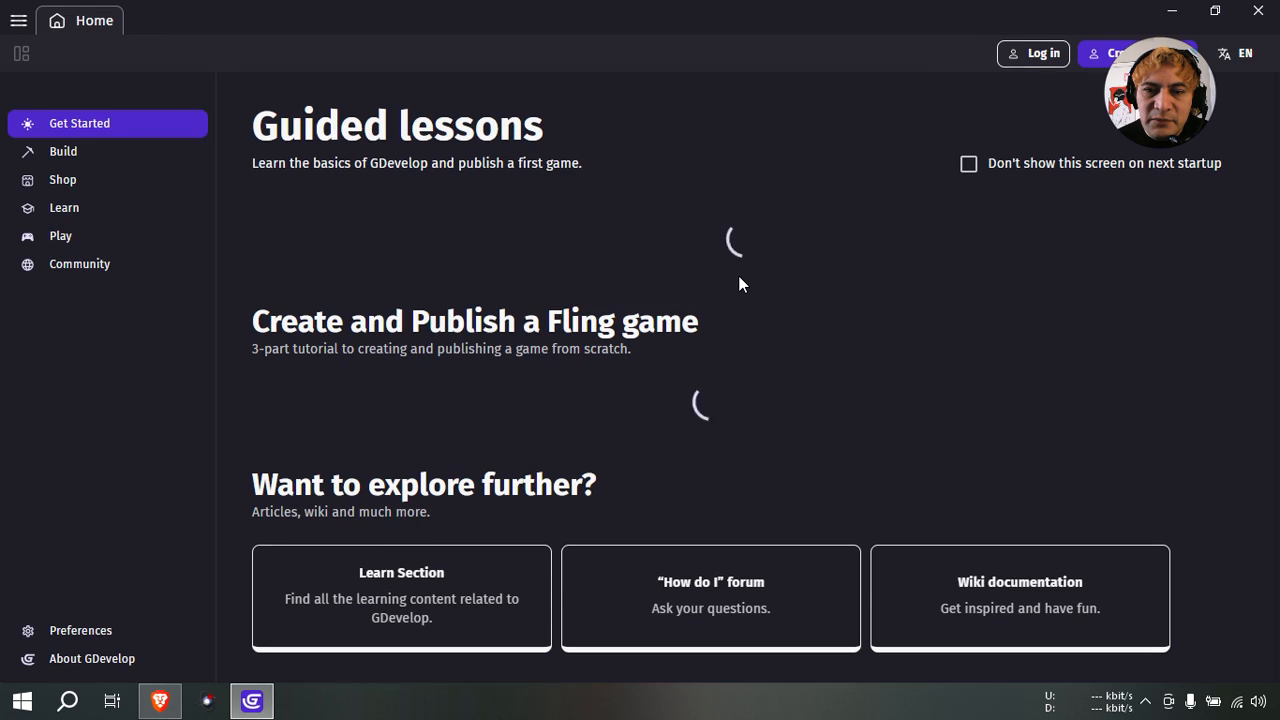
click(63, 151)
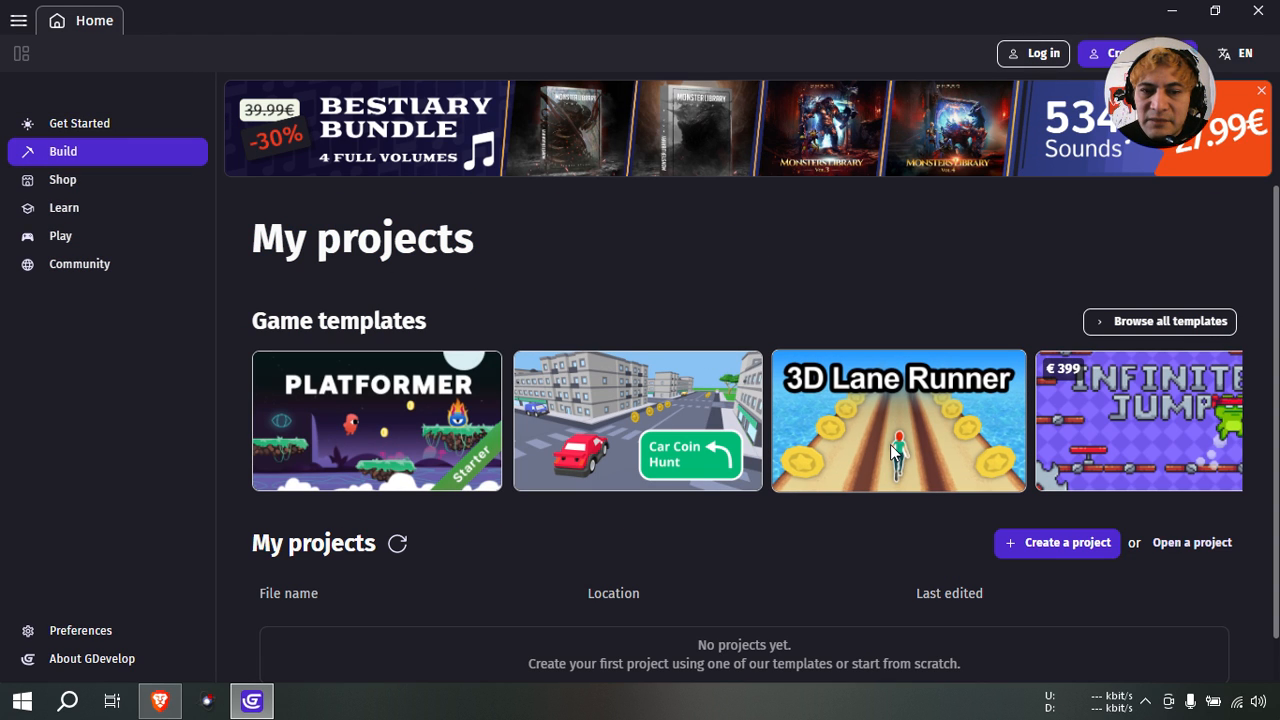
mouse_move(895, 440)
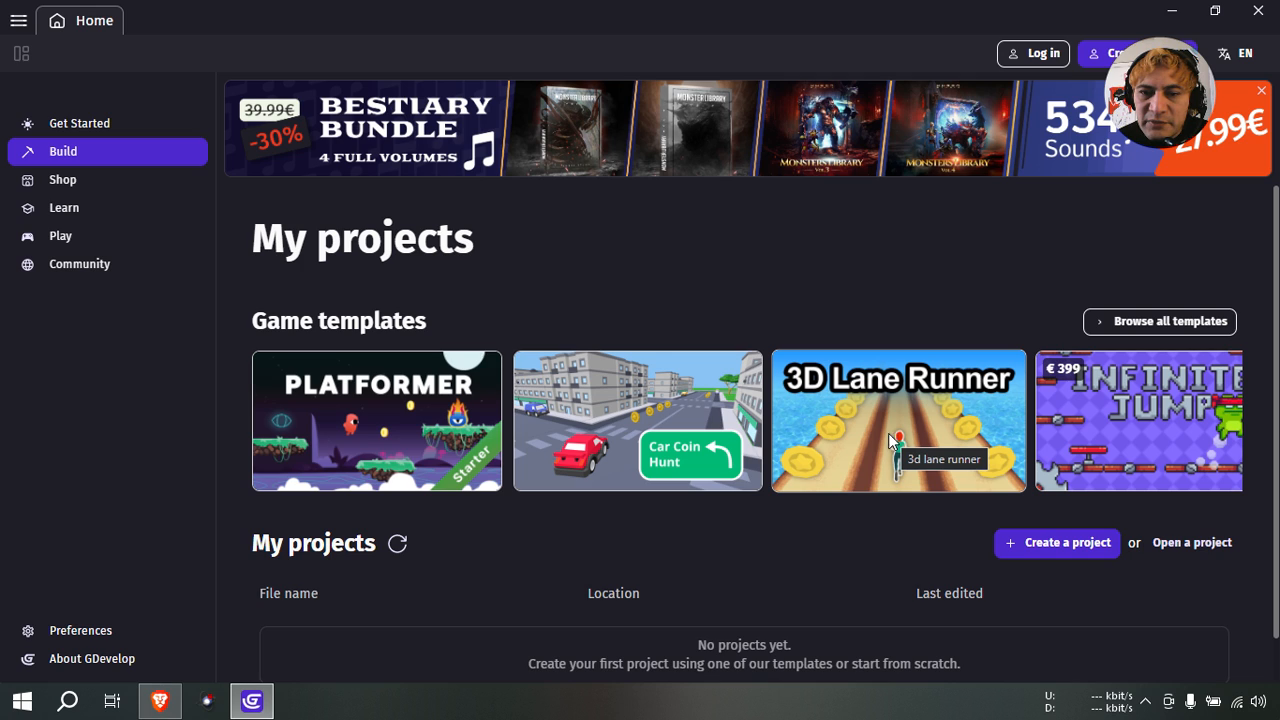
mouse_move(836, 405)
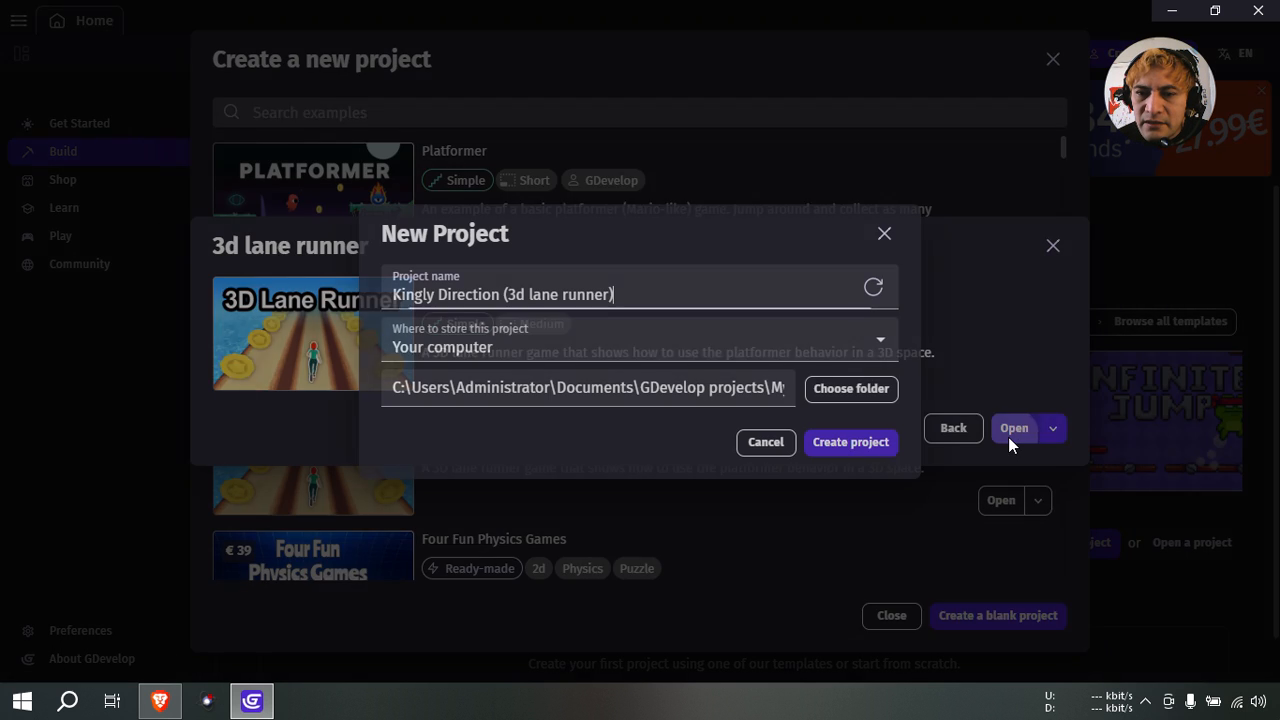
click(850, 442)
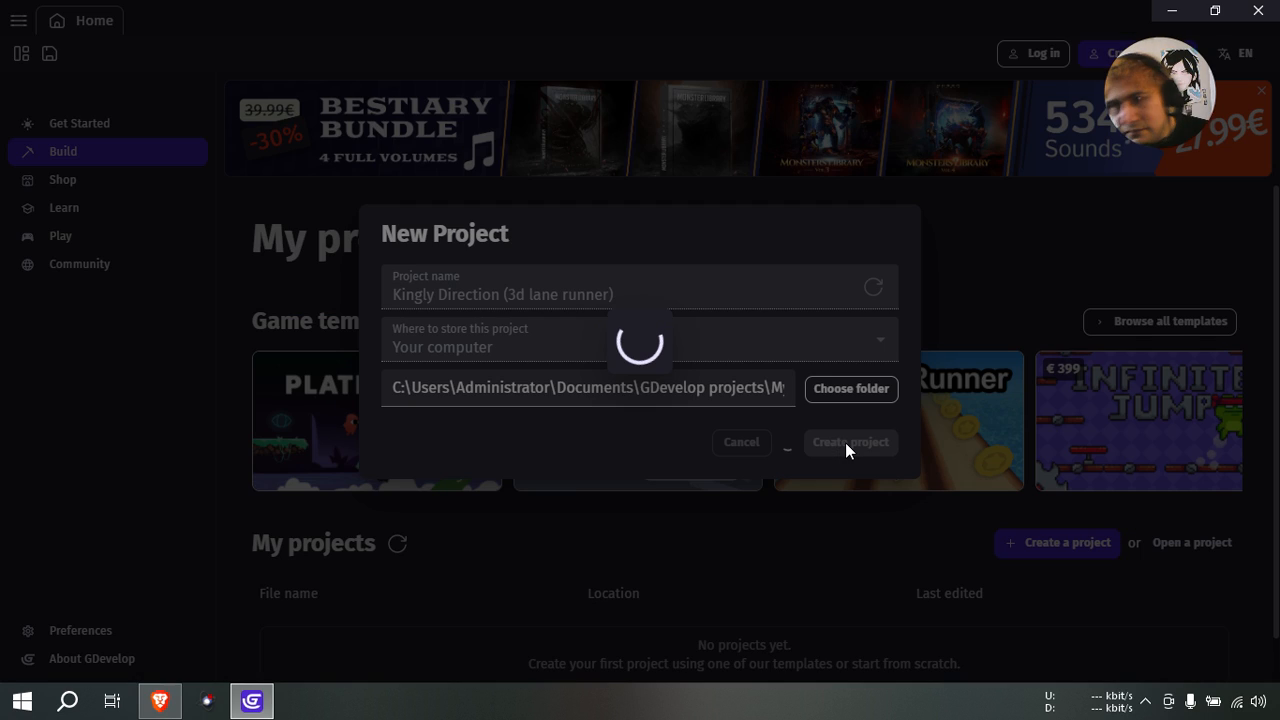
Skip the leaderboards setup and launch a preview of the runner game.
click(849, 442)
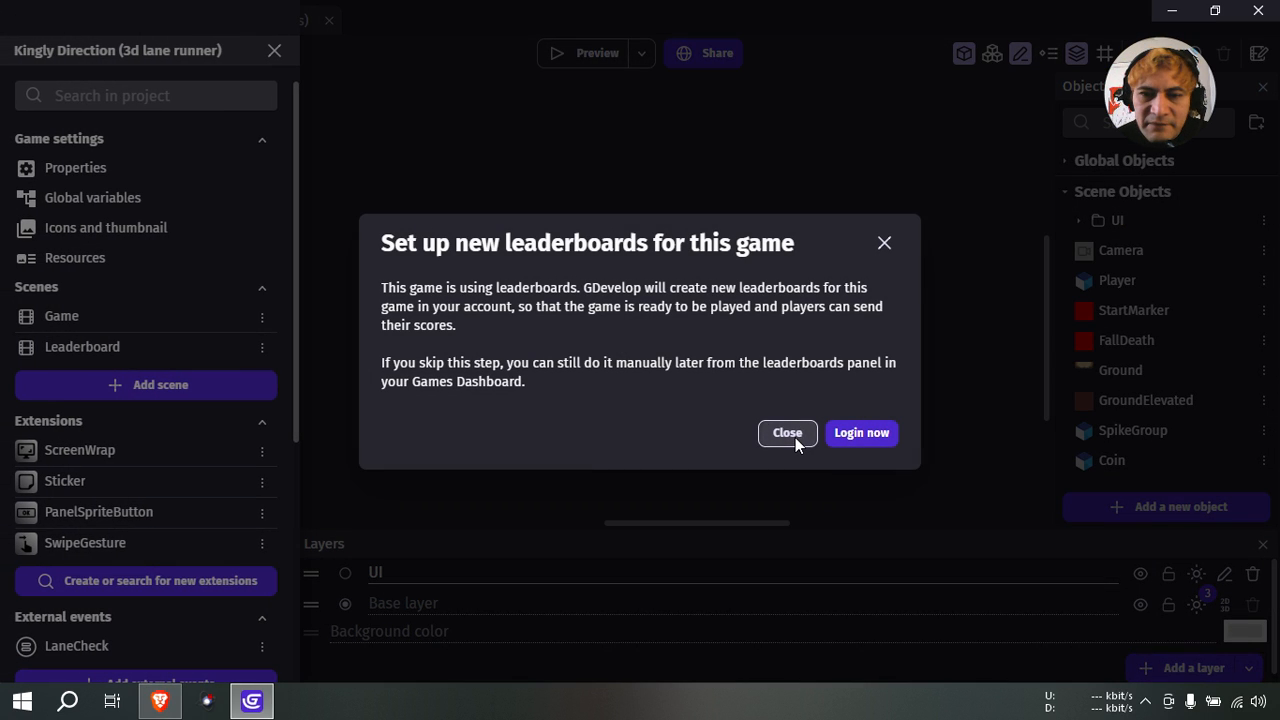
click(787, 432)
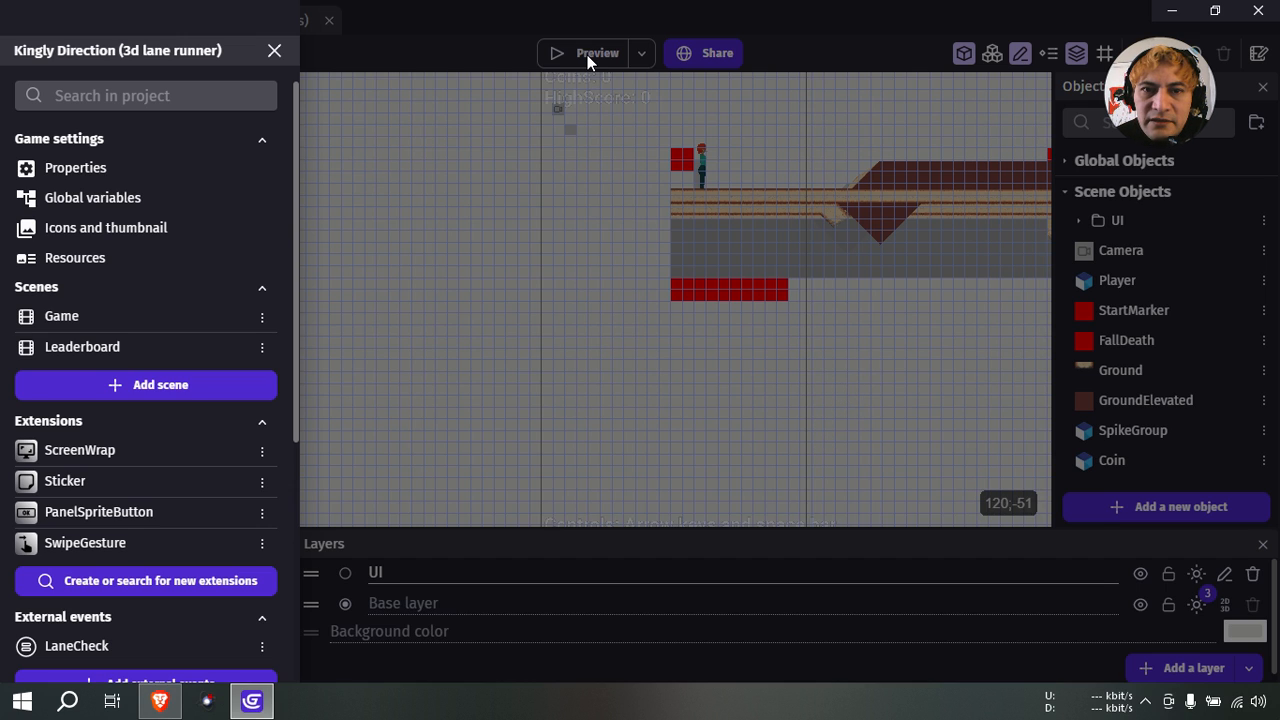
click(595, 53)
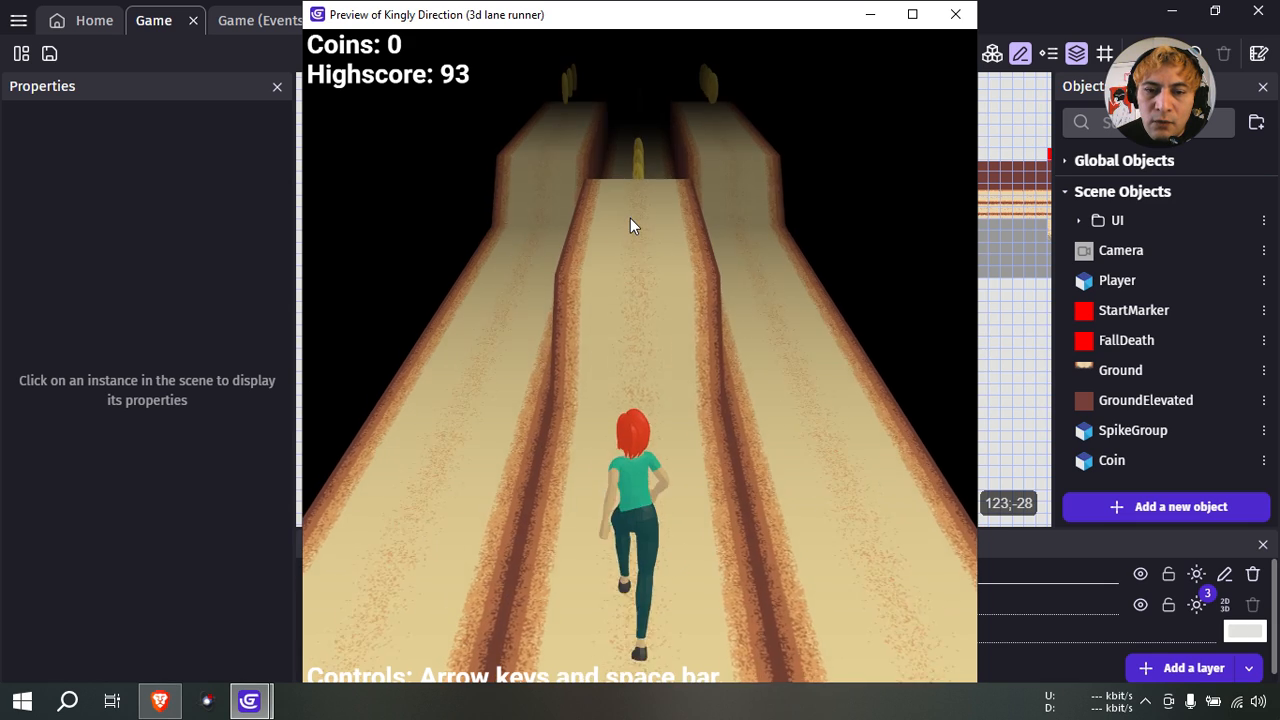
Close the game preview and inspect the Coin object's settings, cancelling without changes.
click(954, 14)
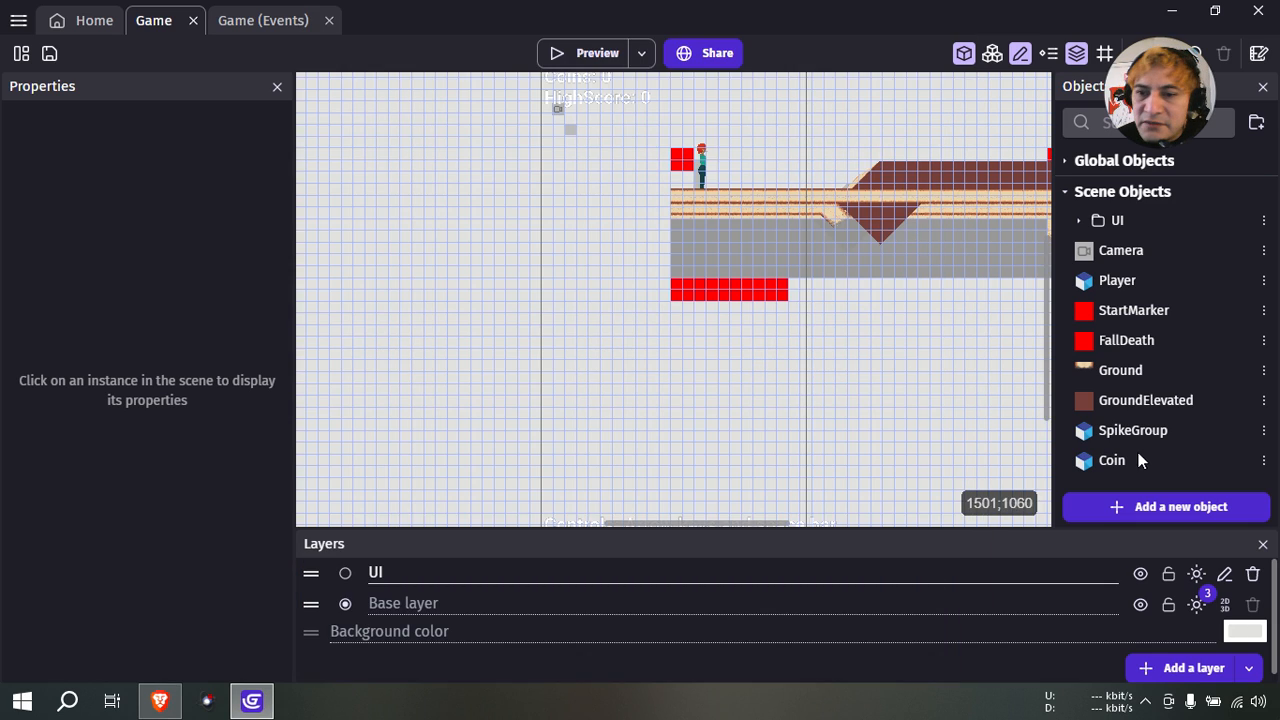
double_click(1111, 460)
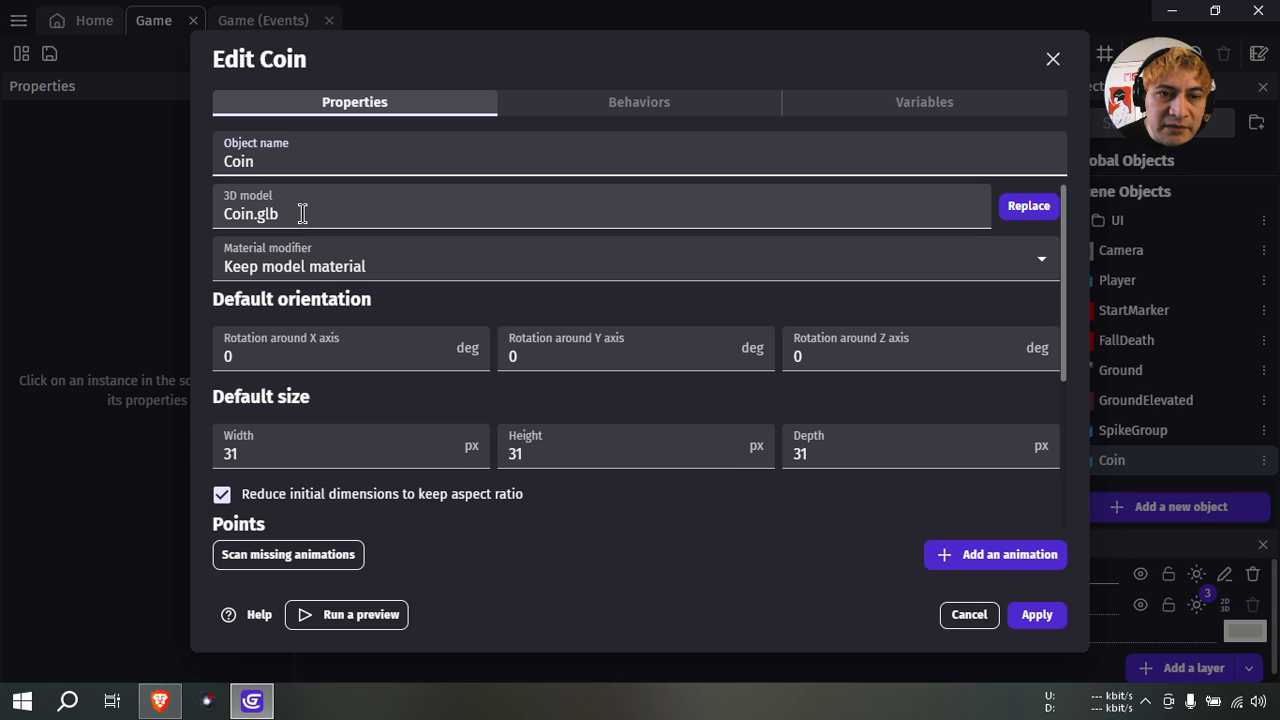
mouse_move(330, 221)
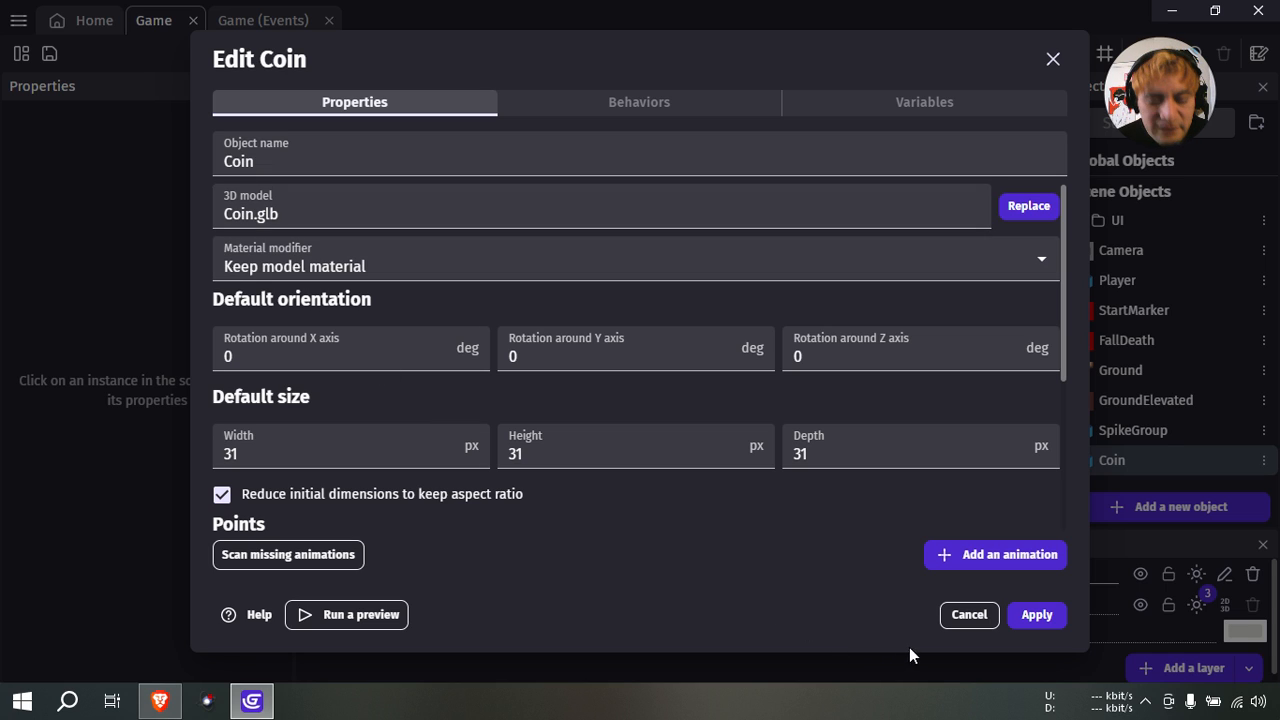
click(967, 614)
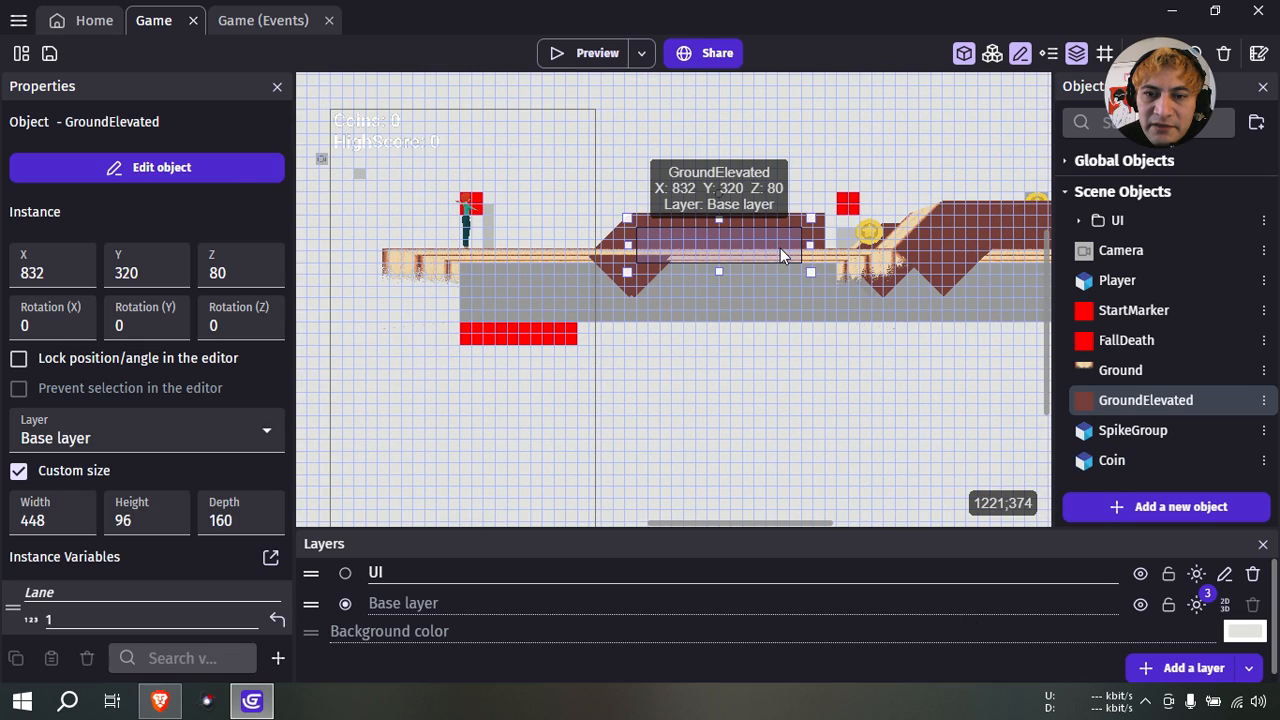
Open GroundElevated's settings and edit its left-face image TrailDrop.png in Piskel.
click(147, 167)
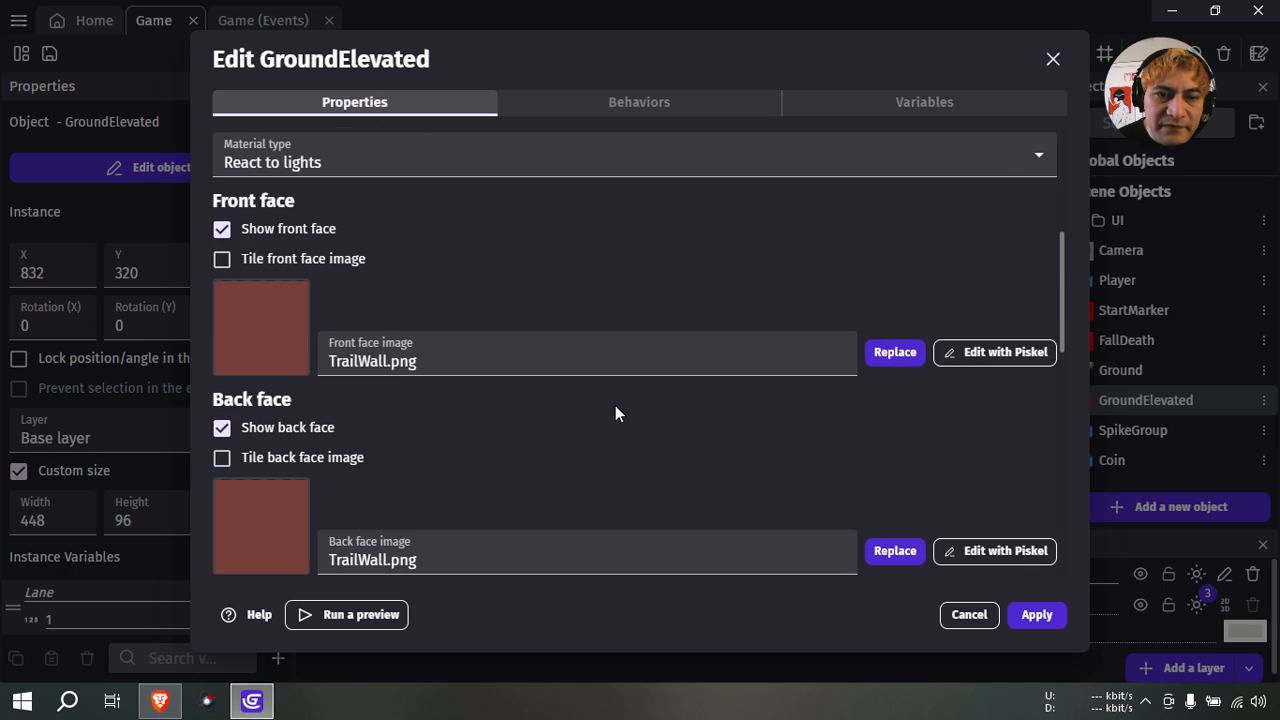
scroll(down, 3)
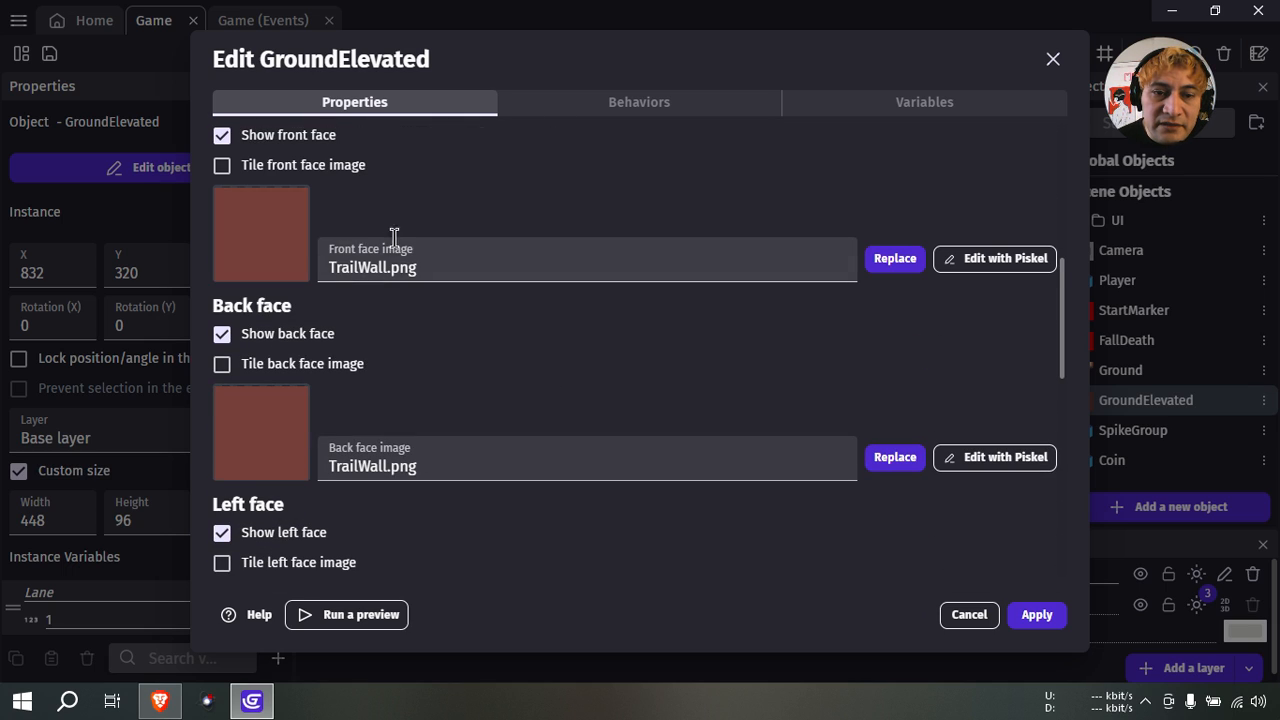
scroll(down, 3)
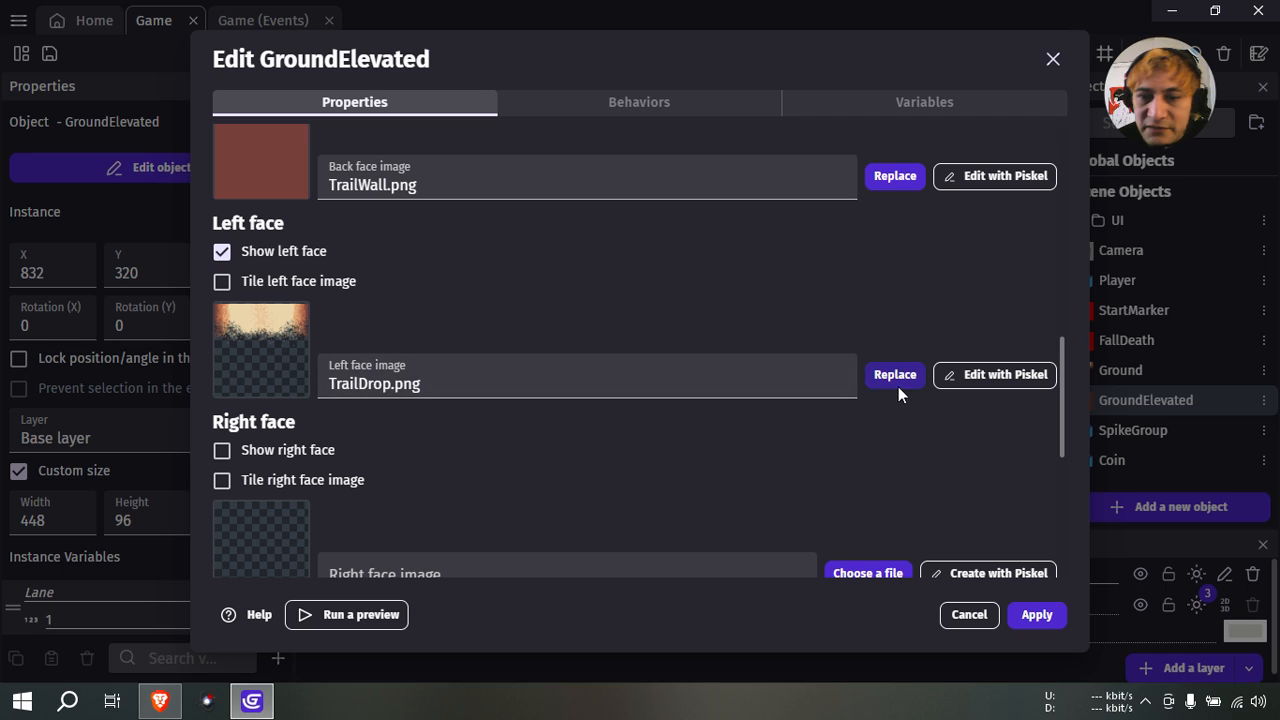
click(993, 374)
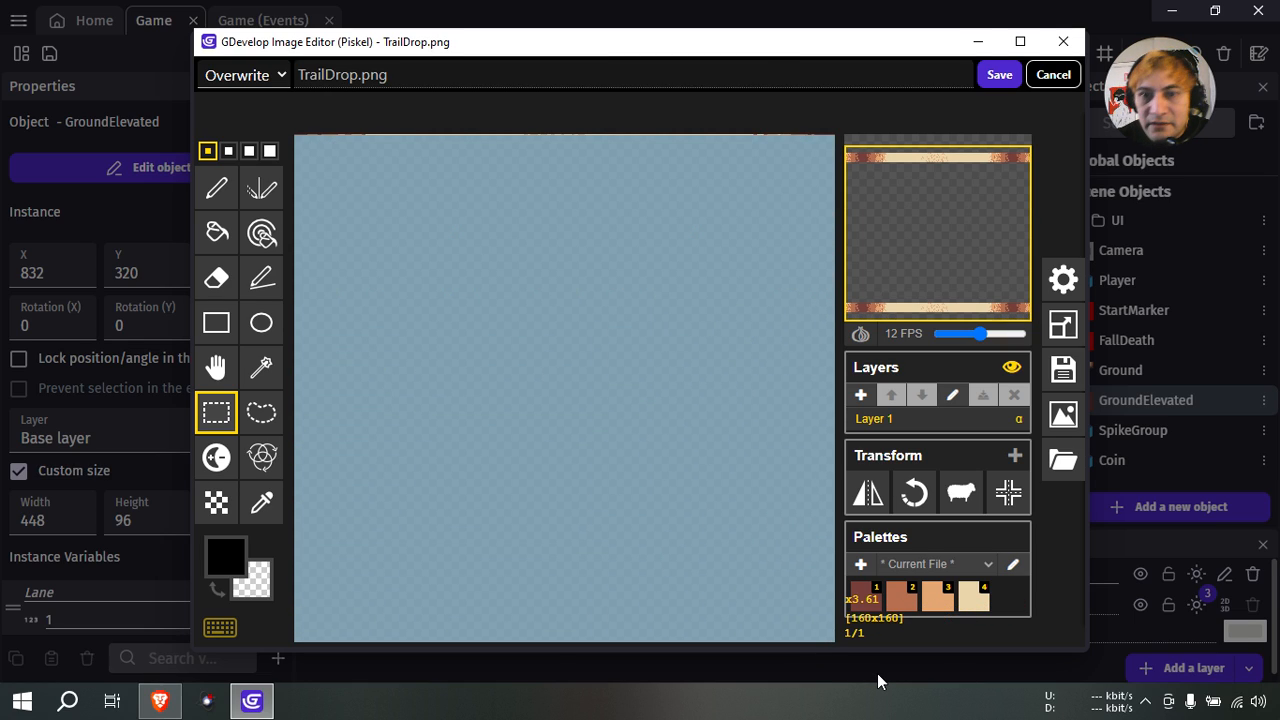
mouse_move(578, 428)
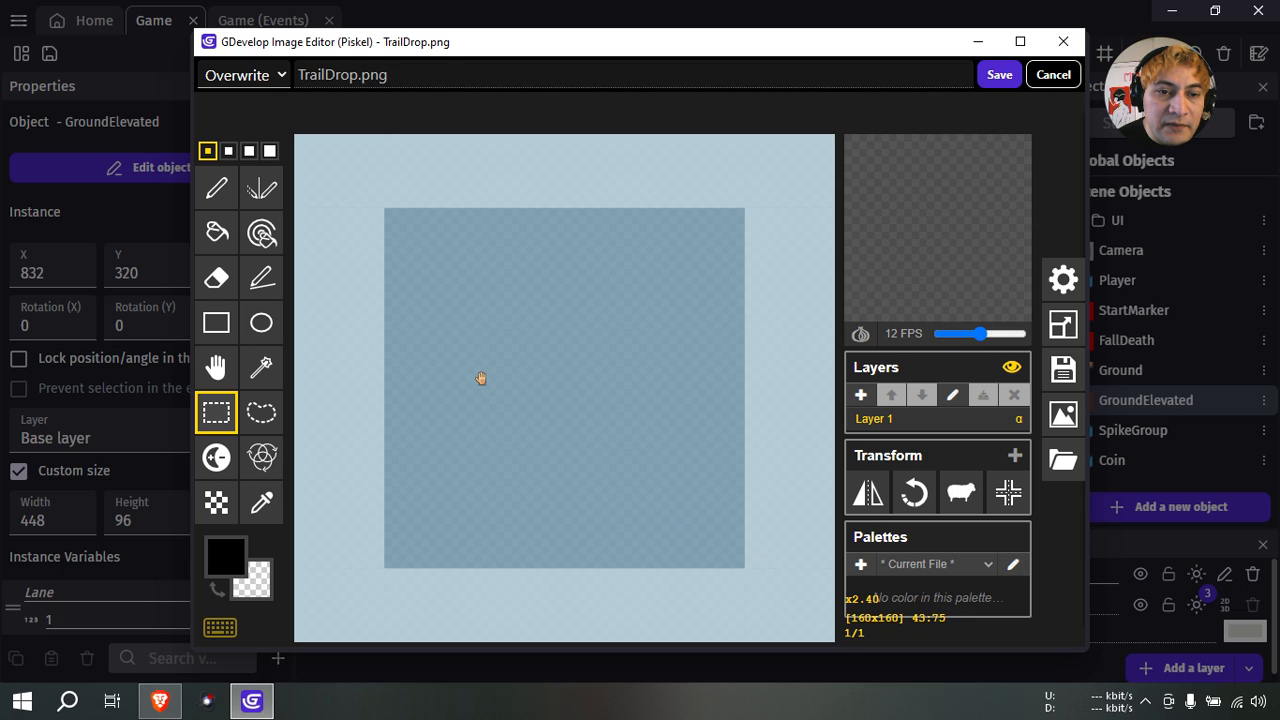
Draw an orange-red jagged zigzag on TrailDrop.png and fill the region above it.
click(216, 188)
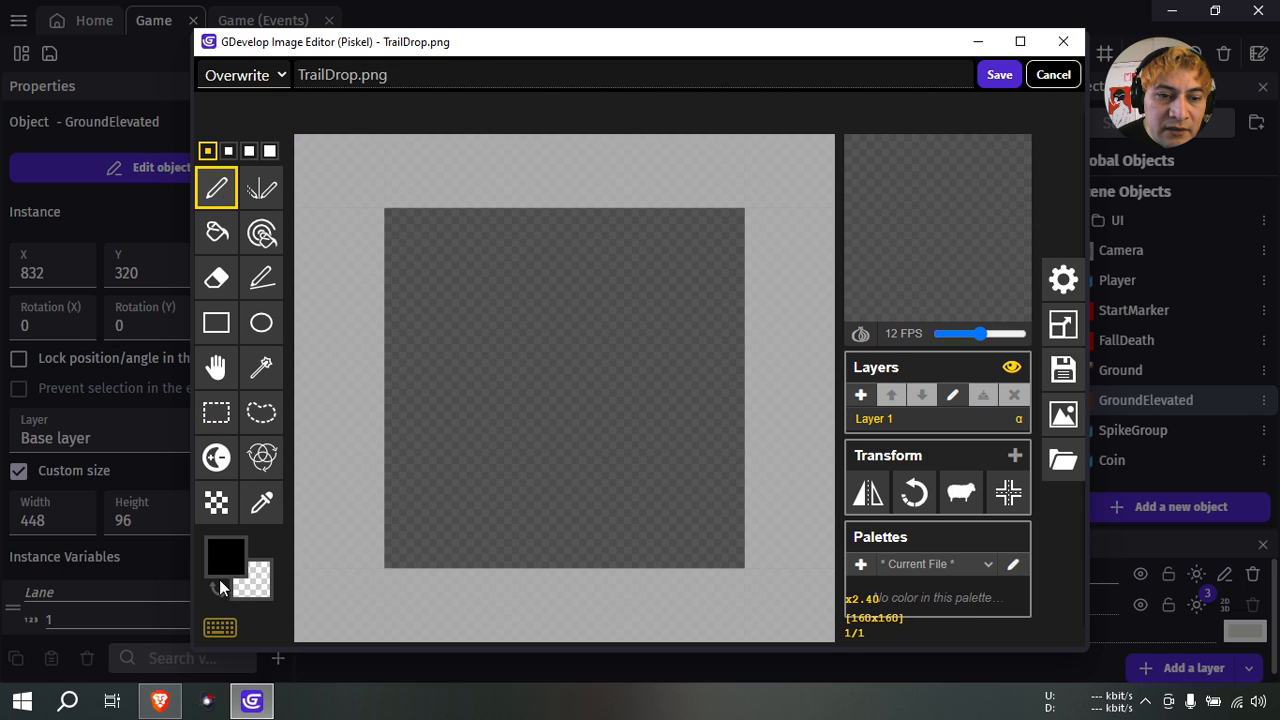
click(226, 557)
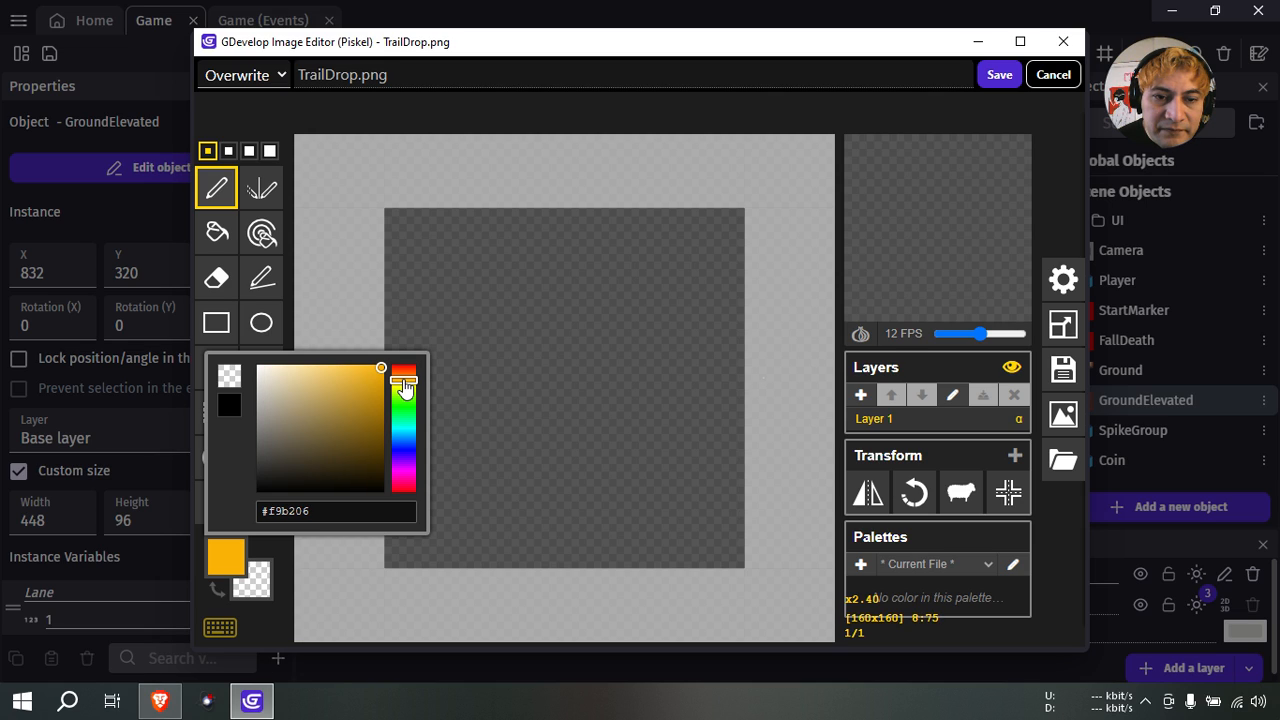
drag(404, 385, 404, 378)
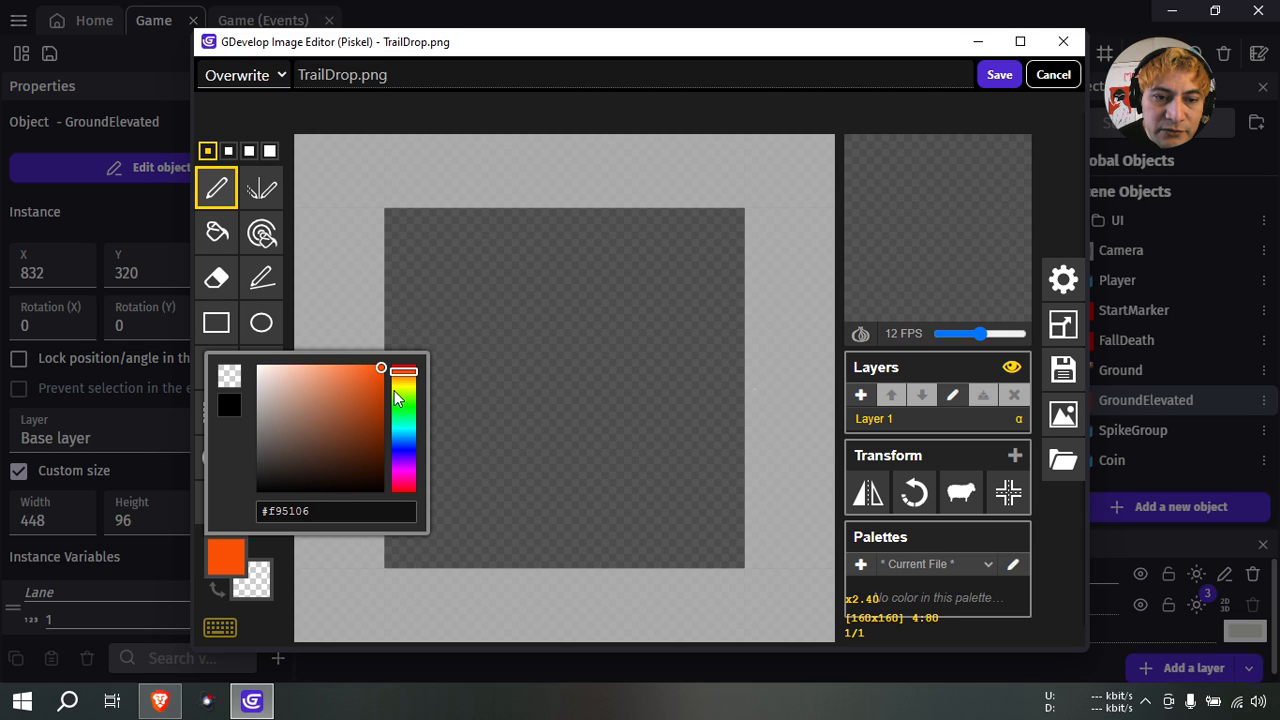
click(405, 372)
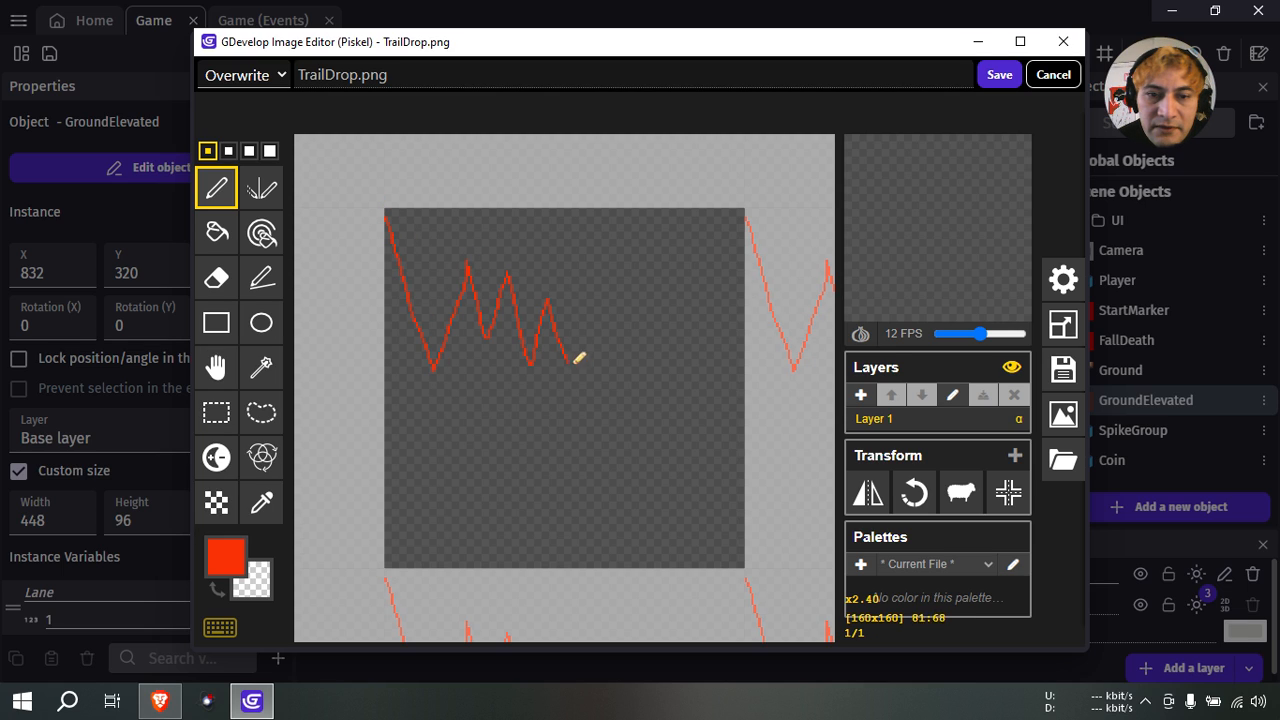
drag(580, 355, 755, 280)
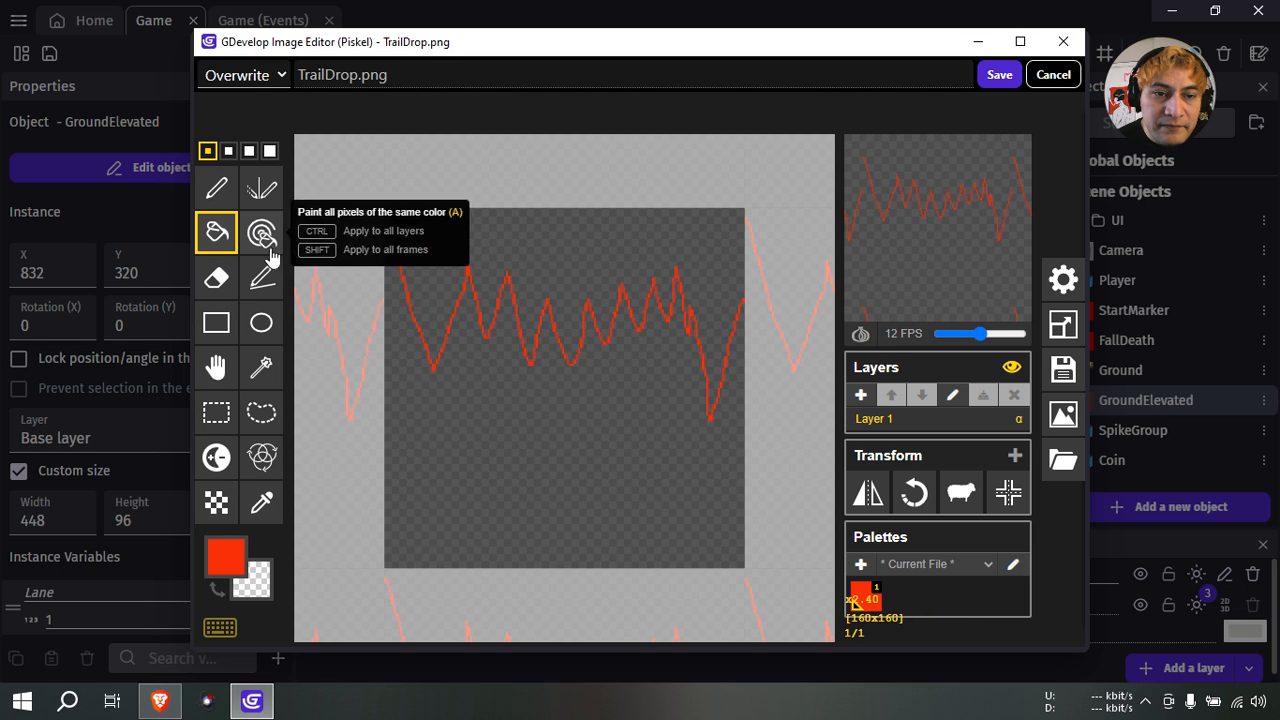
click(1052, 74)
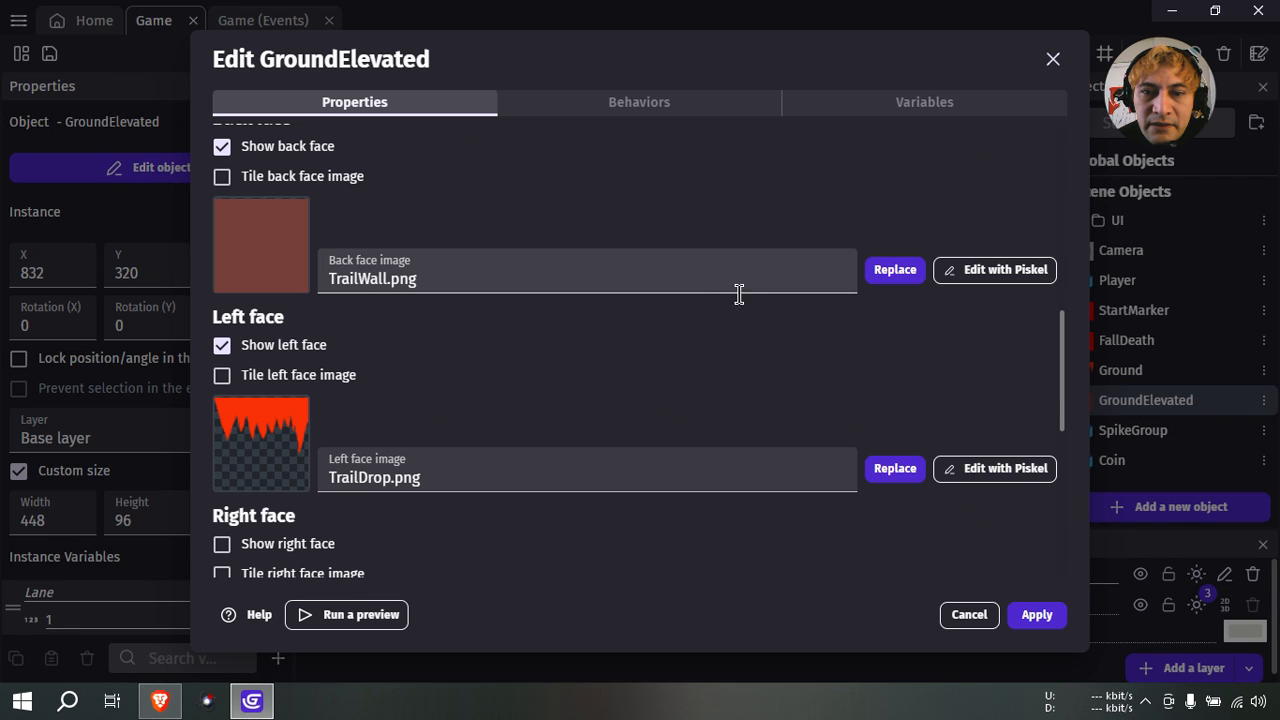
Recolour the front and back wall image TrailWall.png solid orange and save it.
click(993, 269)
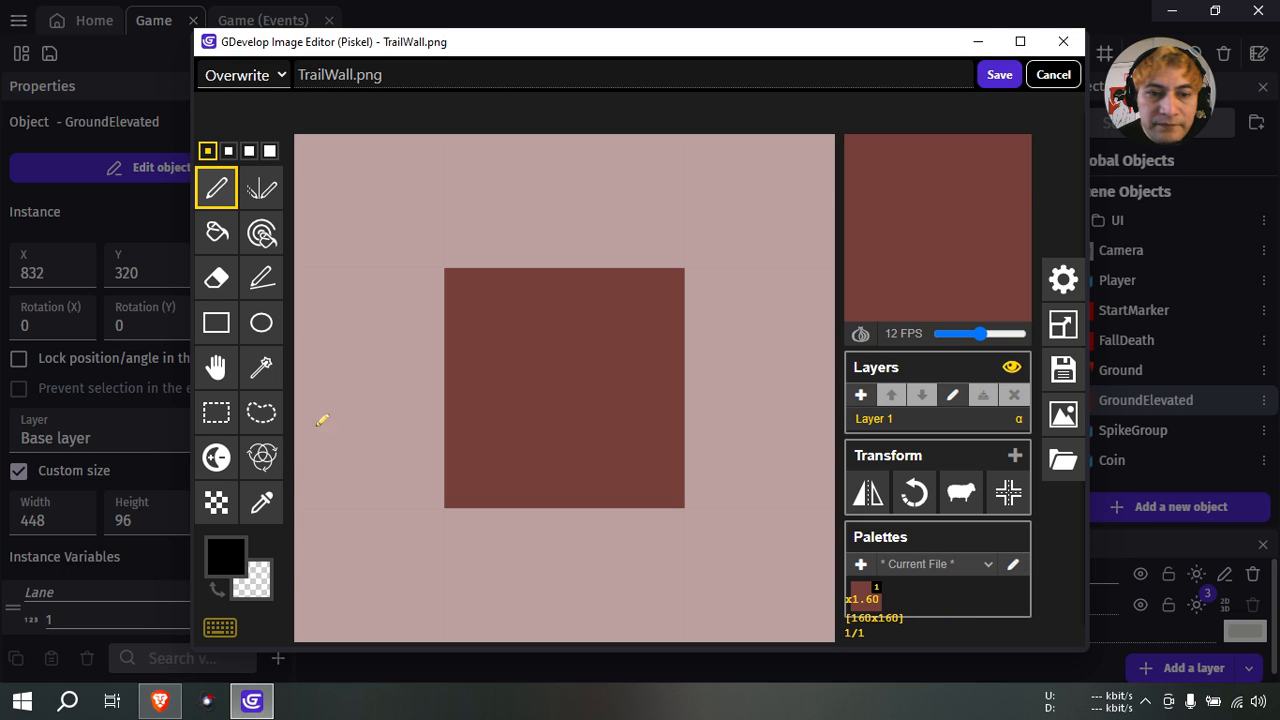
click(226, 556)
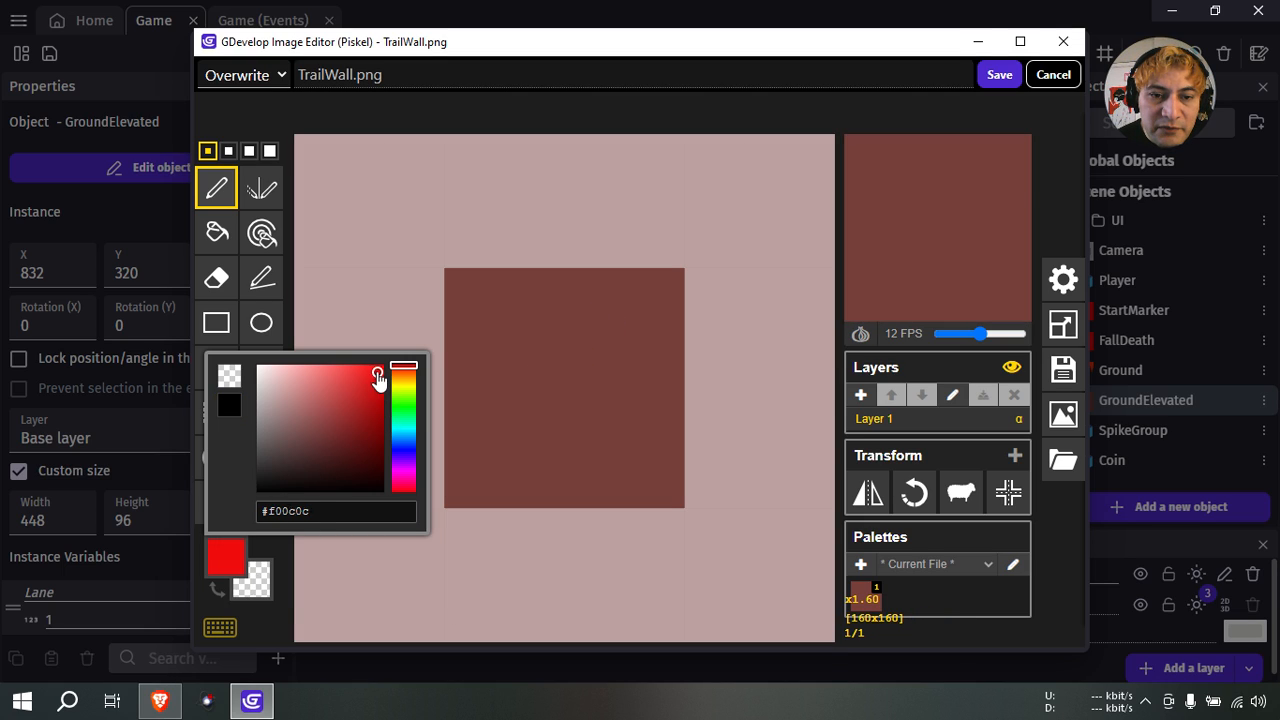
click(378, 372)
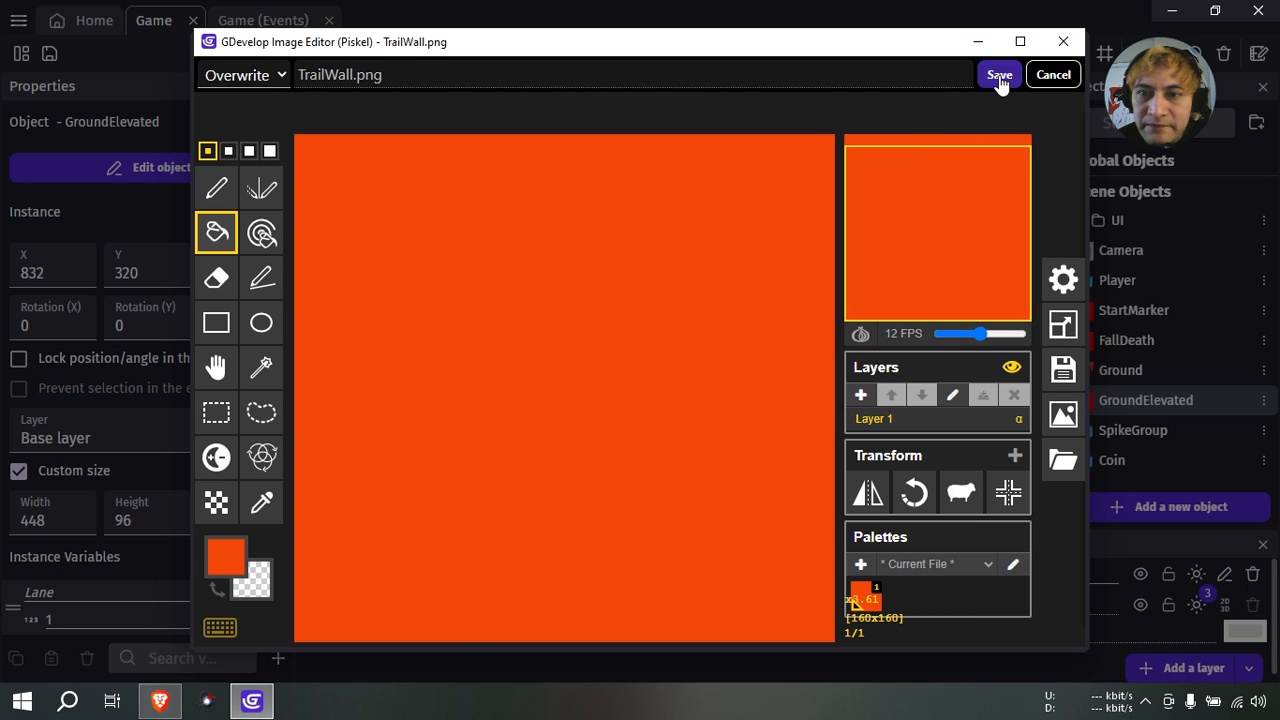
click(998, 74)
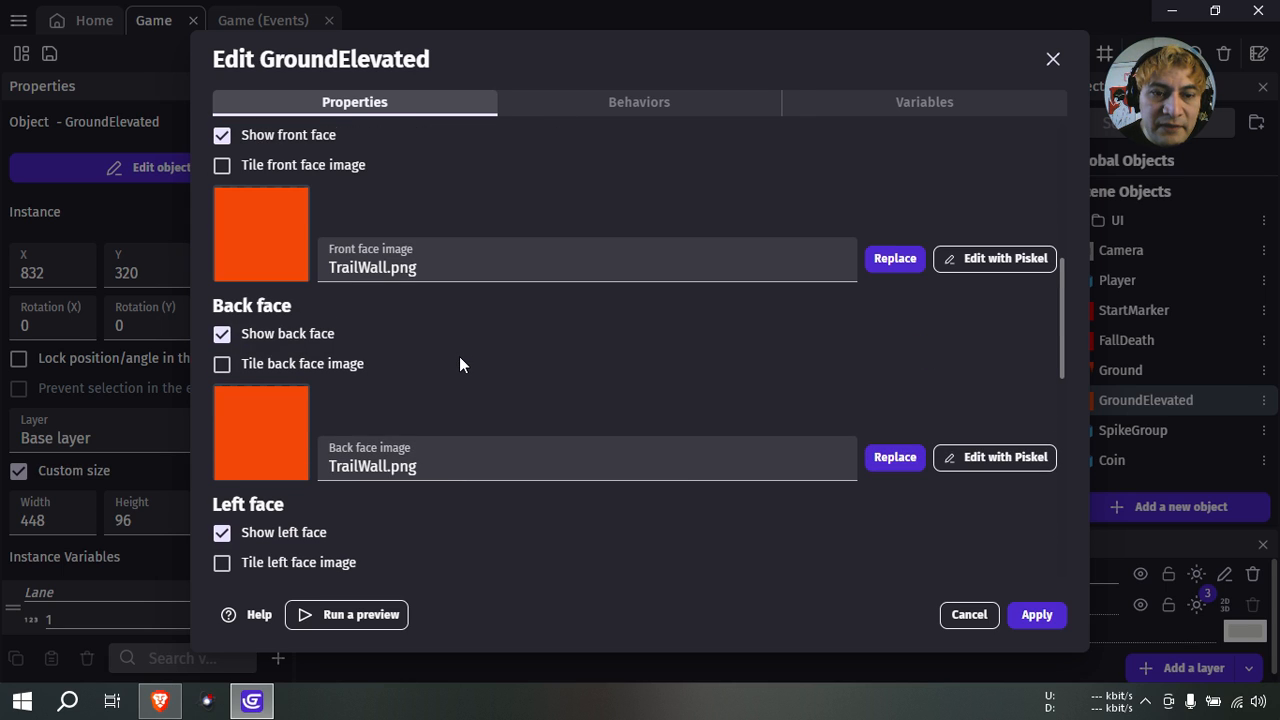
Repaint the top-face texture Trail3.png bright orange and save it.
scroll(down, 3)
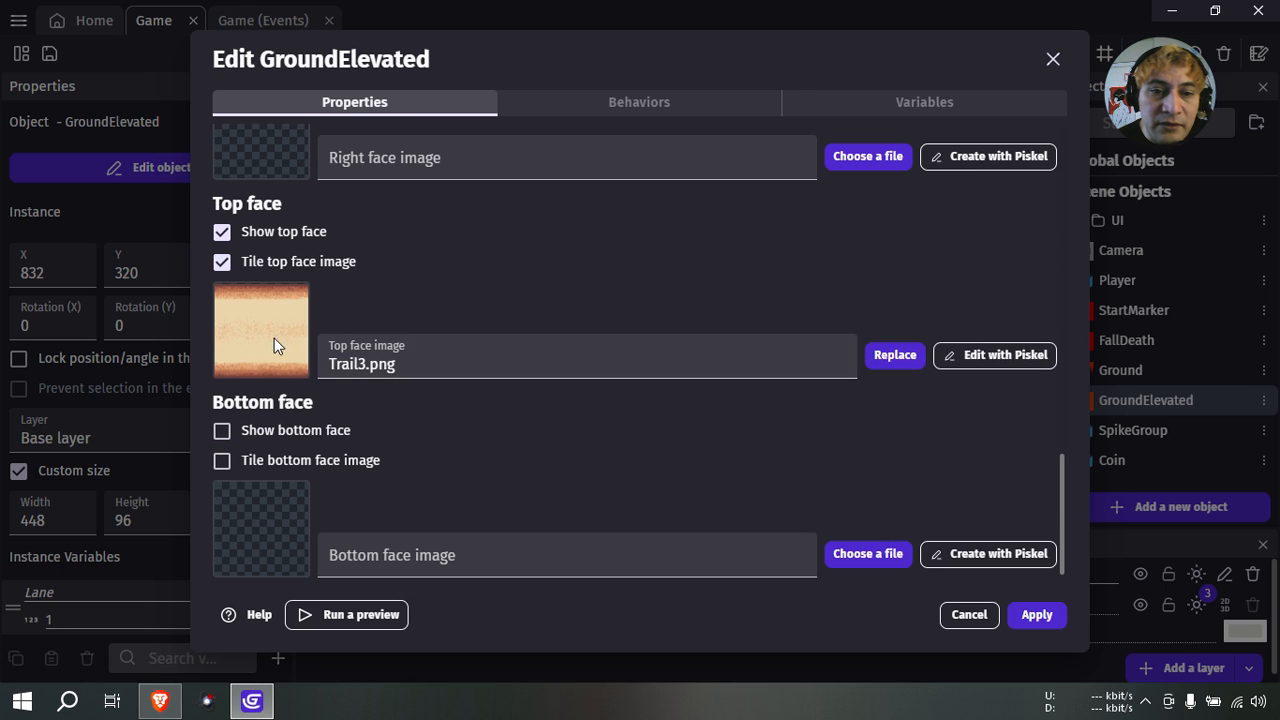
click(994, 355)
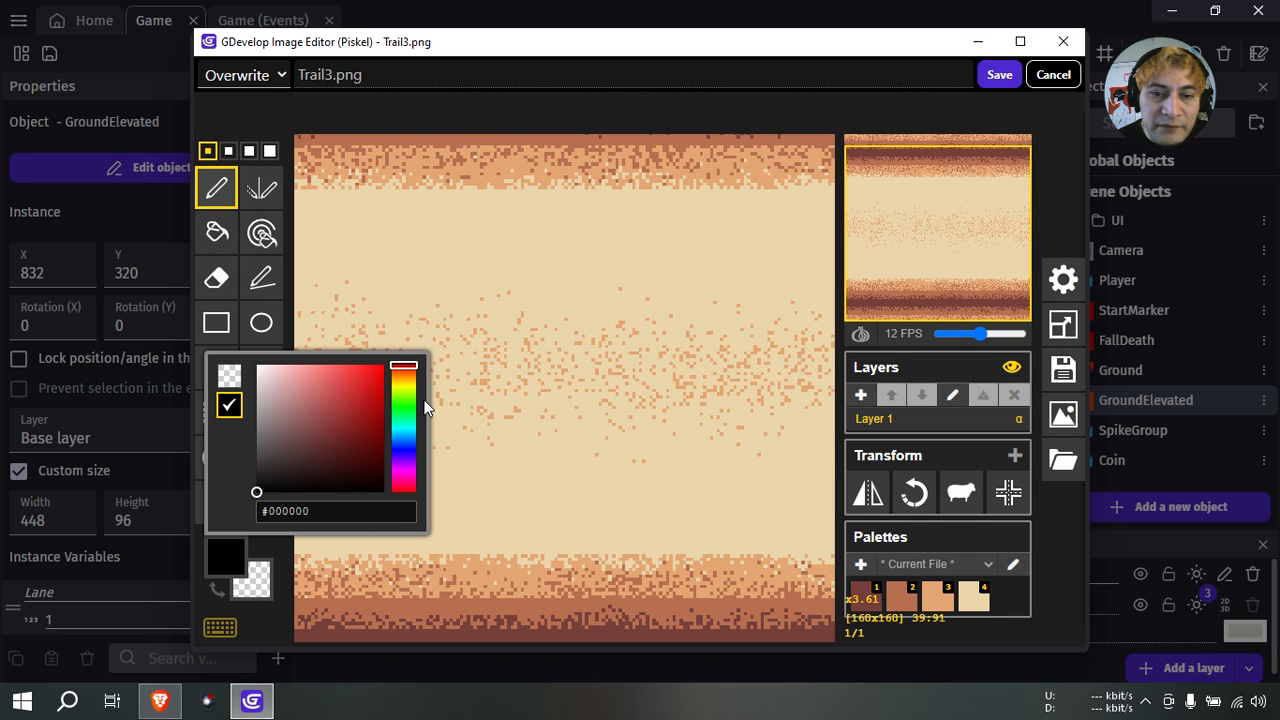
click(404, 372)
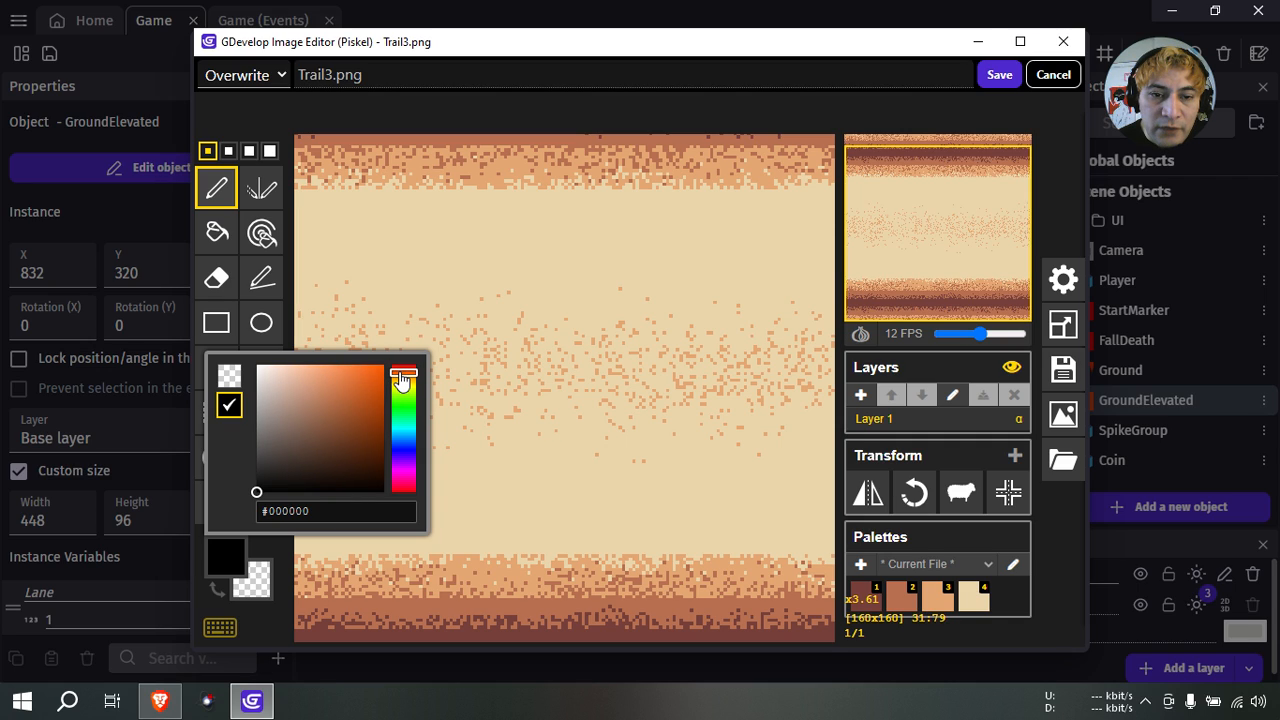
click(404, 373)
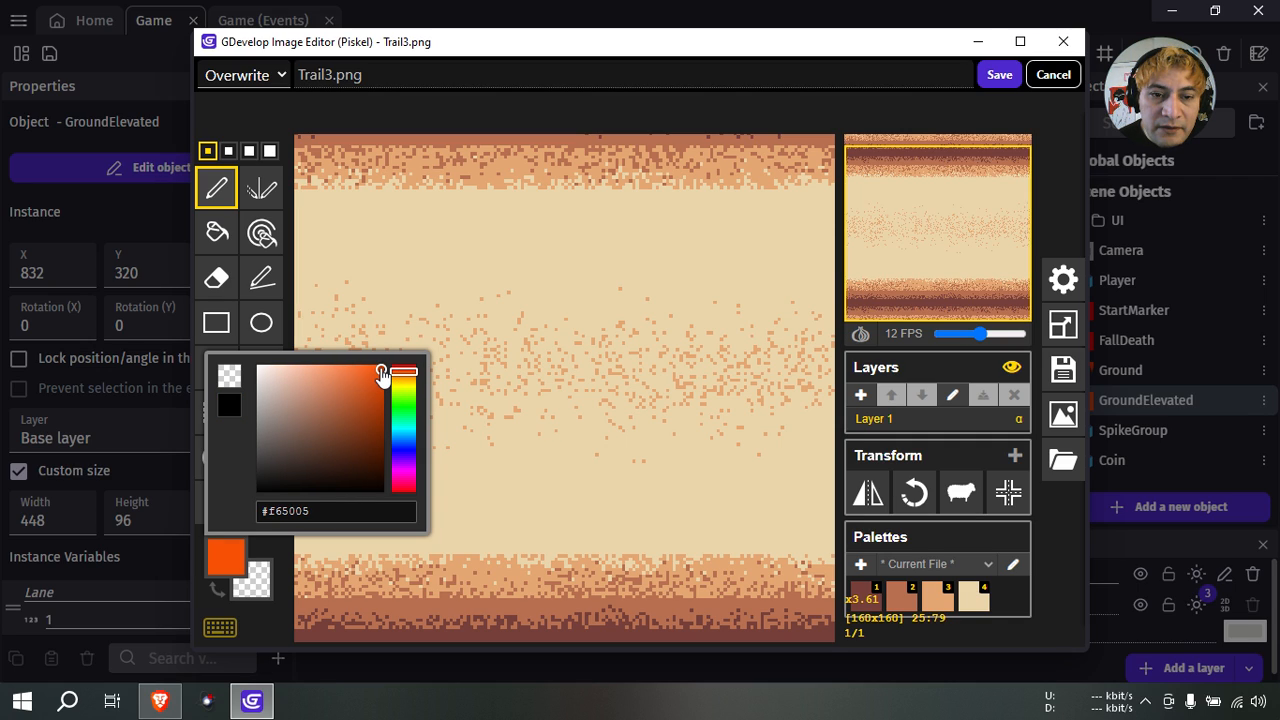
mouse_move(216, 233)
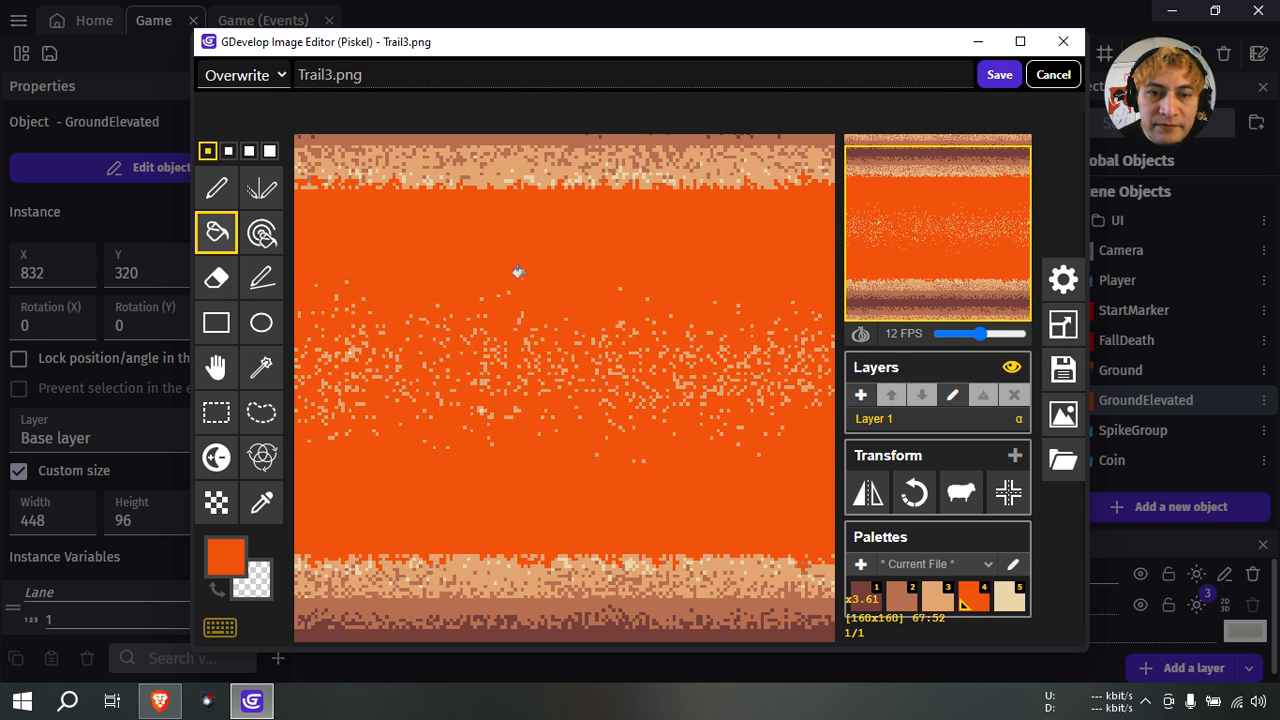
click(999, 74)
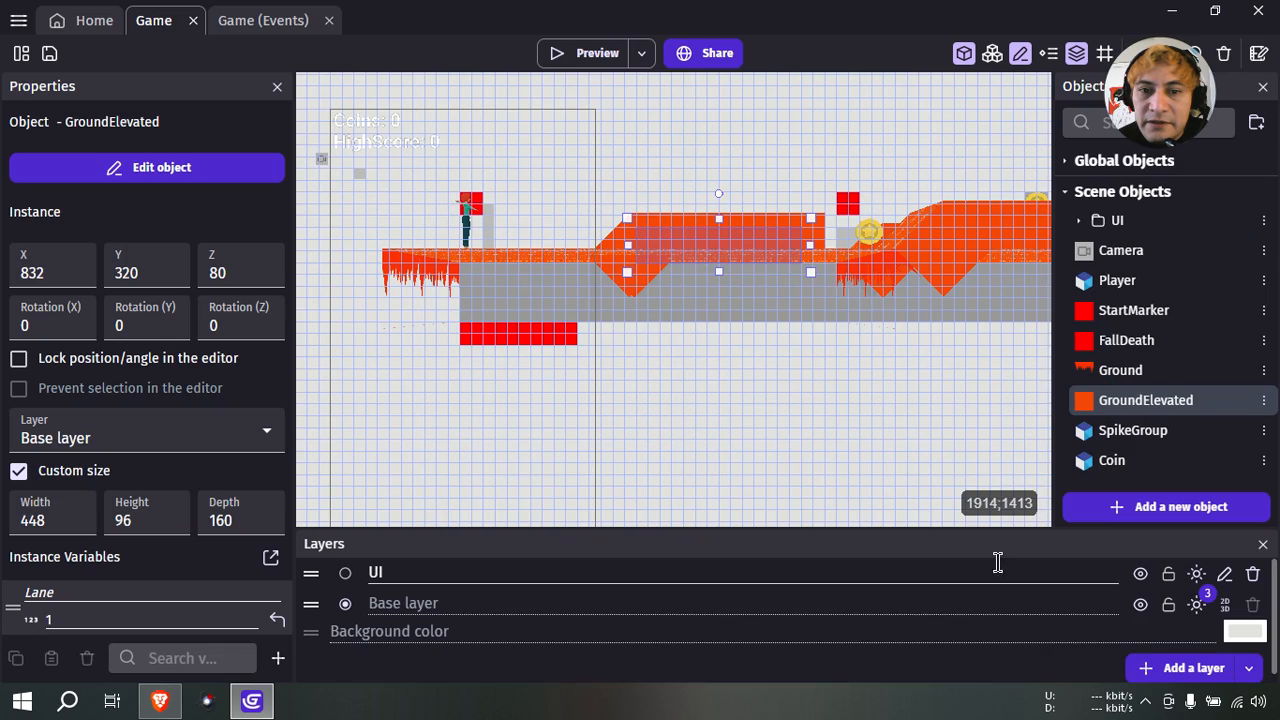
Preview the game to check the orange lanes, then switch to the Game events sheet.
click(596, 53)
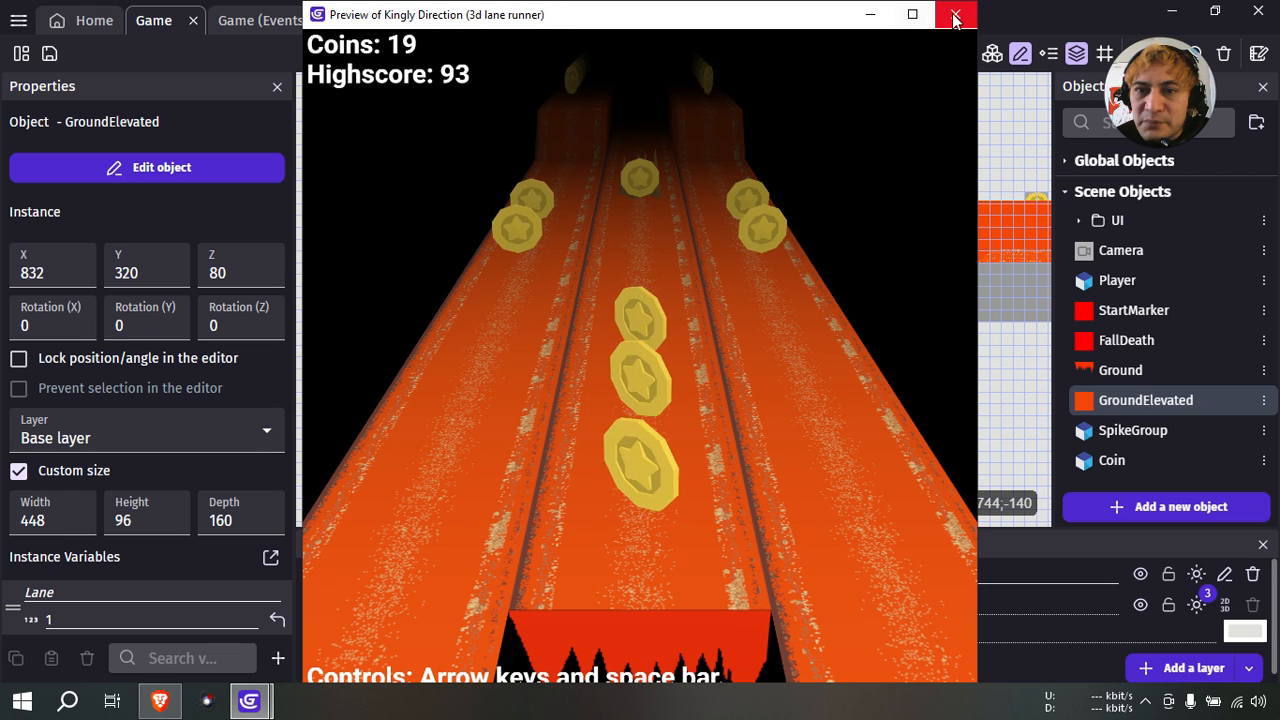
click(955, 14)
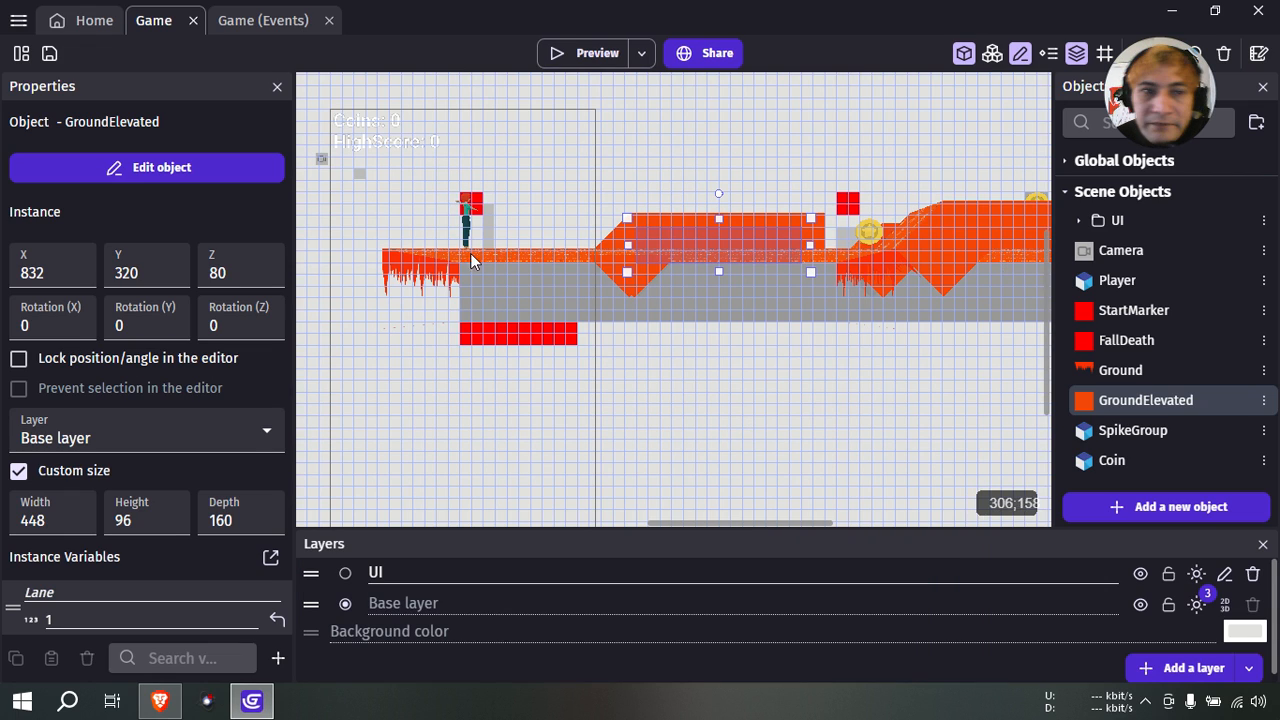
click(262, 20)
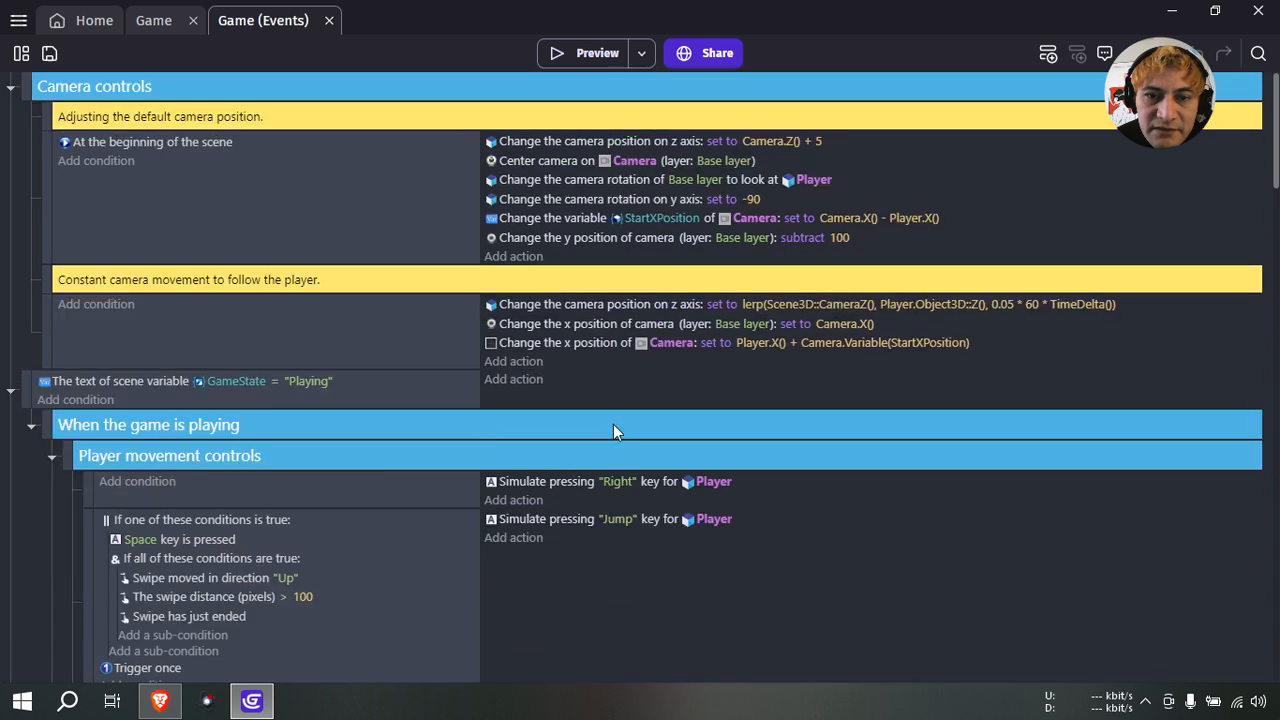
Change the start event's background colour from black to a darker orange.
scroll(up, 3)
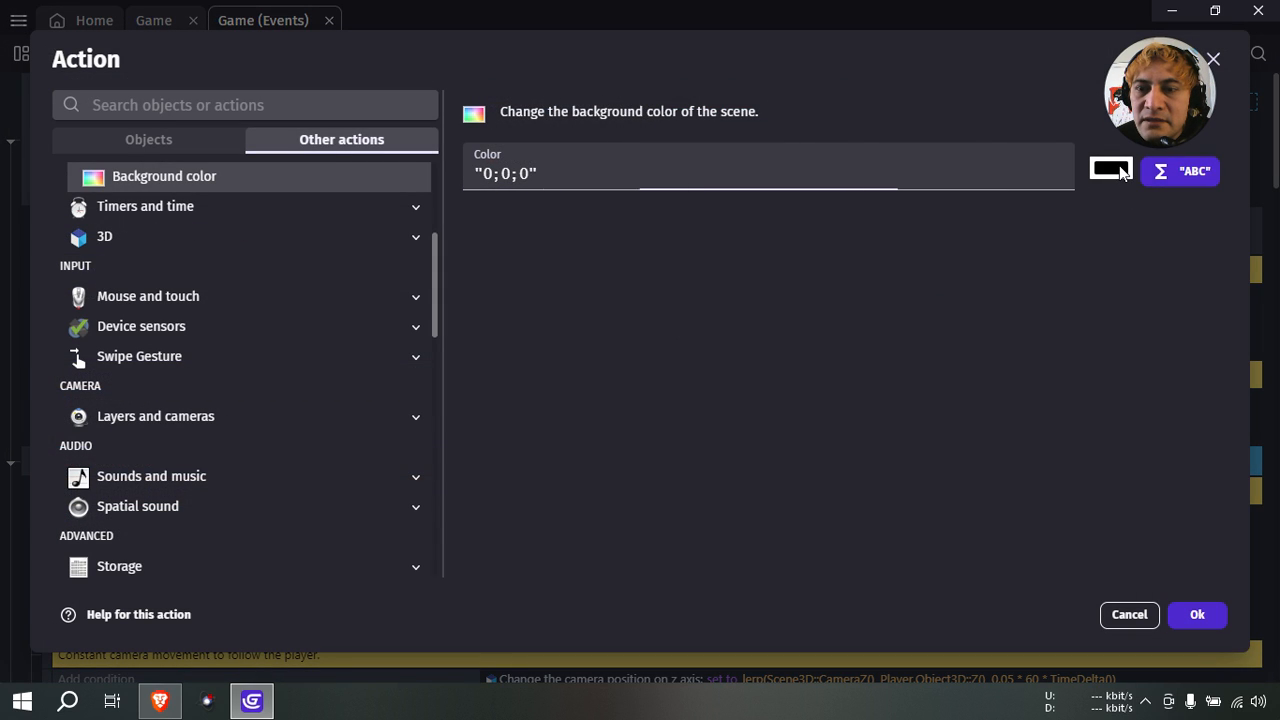
click(1110, 170)
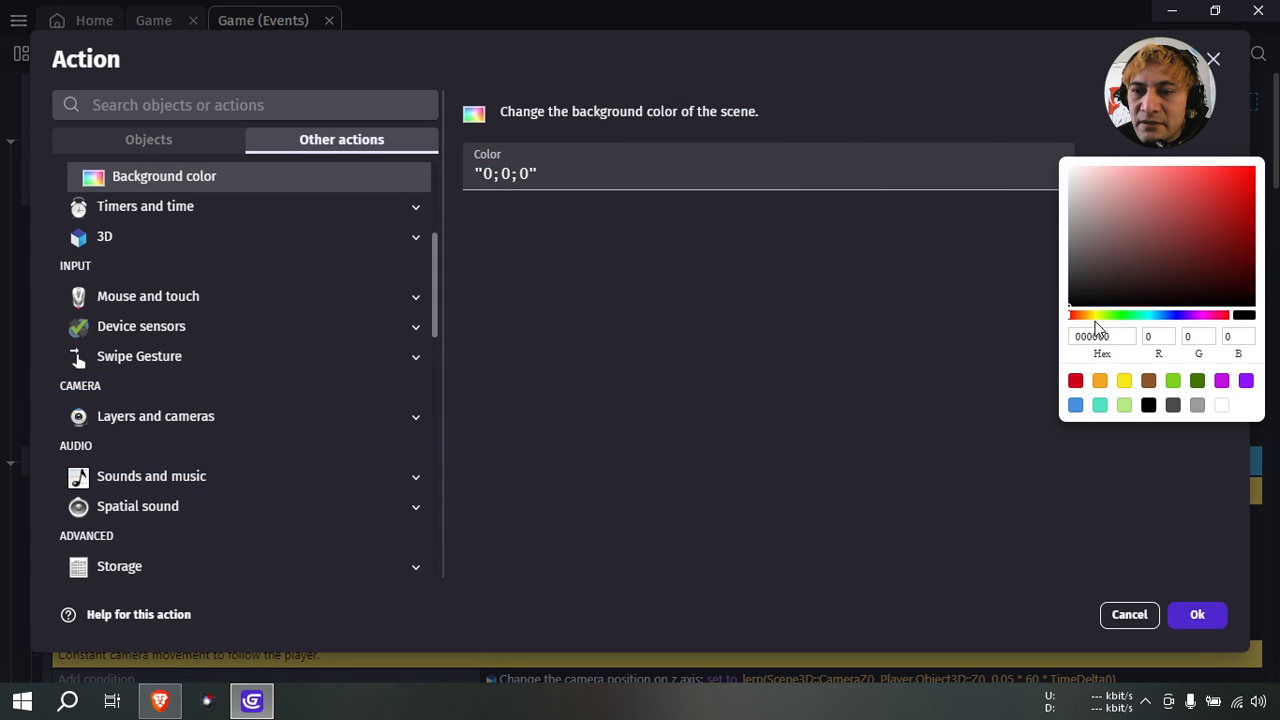
click(1195, 244)
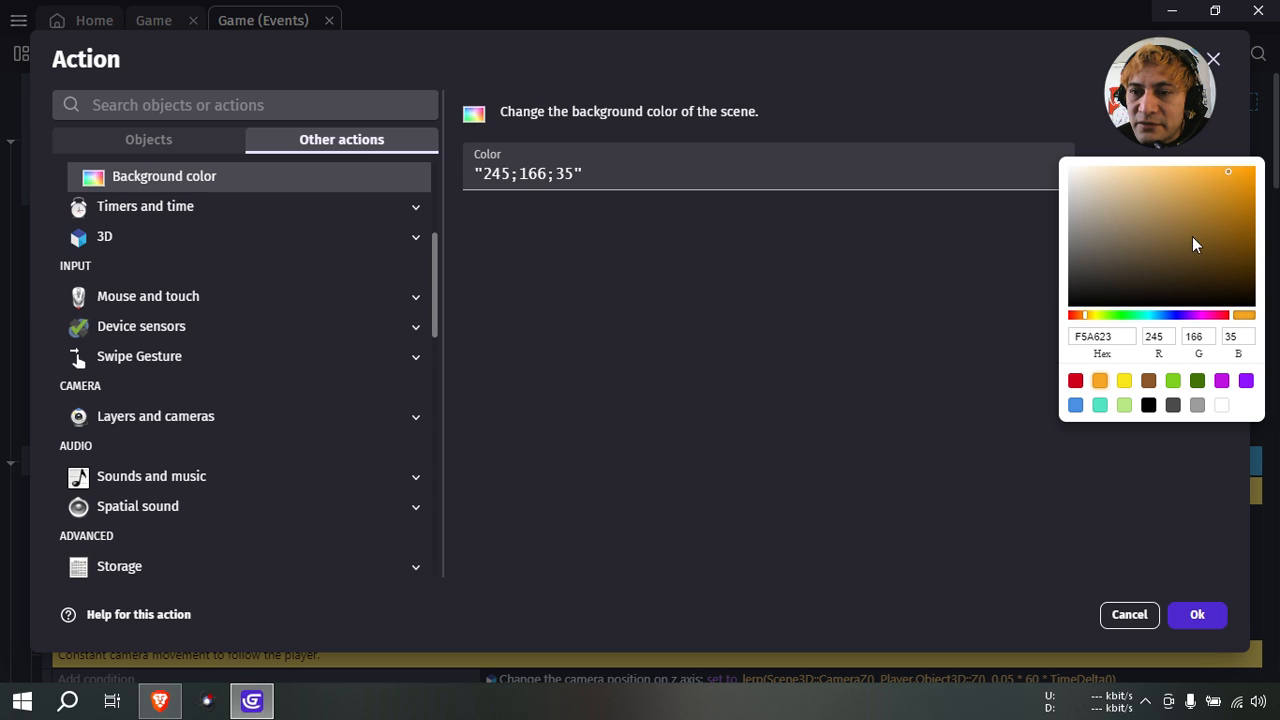
click(1251, 178)
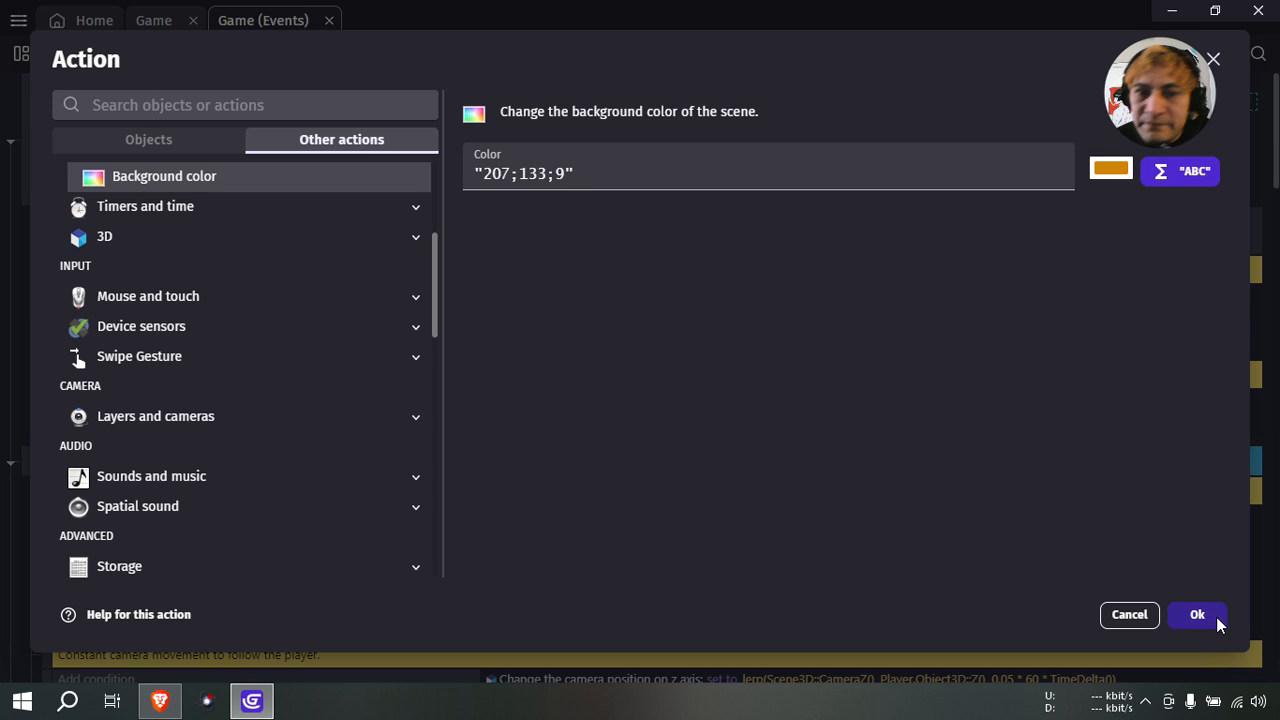
click(1197, 614)
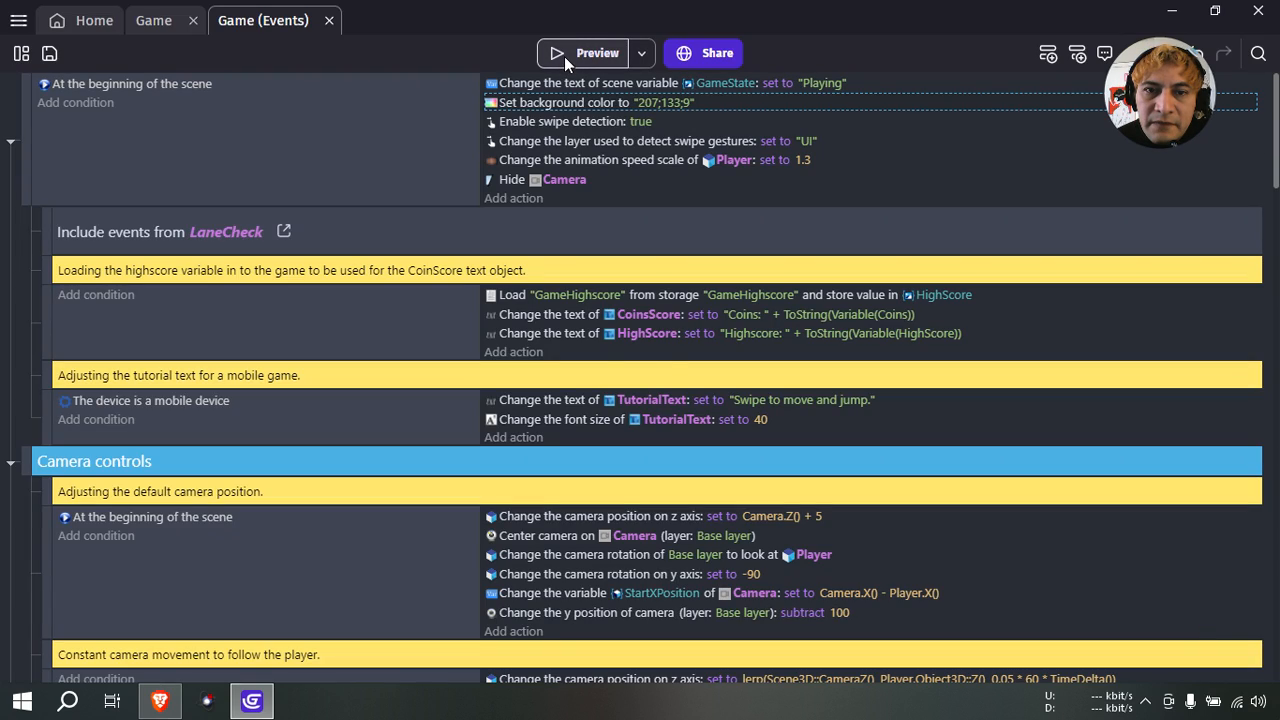
Preview the new background, then confirm the redder orange 247;76;10.
click(586, 53)
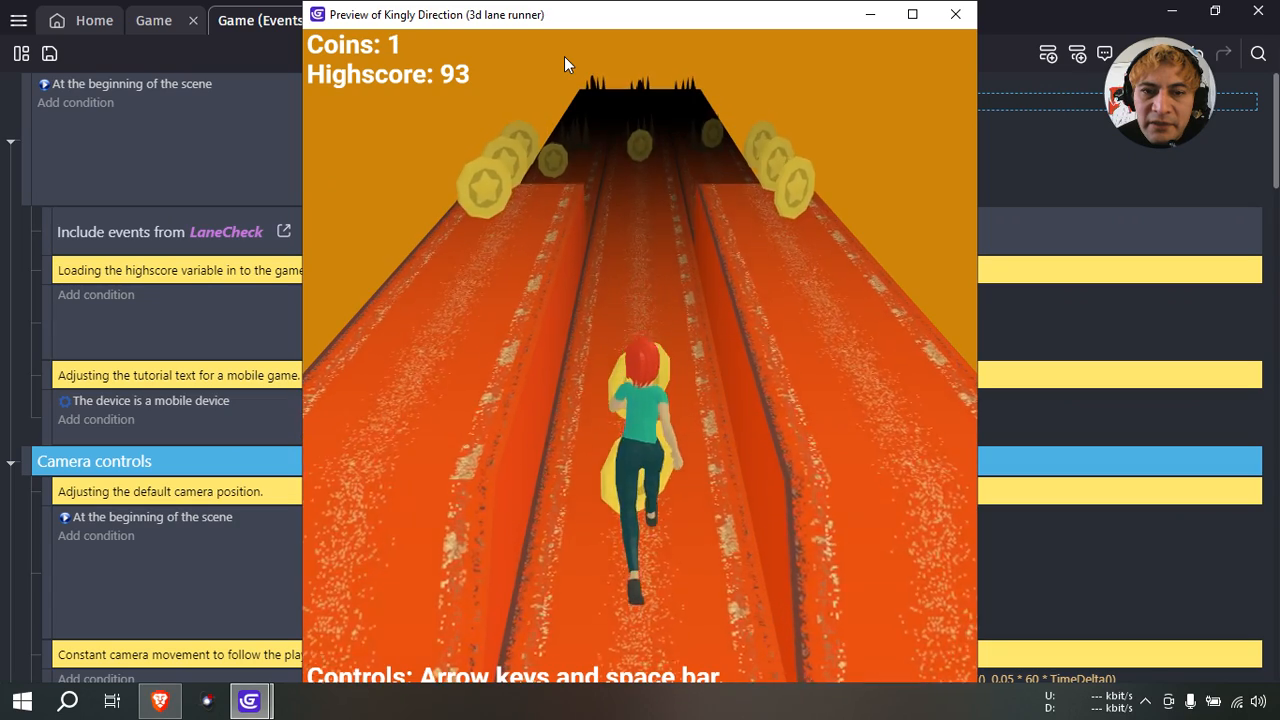
click(954, 14)
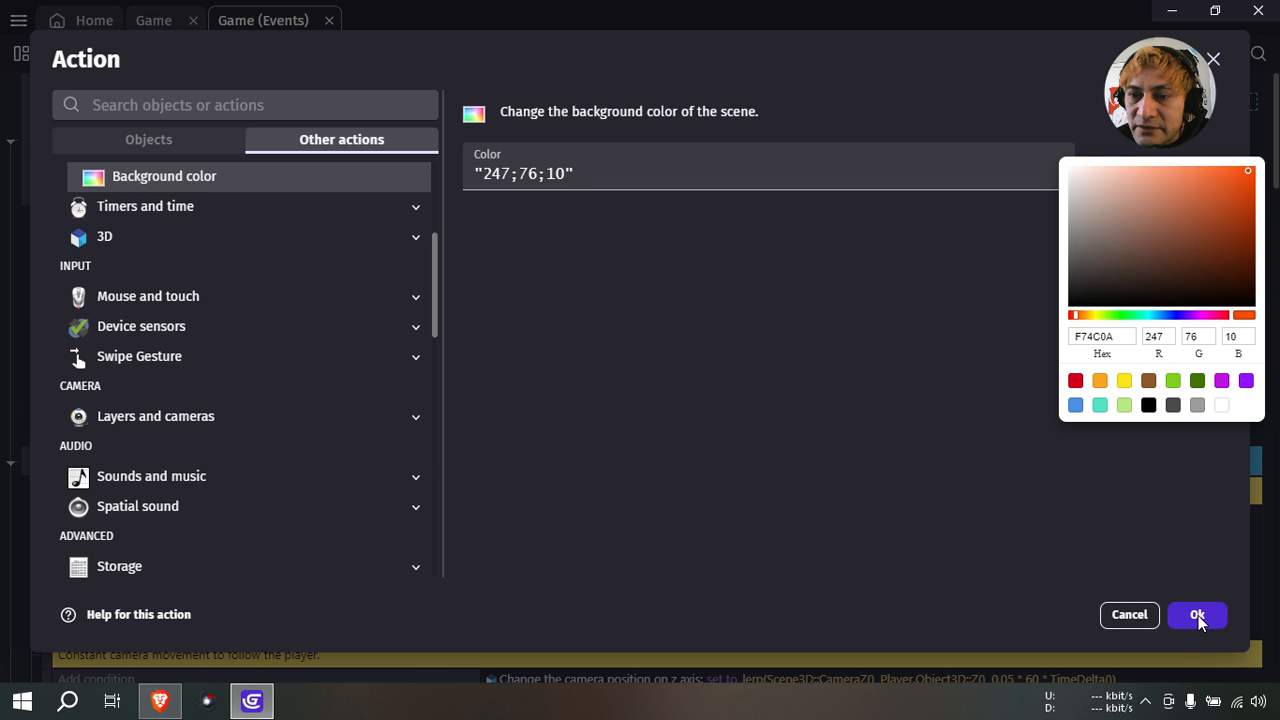
click(1197, 615)
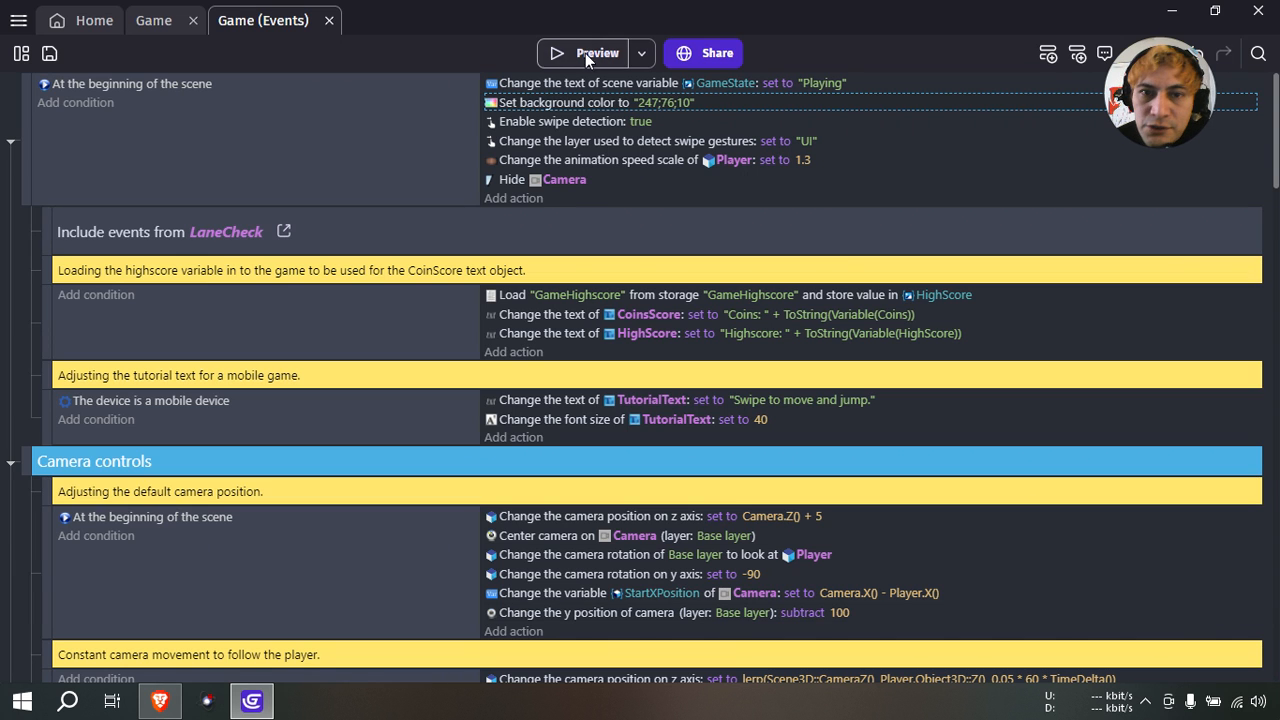
click(587, 53)
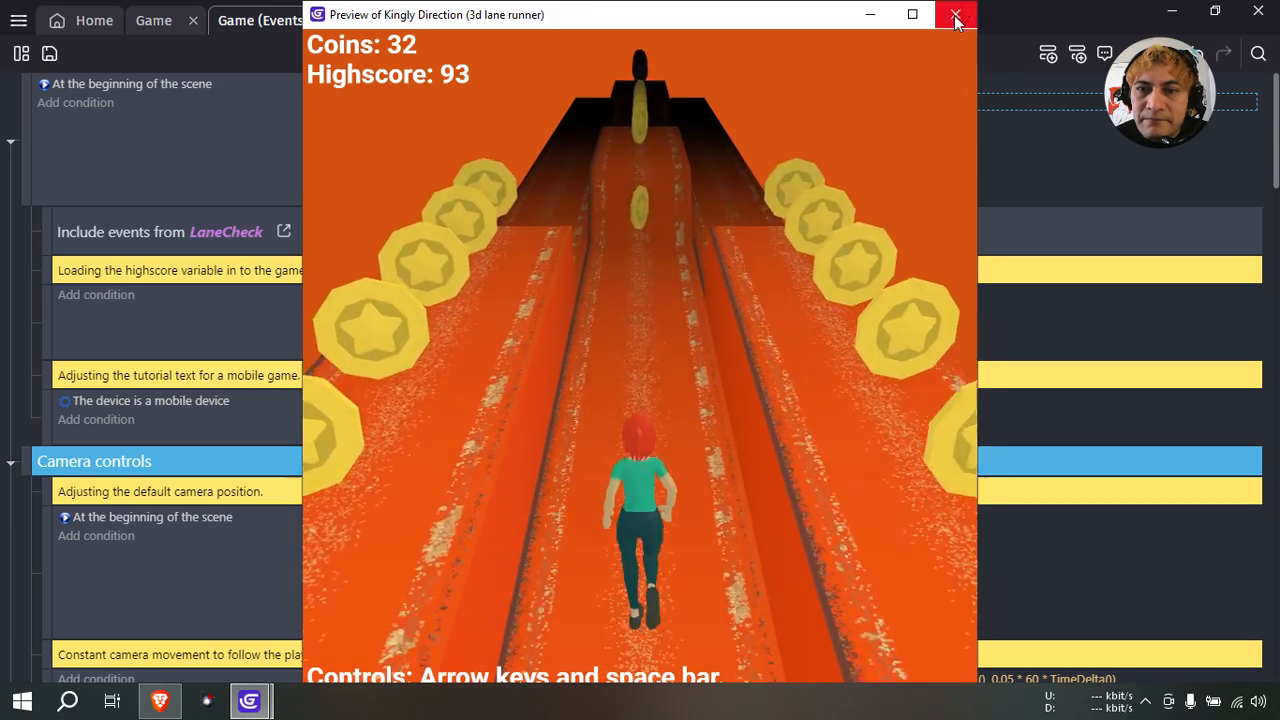
click(955, 15)
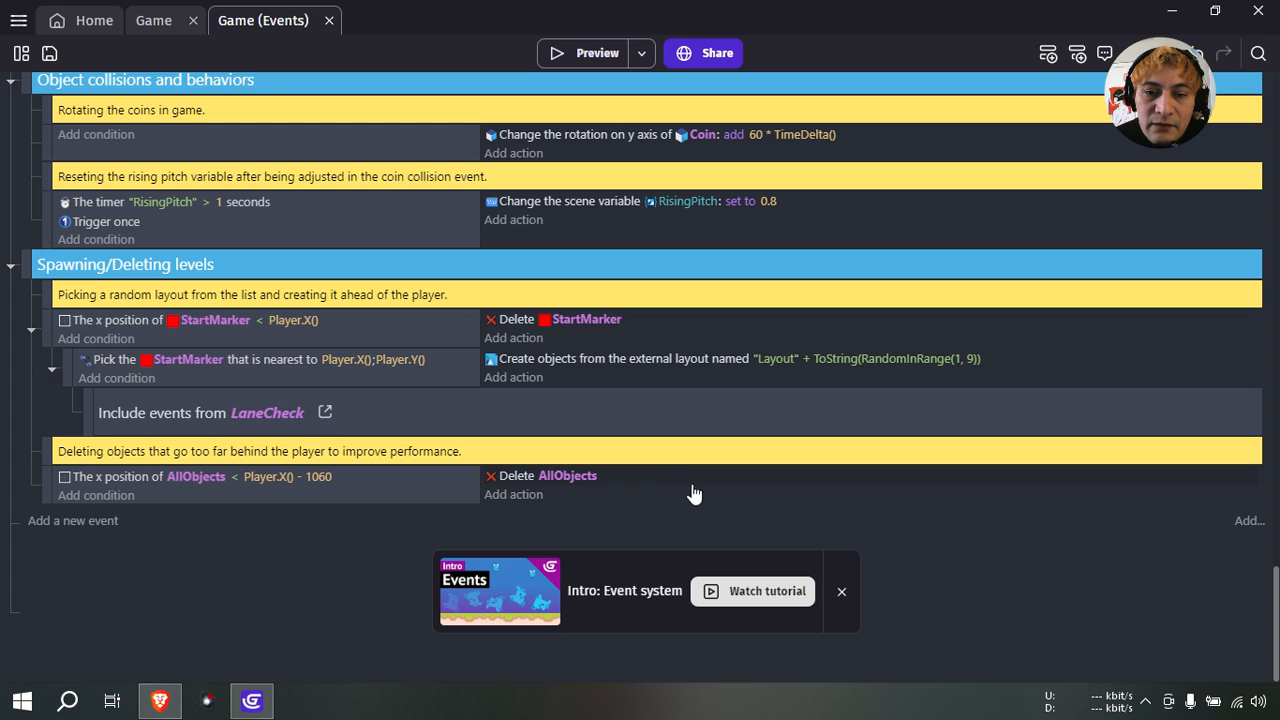
mouse_move(615, 68)
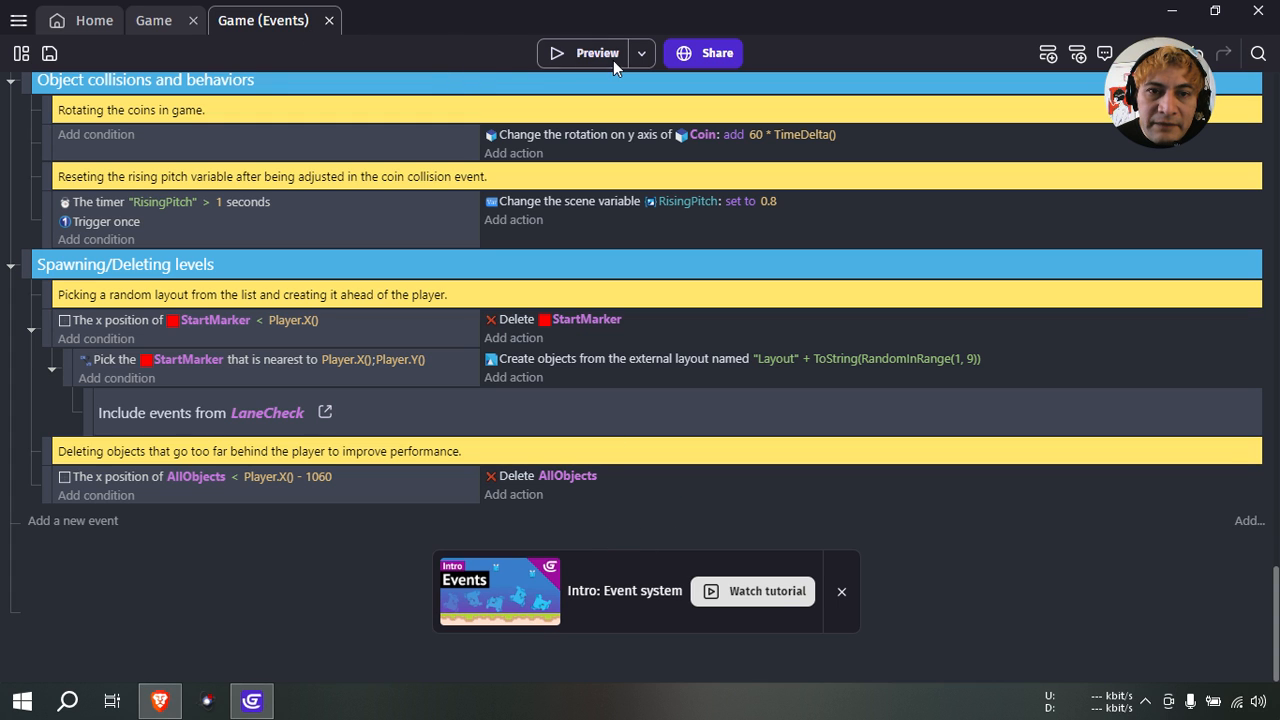
click(596, 53)
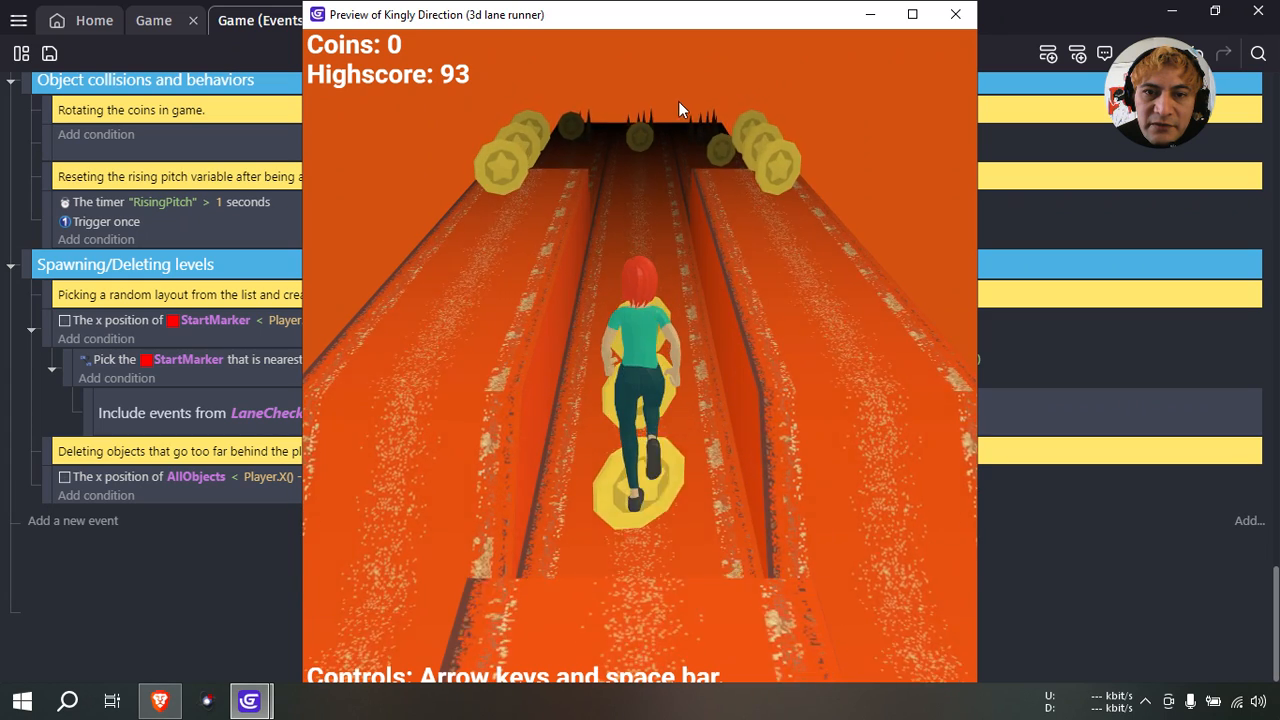
click(954, 14)
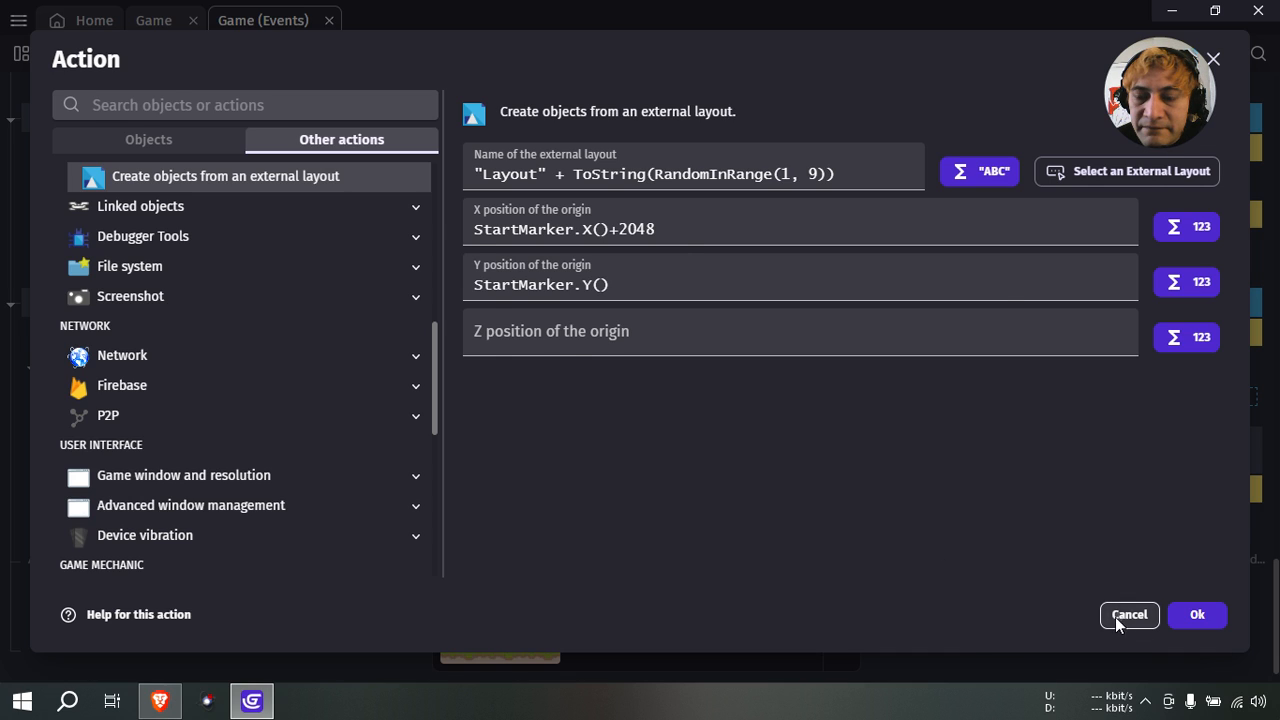
Set the copied spawn action's X origin to StartMarker.X()+4096, checking the offset in Calculator.
click(1197, 614)
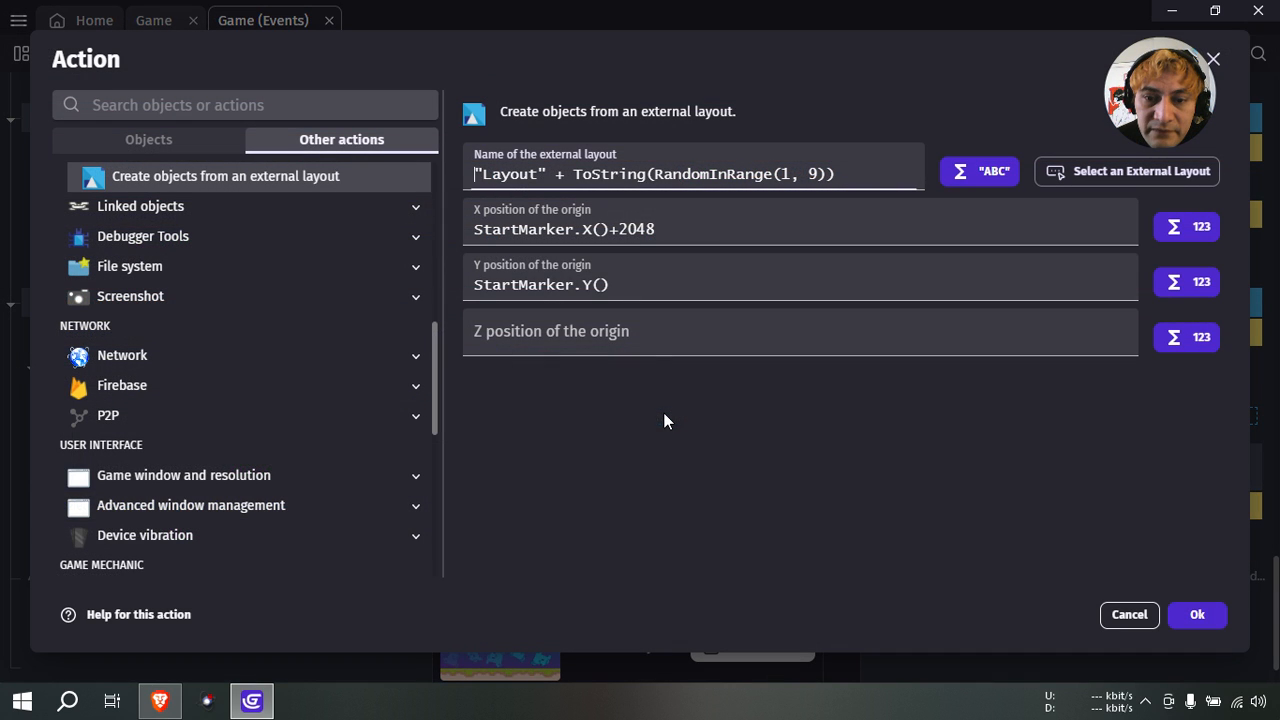
double_click(637, 229)
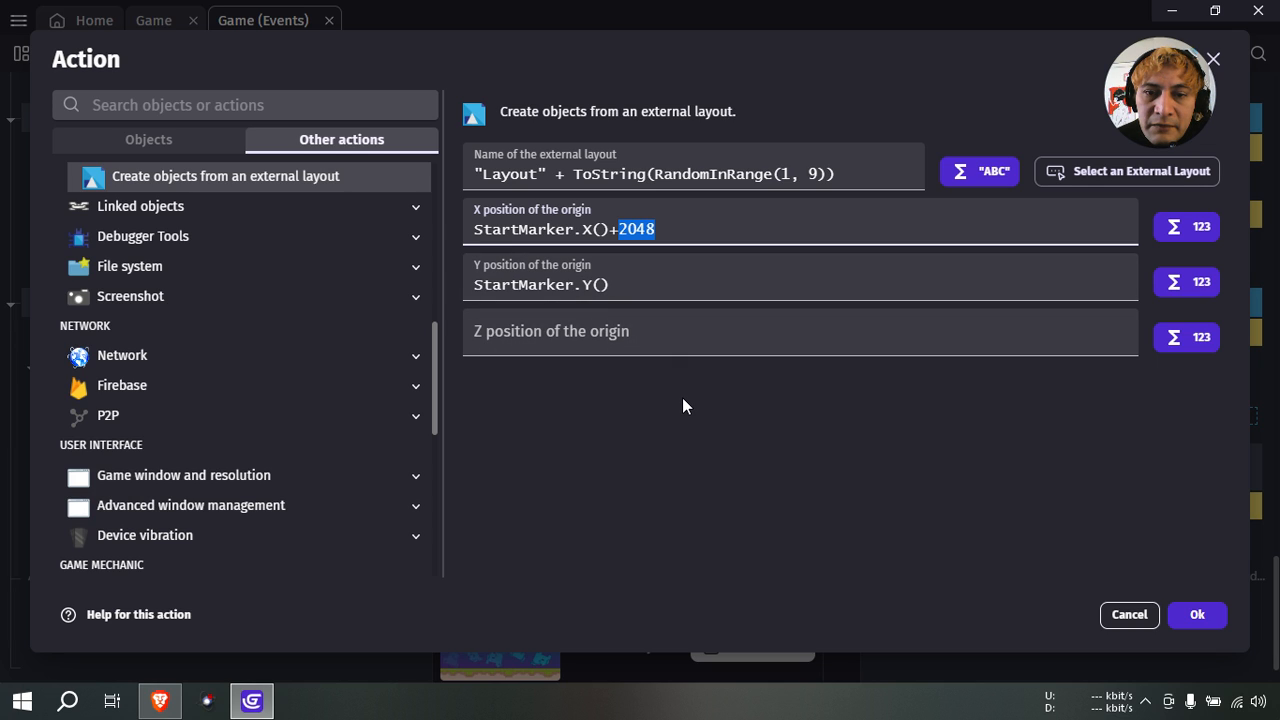
click(22, 700)
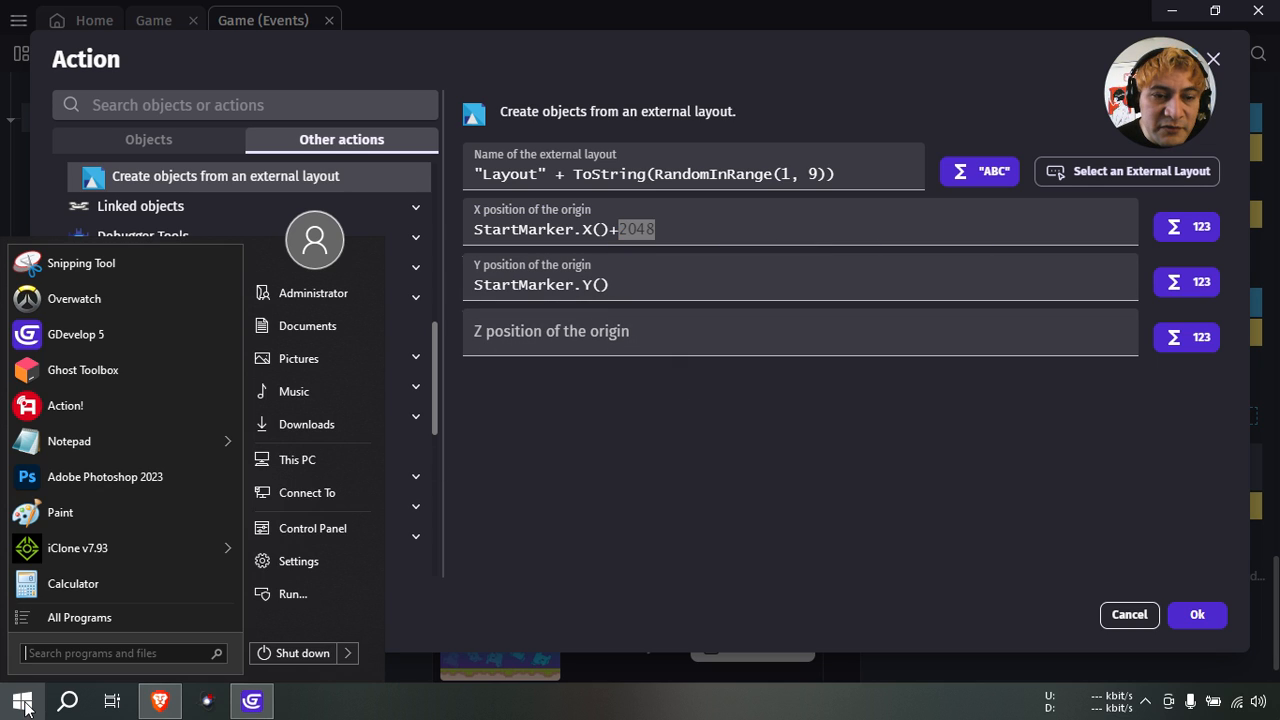
mouse_move(73, 583)
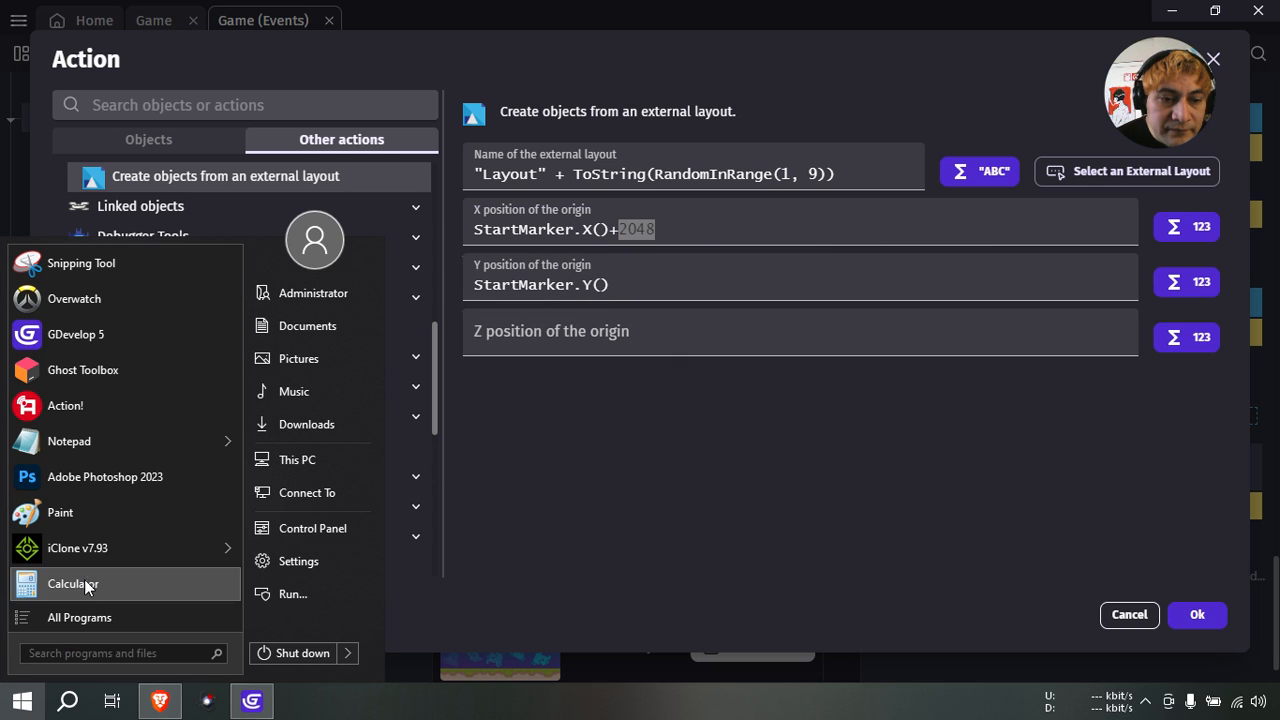
right_click(637, 229)
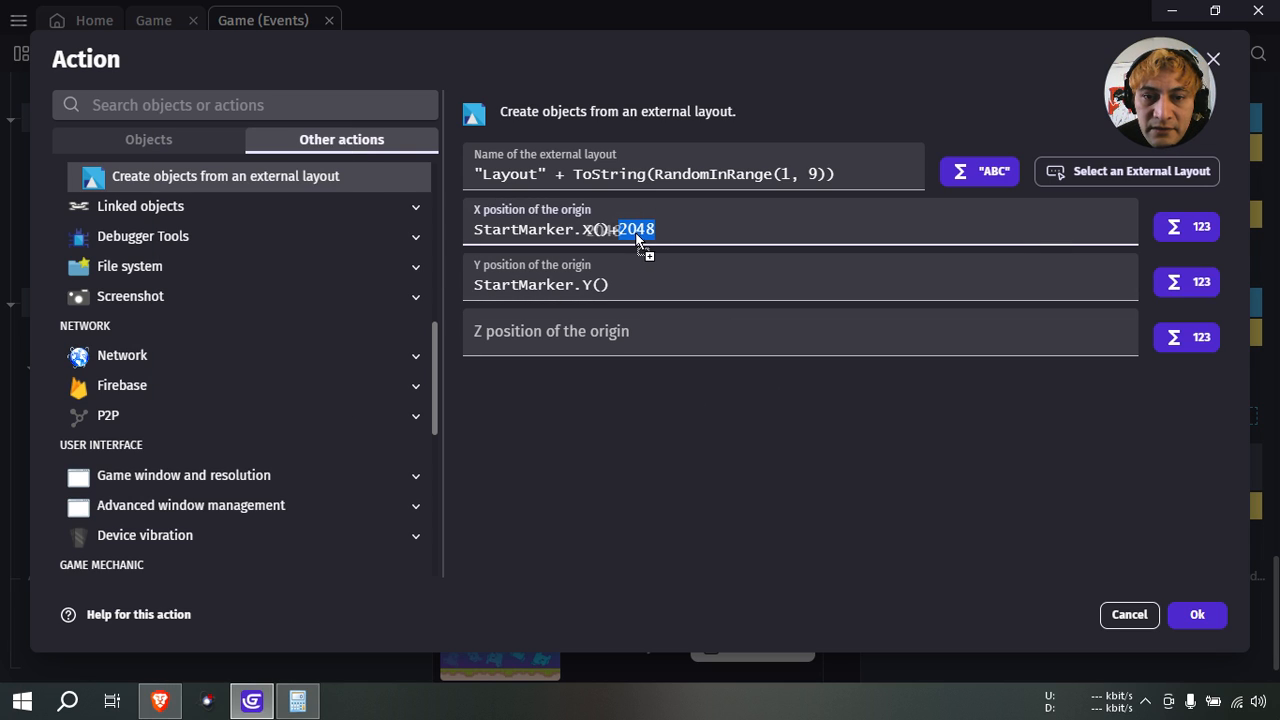
text(4096)
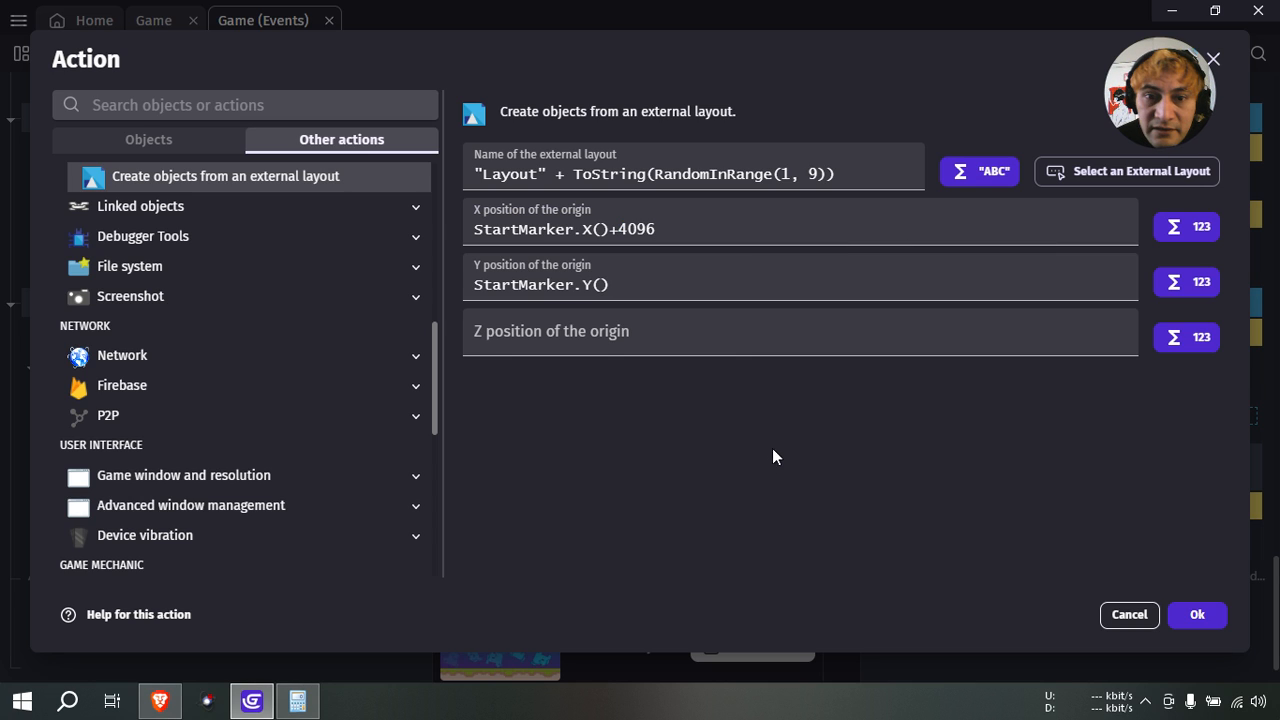
click(1197, 614)
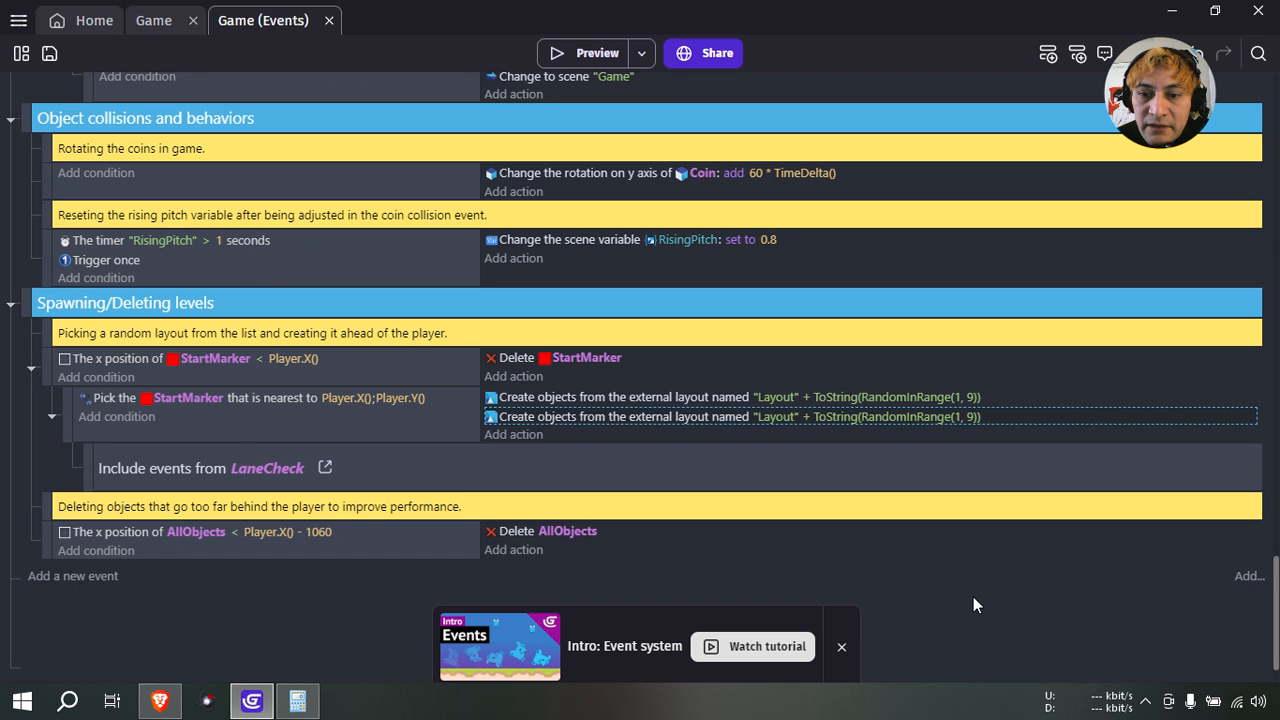
click(584, 53)
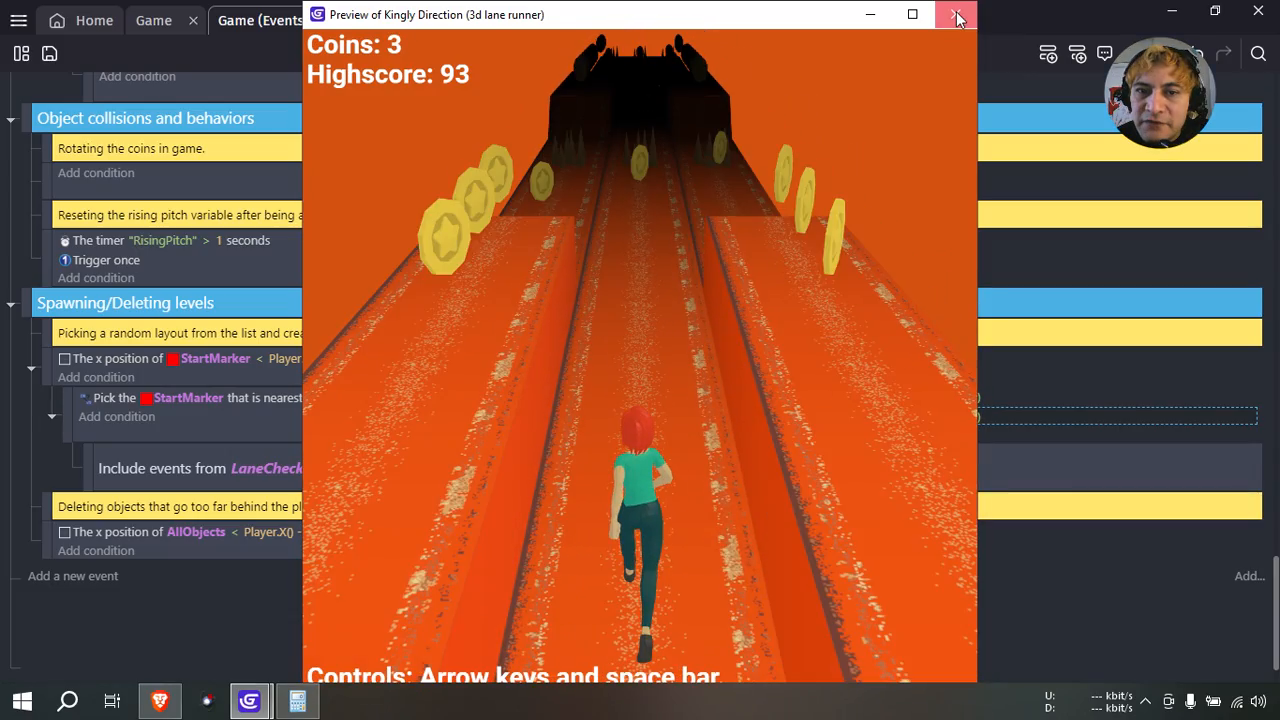
click(955, 15)
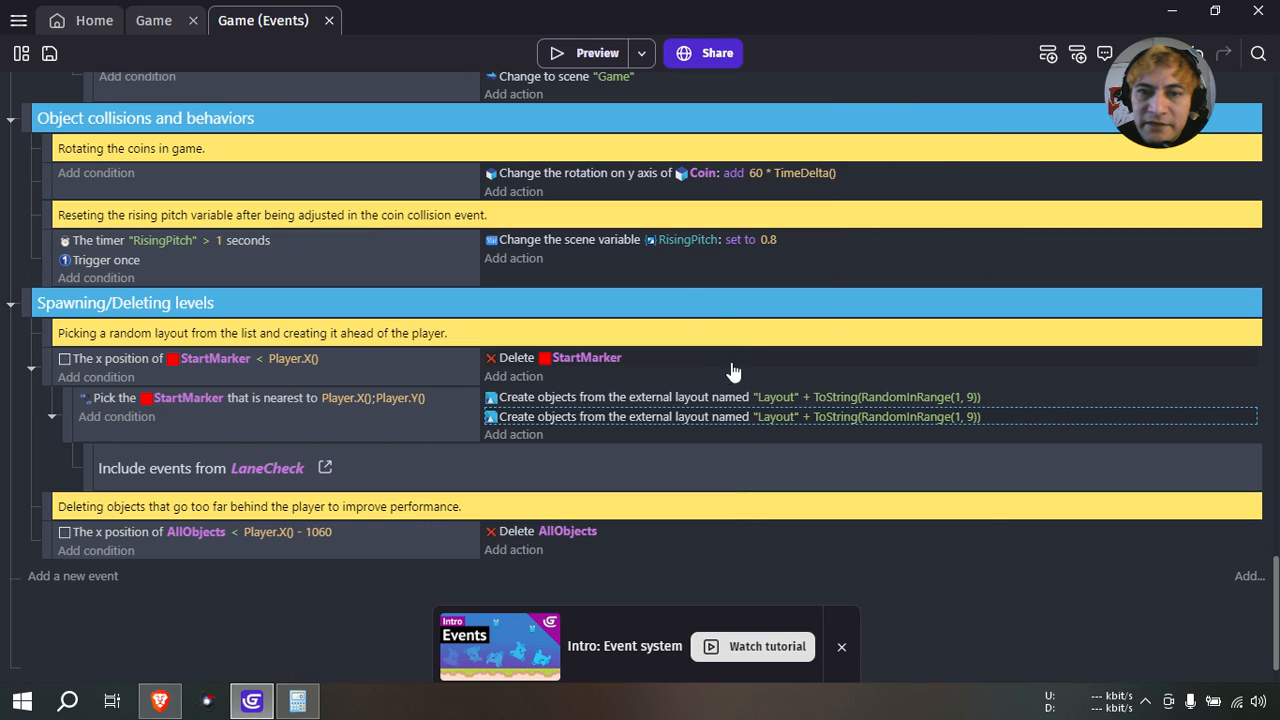
click(153, 20)
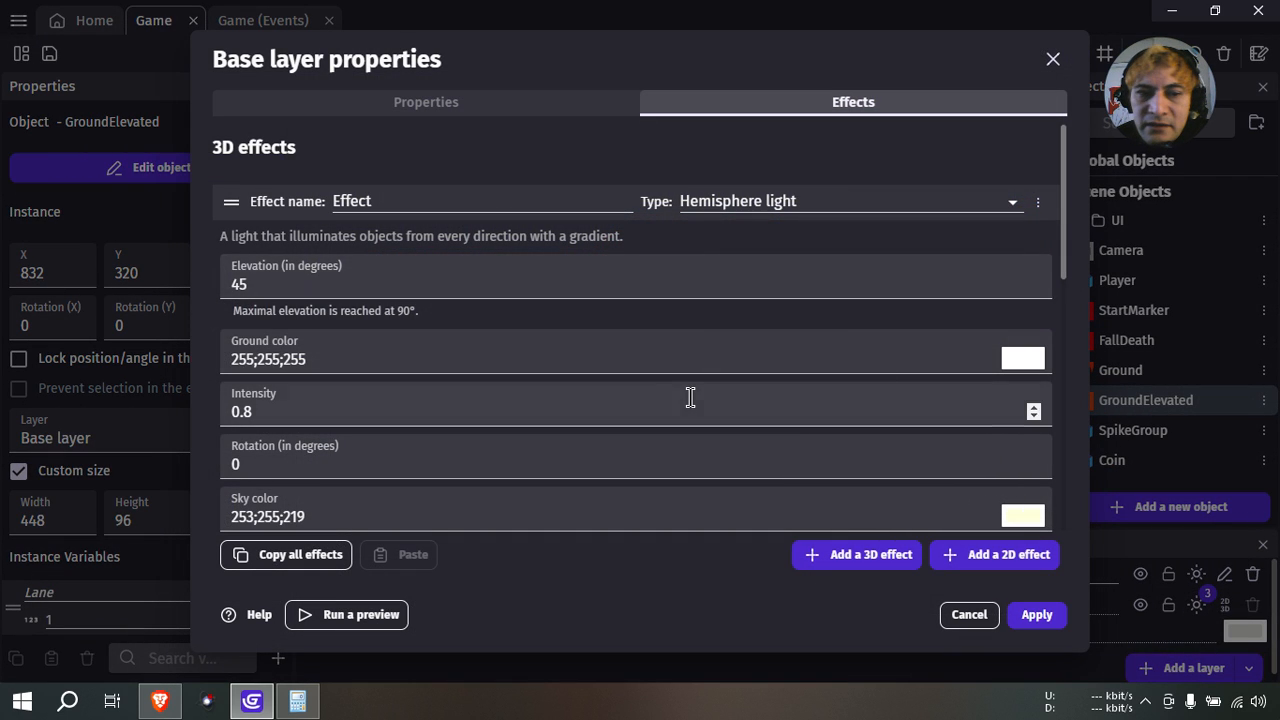
Change the Base layer fog's fully opaque distance from 2500 to 1000 and apply.
scroll(down, 3)
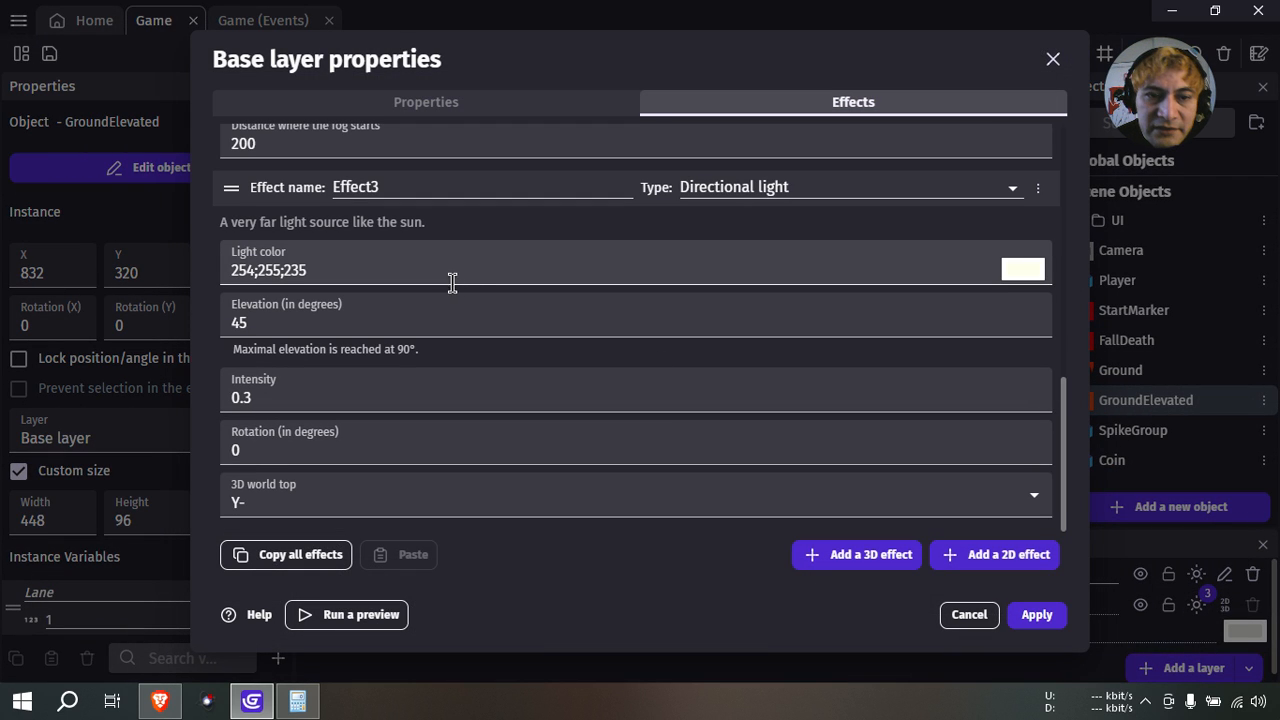
scroll(down, 3)
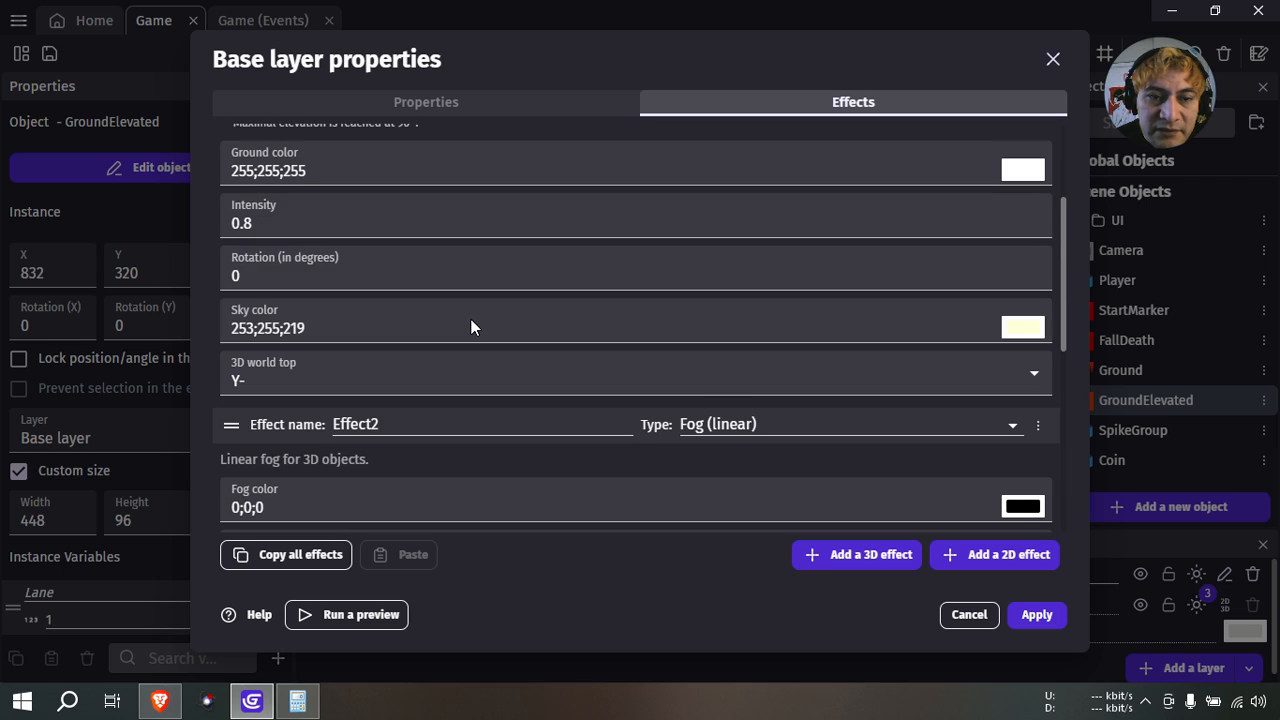
scroll(down, 3)
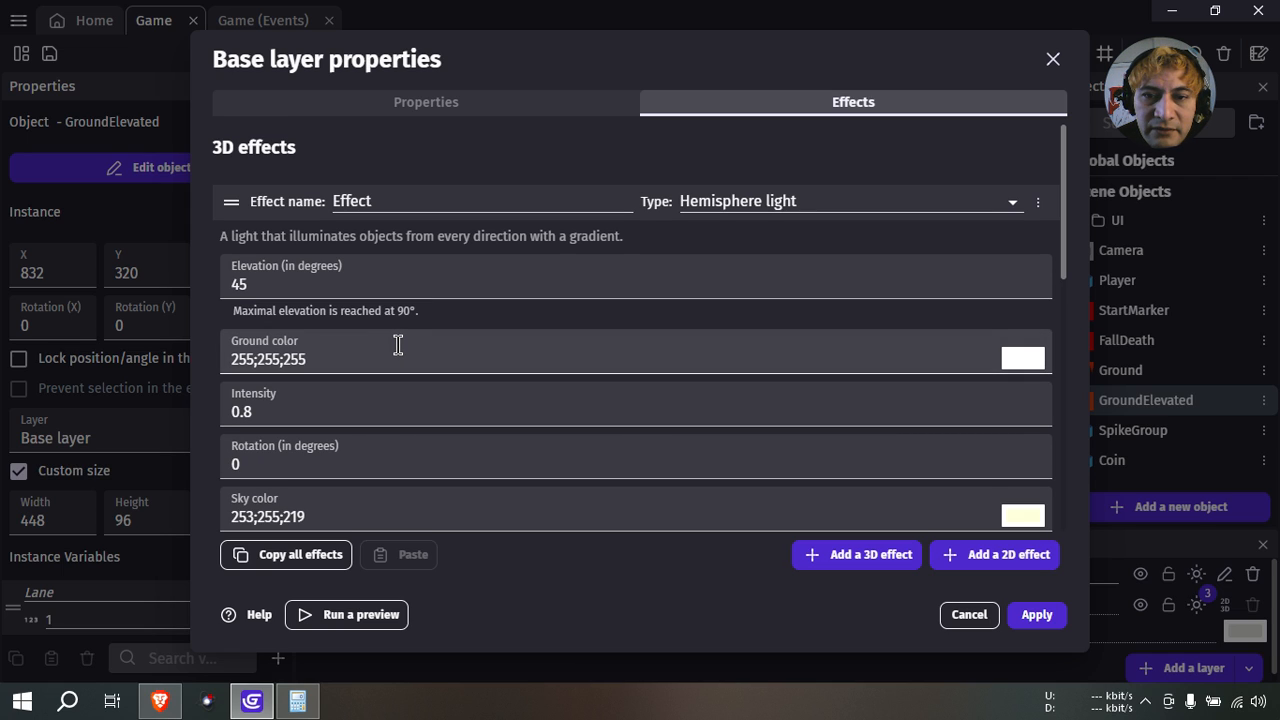
scroll(down, 3)
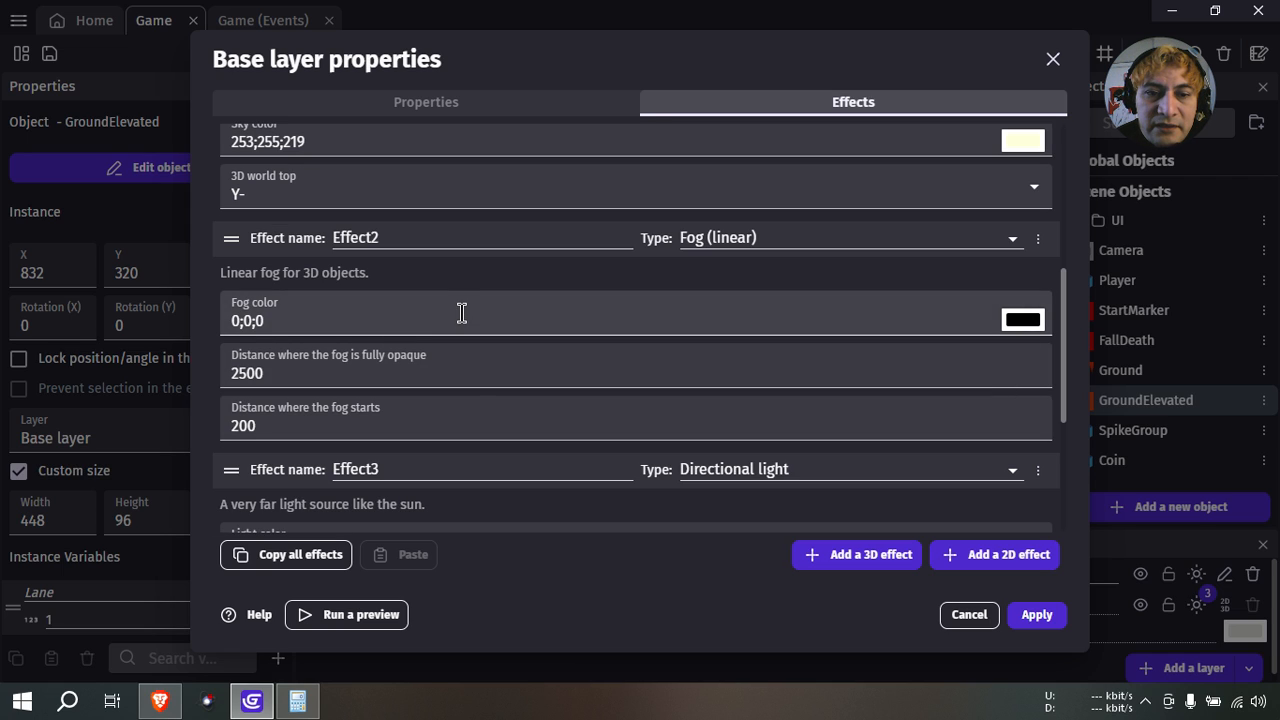
click(1022, 319)
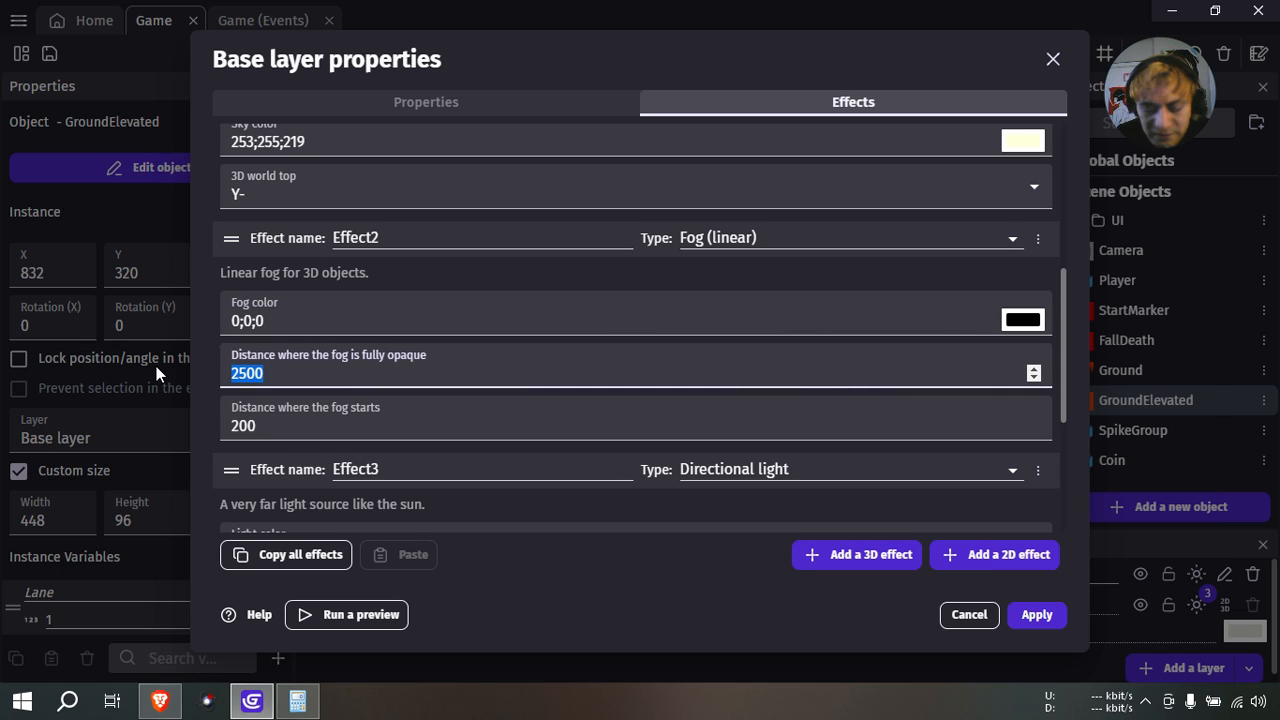
text(1000)
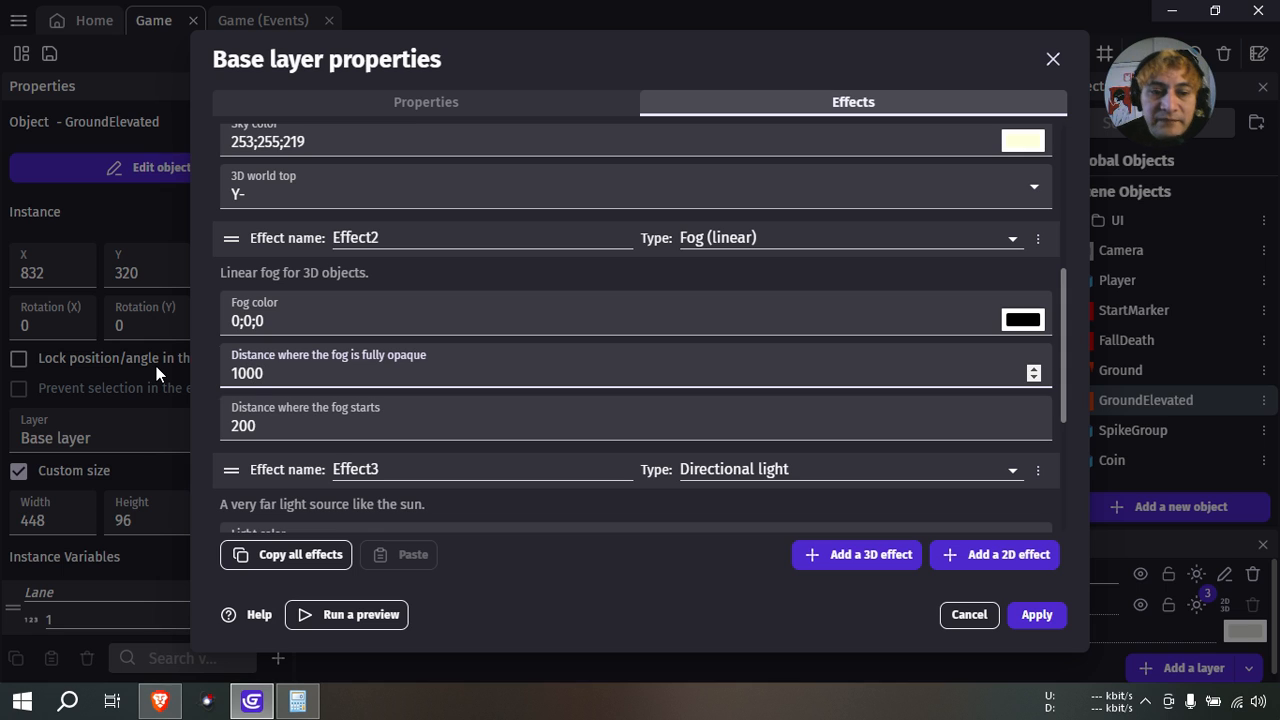
click(968, 614)
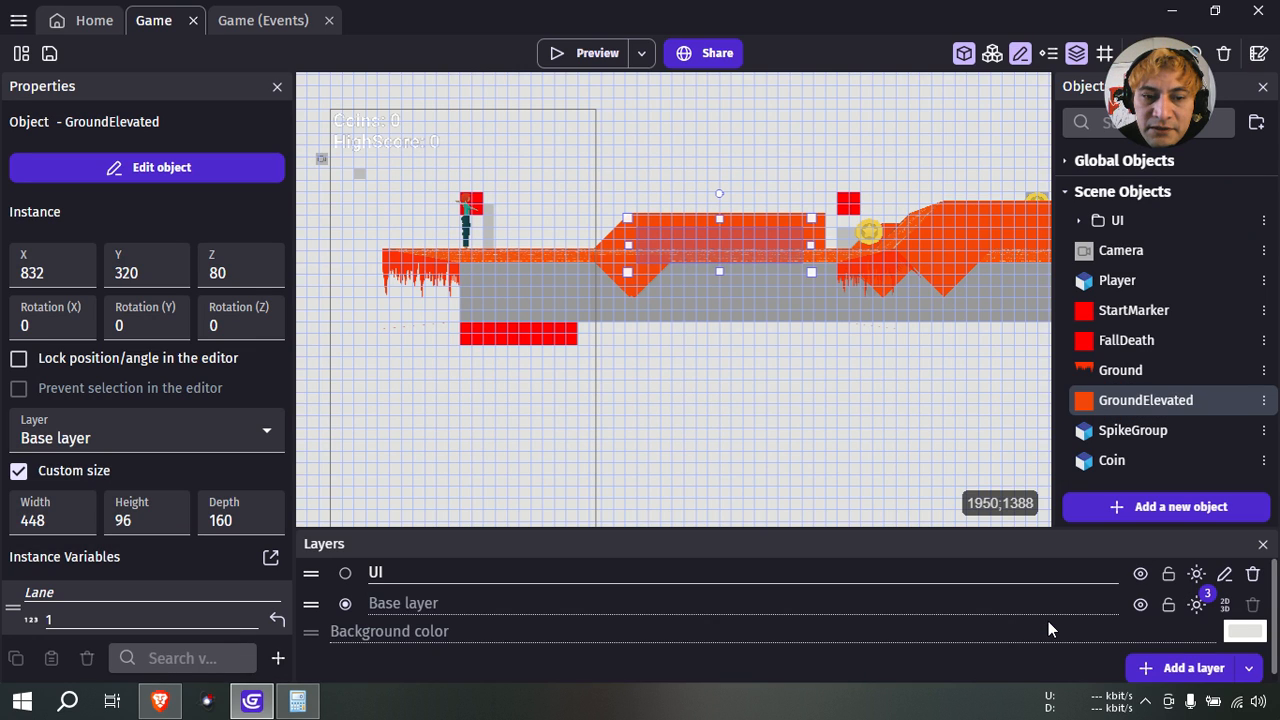
Preview the game, apply fog distances of 900 and 1500, then preview again.
click(585, 53)
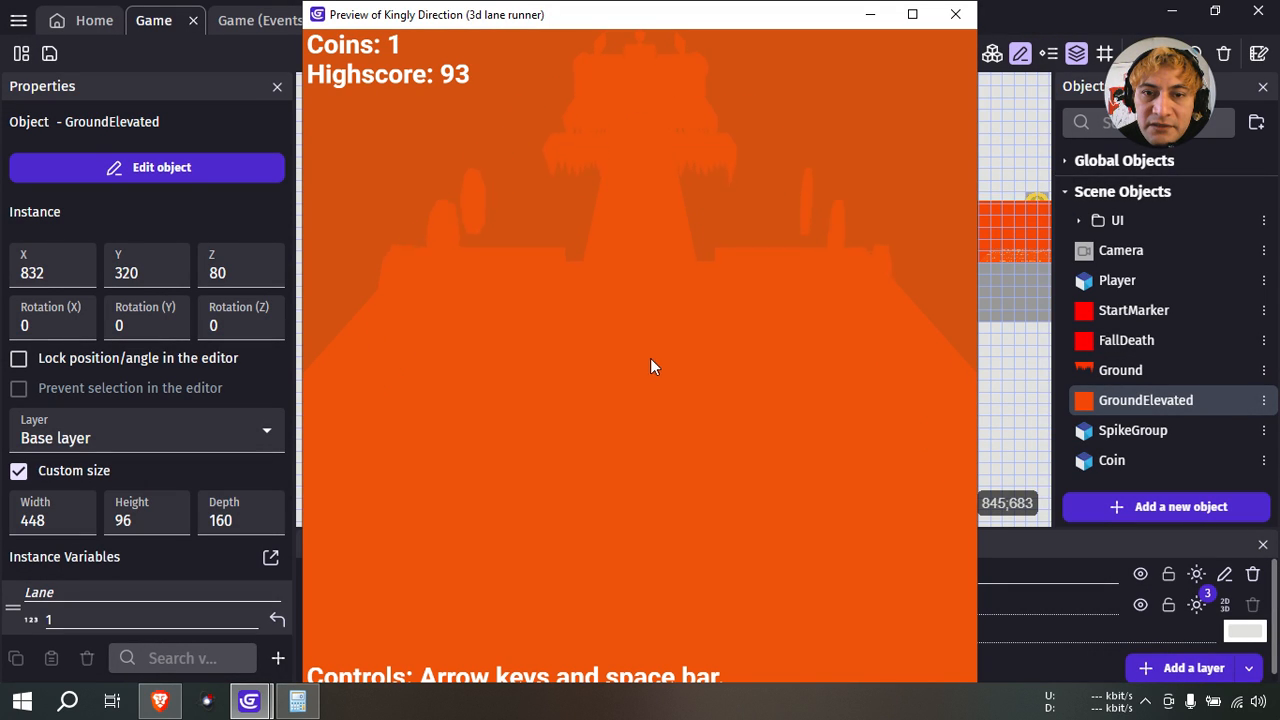
click(954, 14)
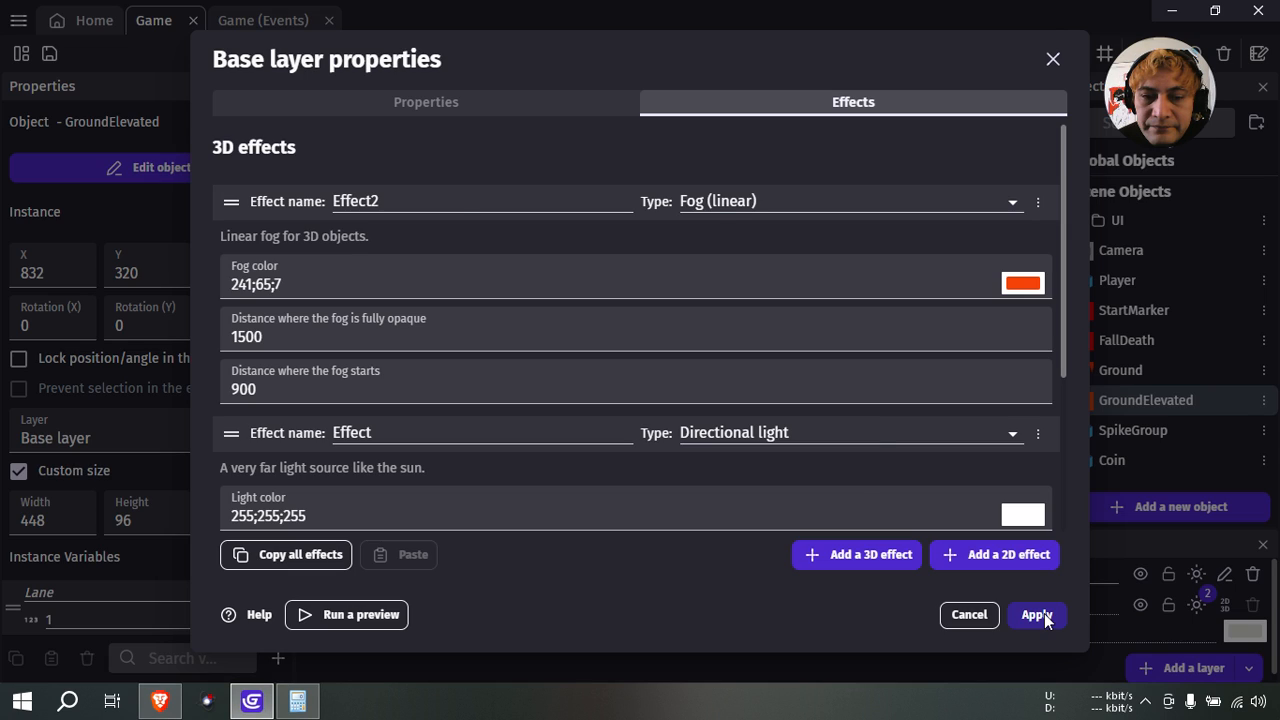
click(1036, 614)
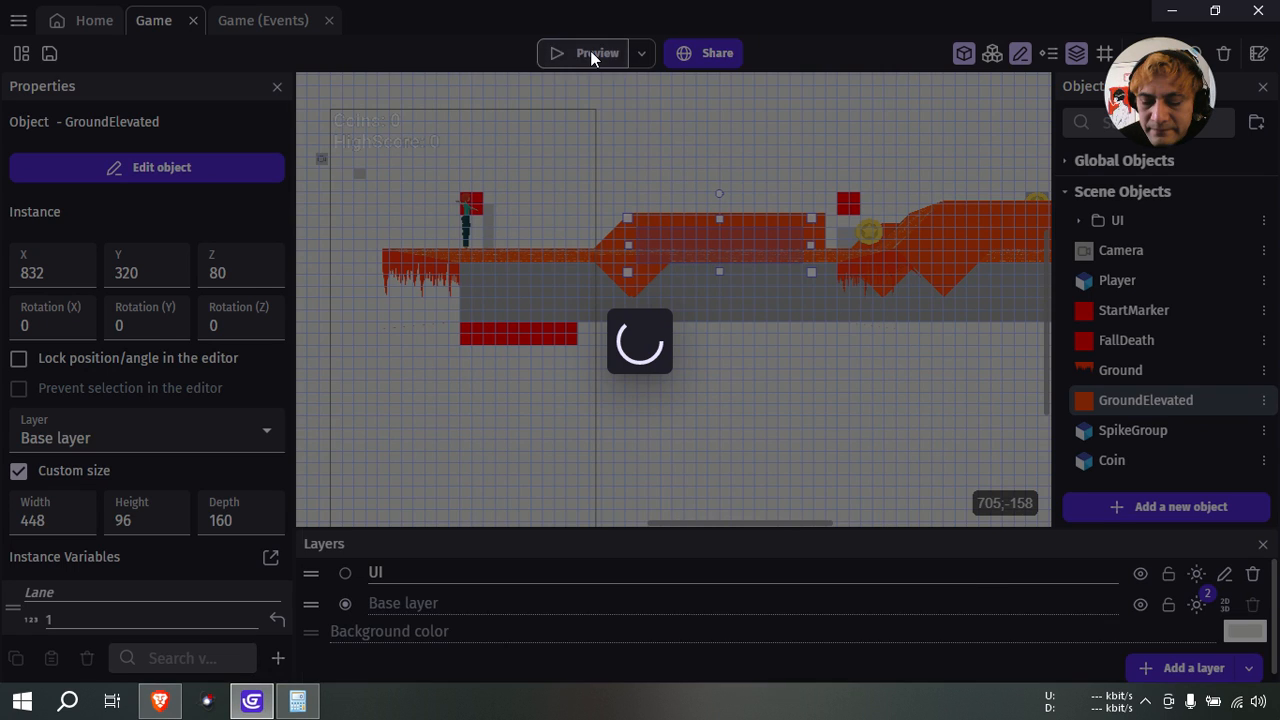
click(596, 53)
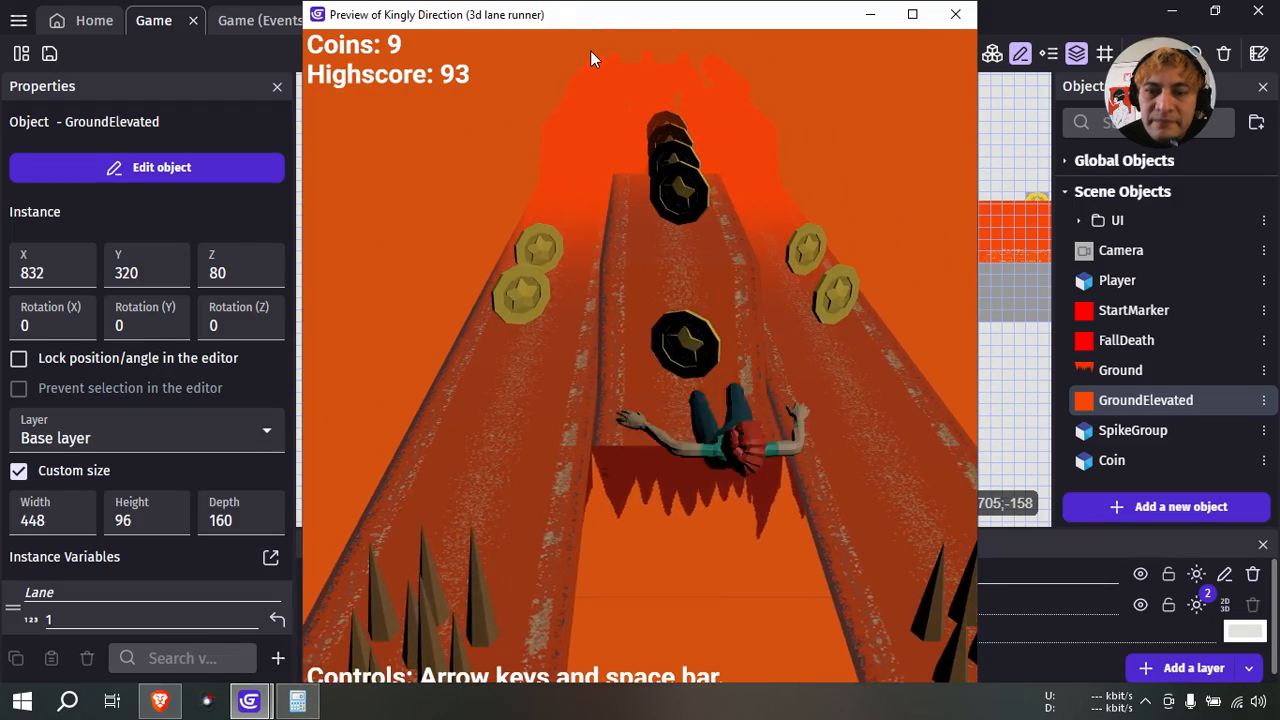
click(954, 14)
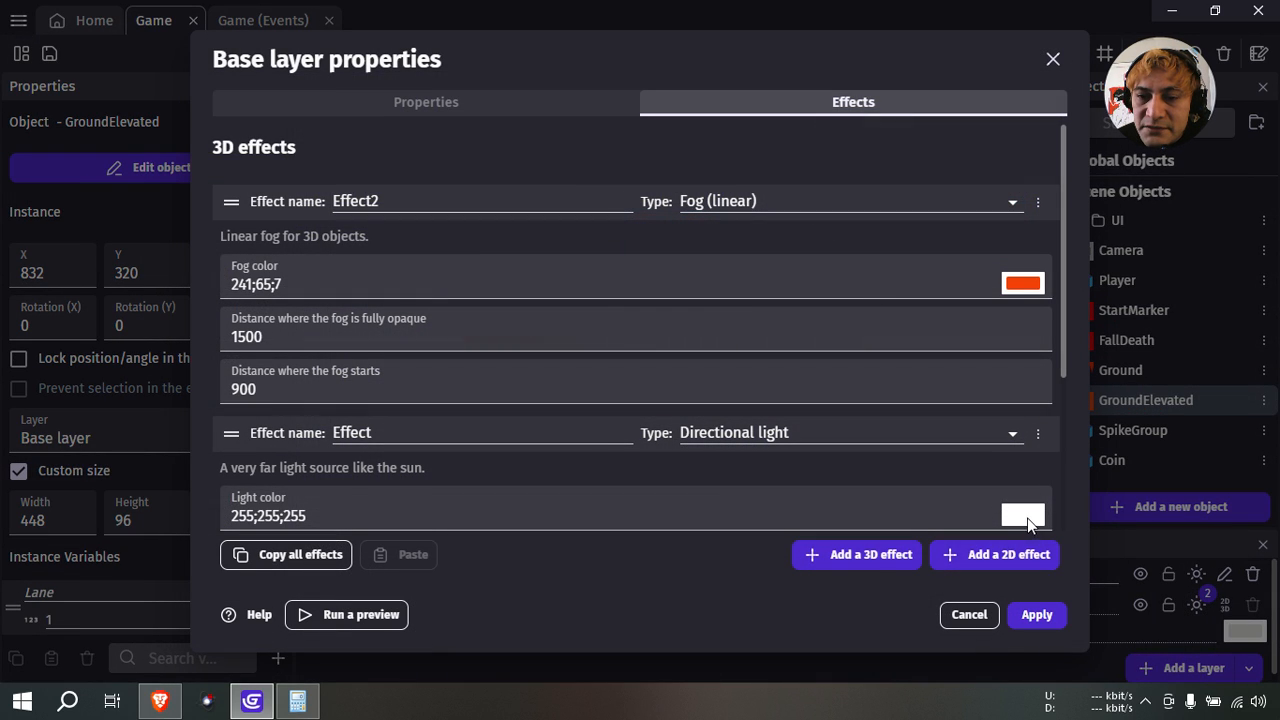
Make the directional light orange (247;92;9), preview, and apply fog fully opaque at 2000.
click(1022, 514)
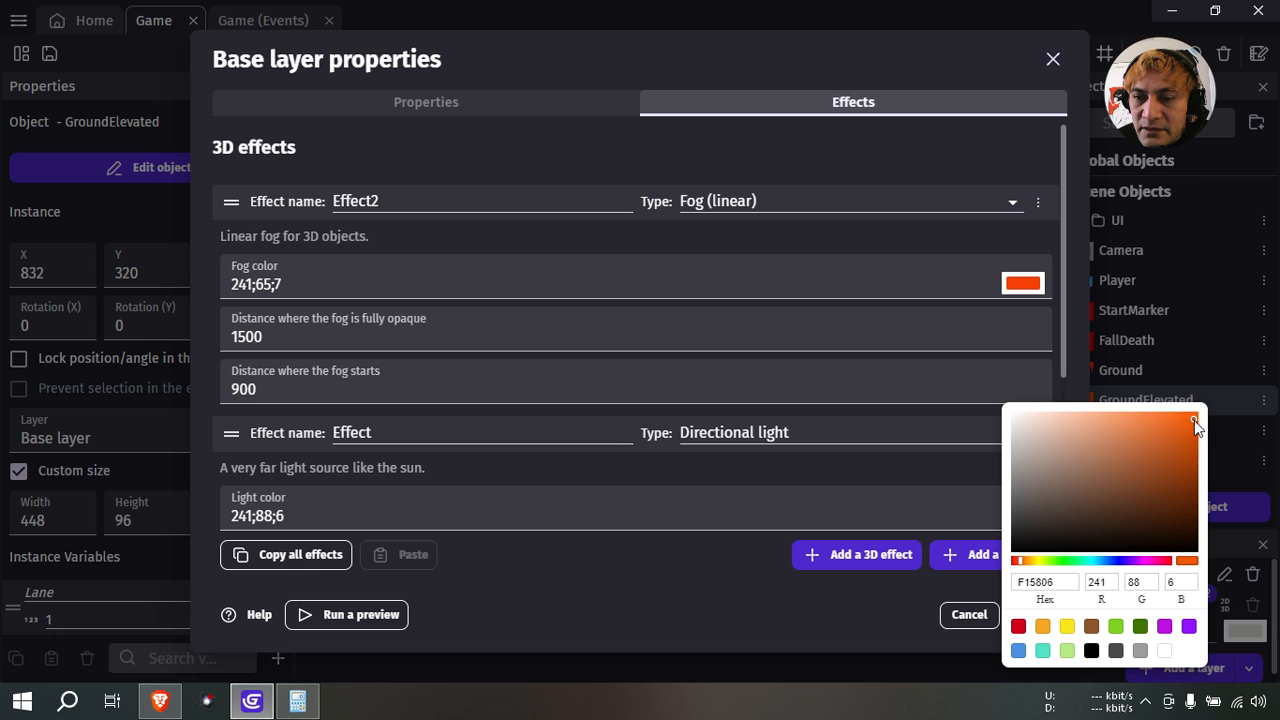
click(1193, 416)
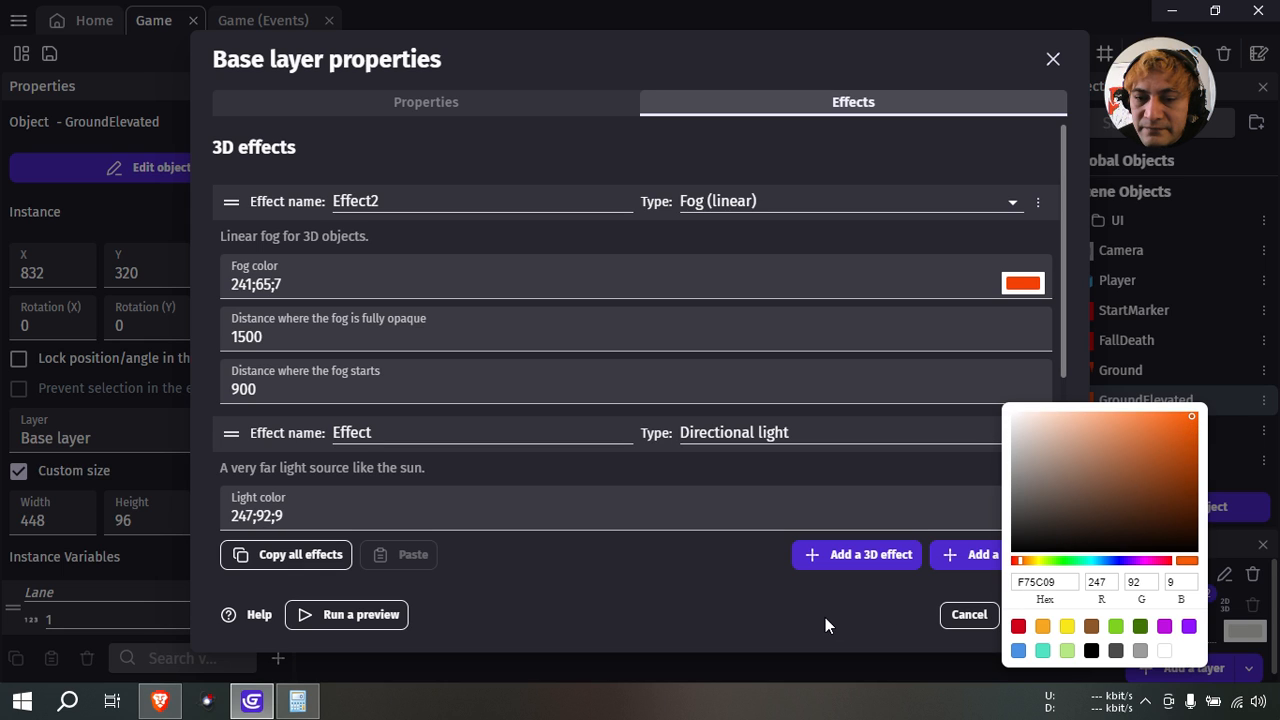
click(967, 614)
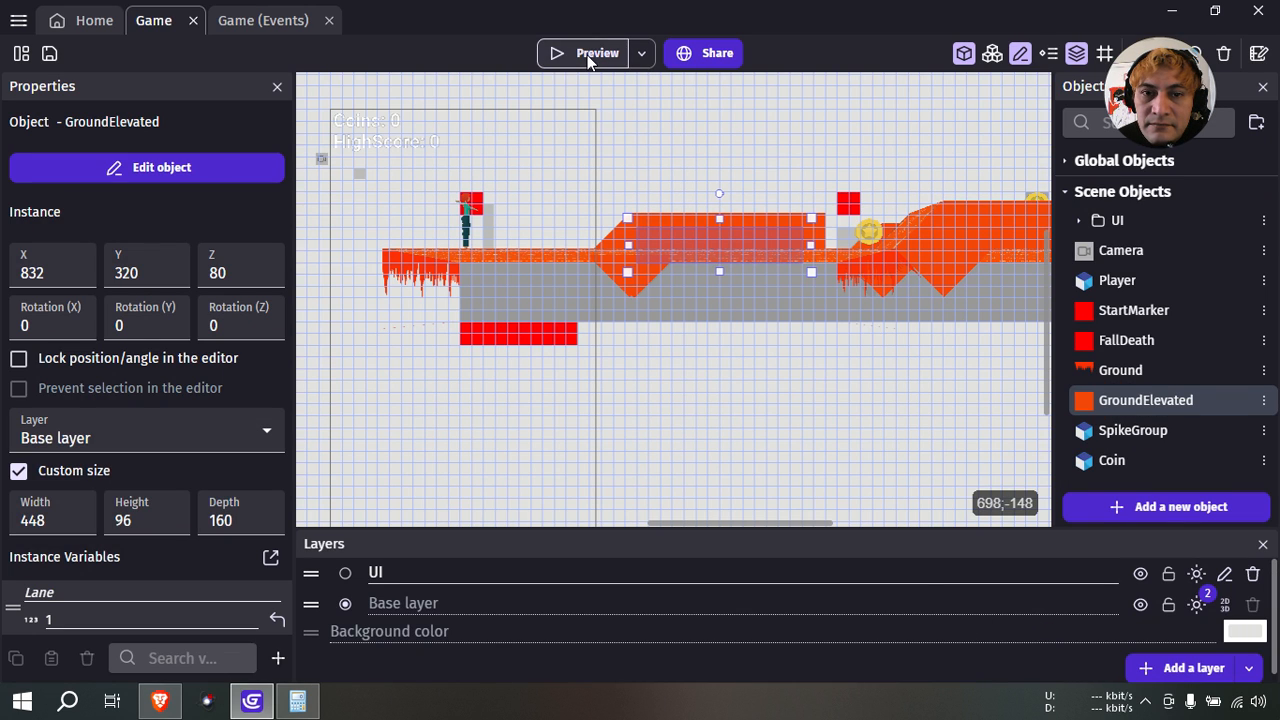
click(596, 53)
text(8)
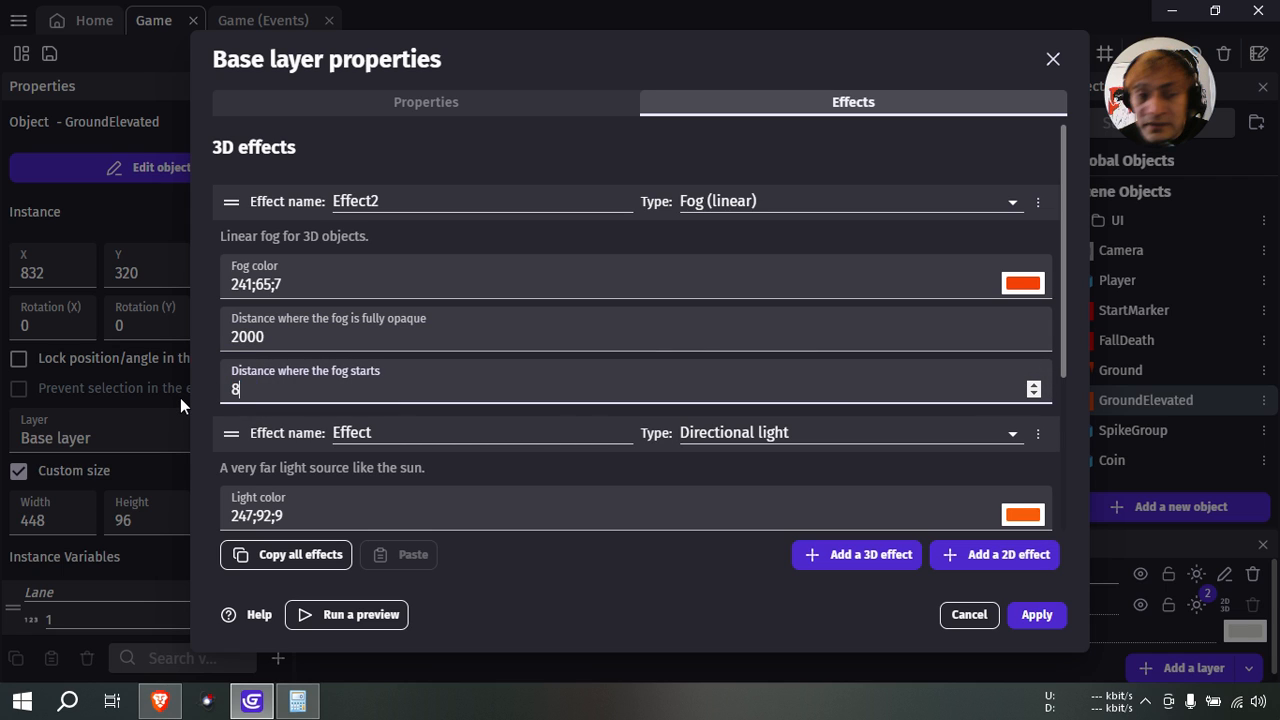
click(1036, 614)
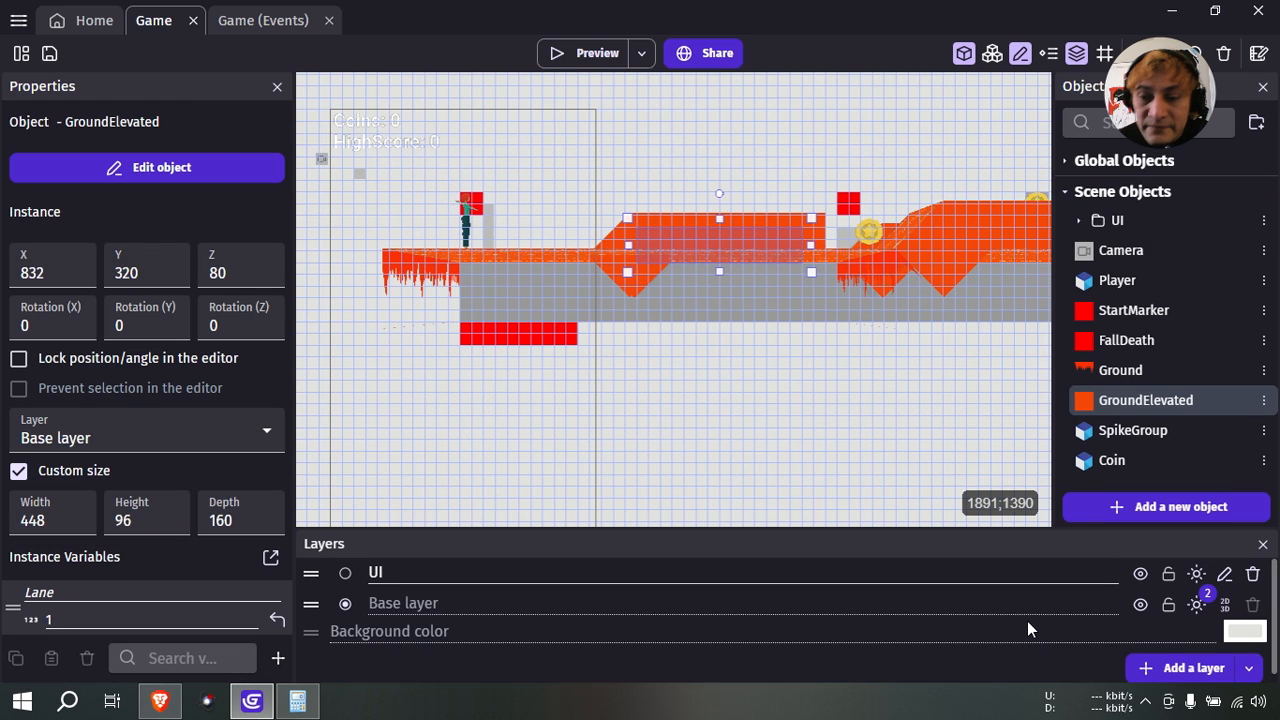
Preview the orange-fogged runner, then close the preview window.
click(595, 53)
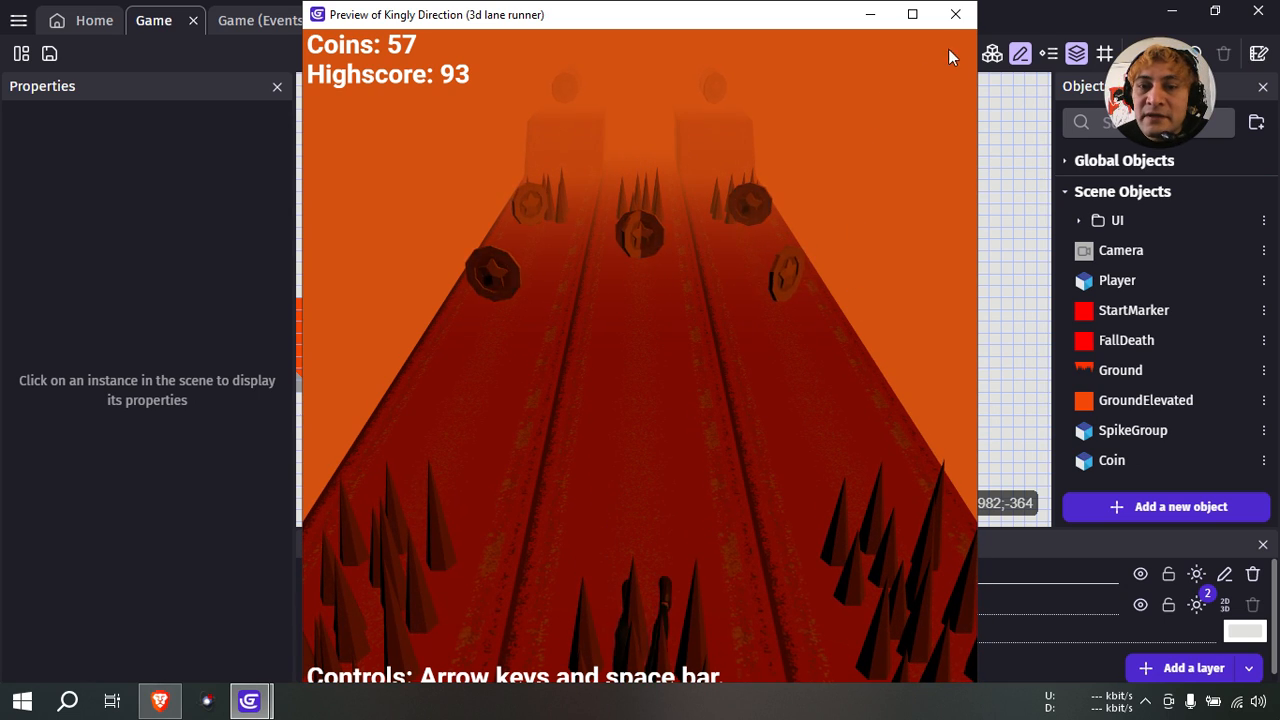
click(955, 14)
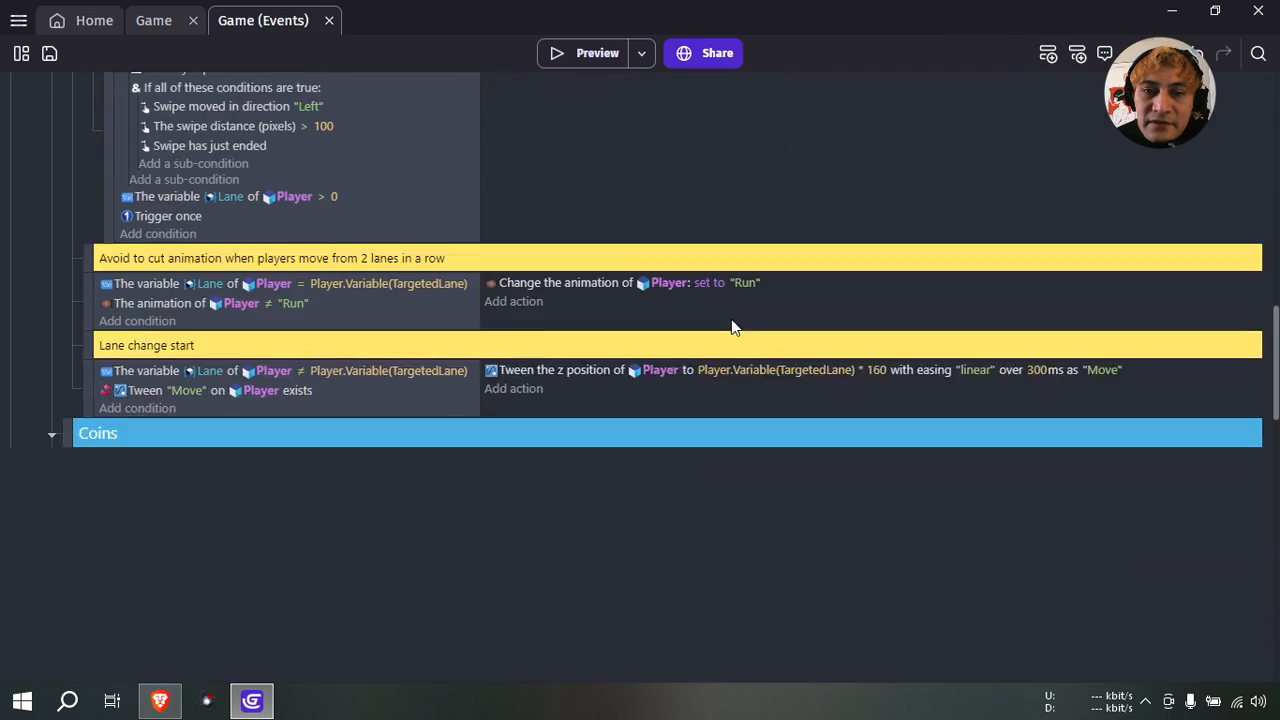
scroll(down, 3)
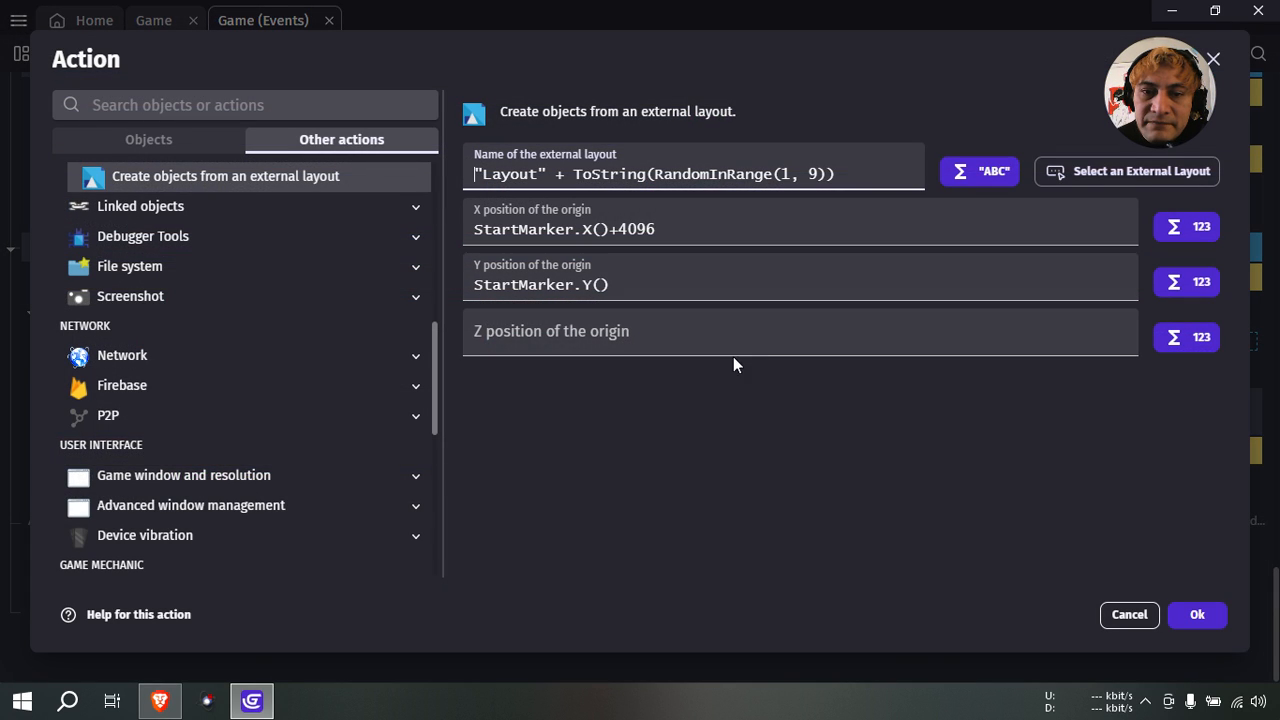
click(1196, 614)
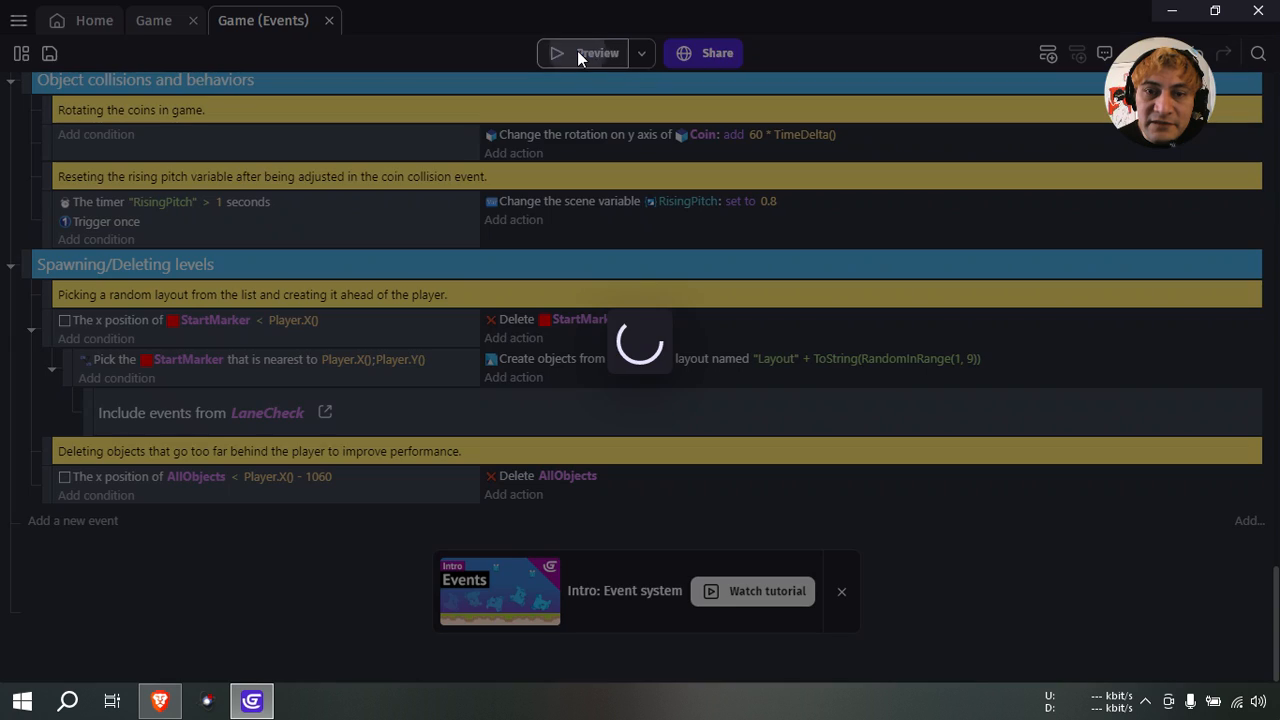
click(595, 53)
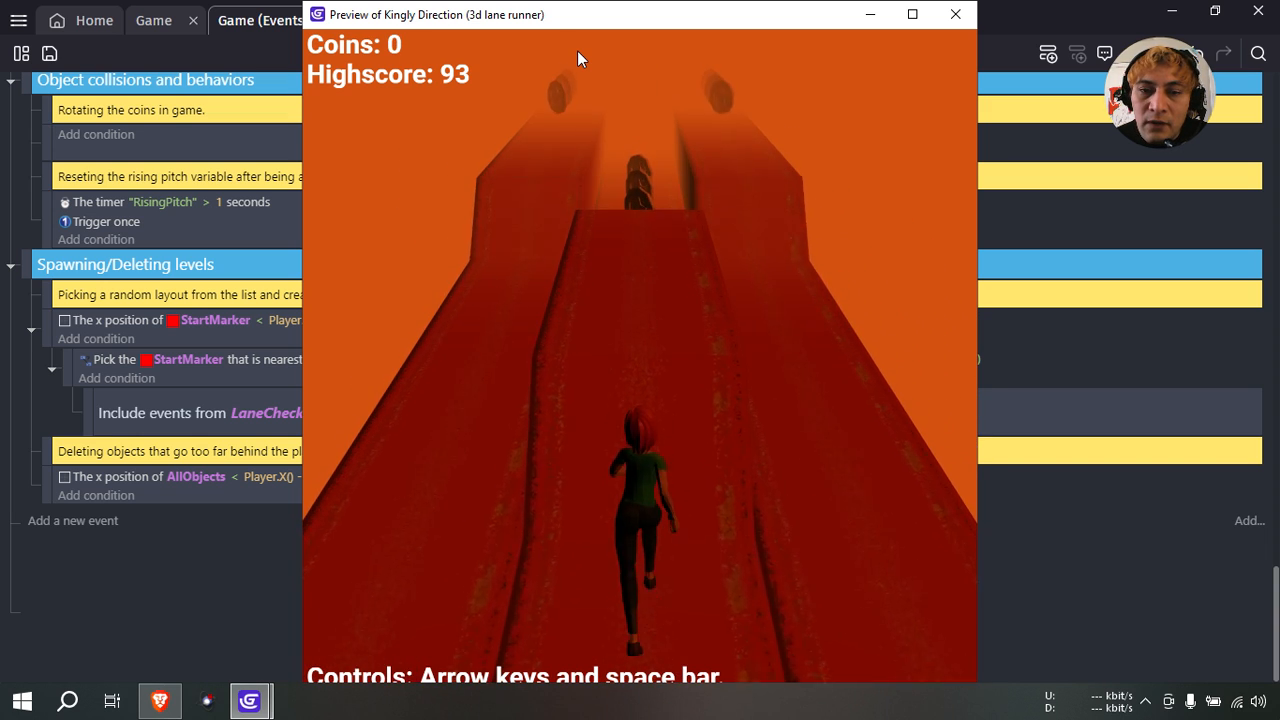
click(954, 14)
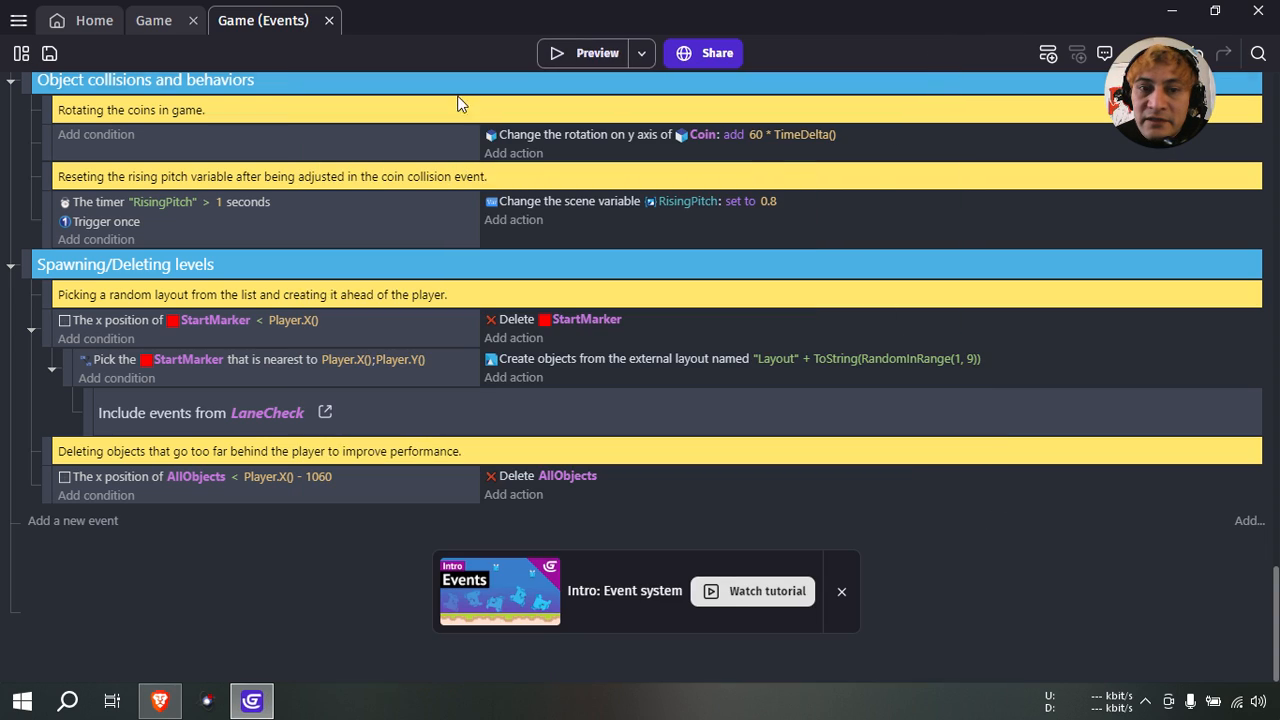
Add a new 3D effect to the Game scene's Base layer.
click(153, 20)
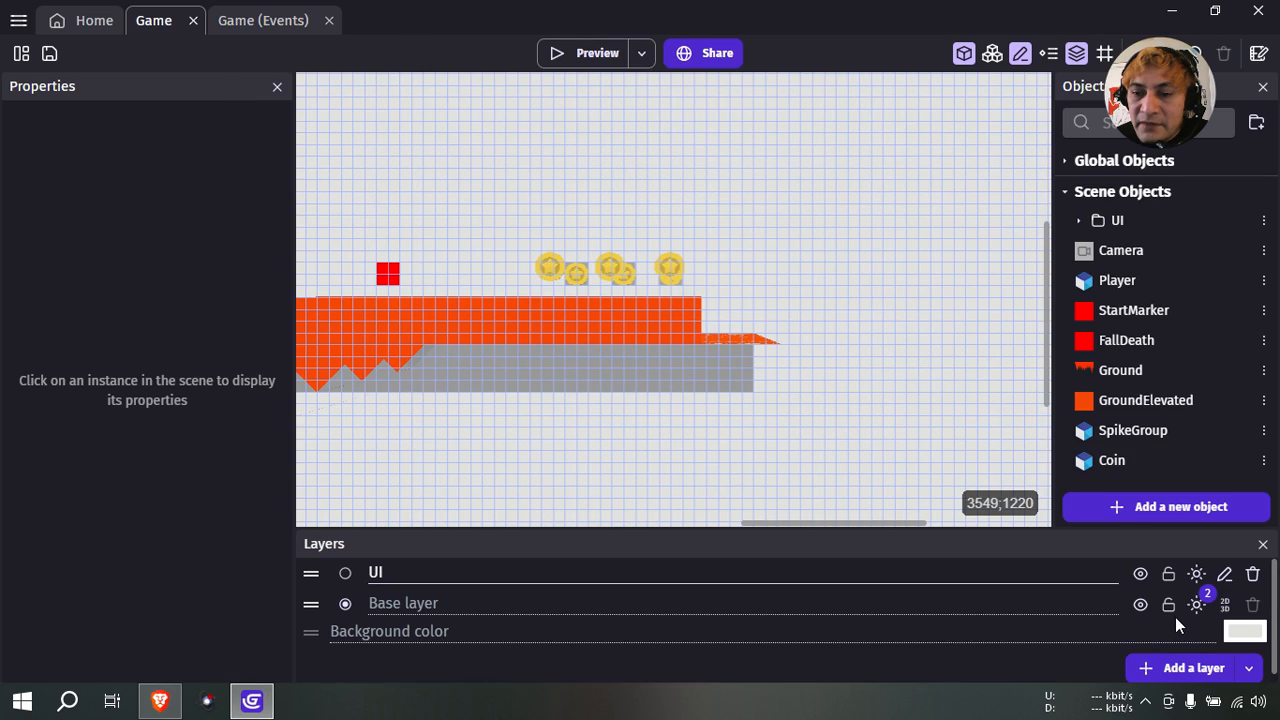
click(1225, 604)
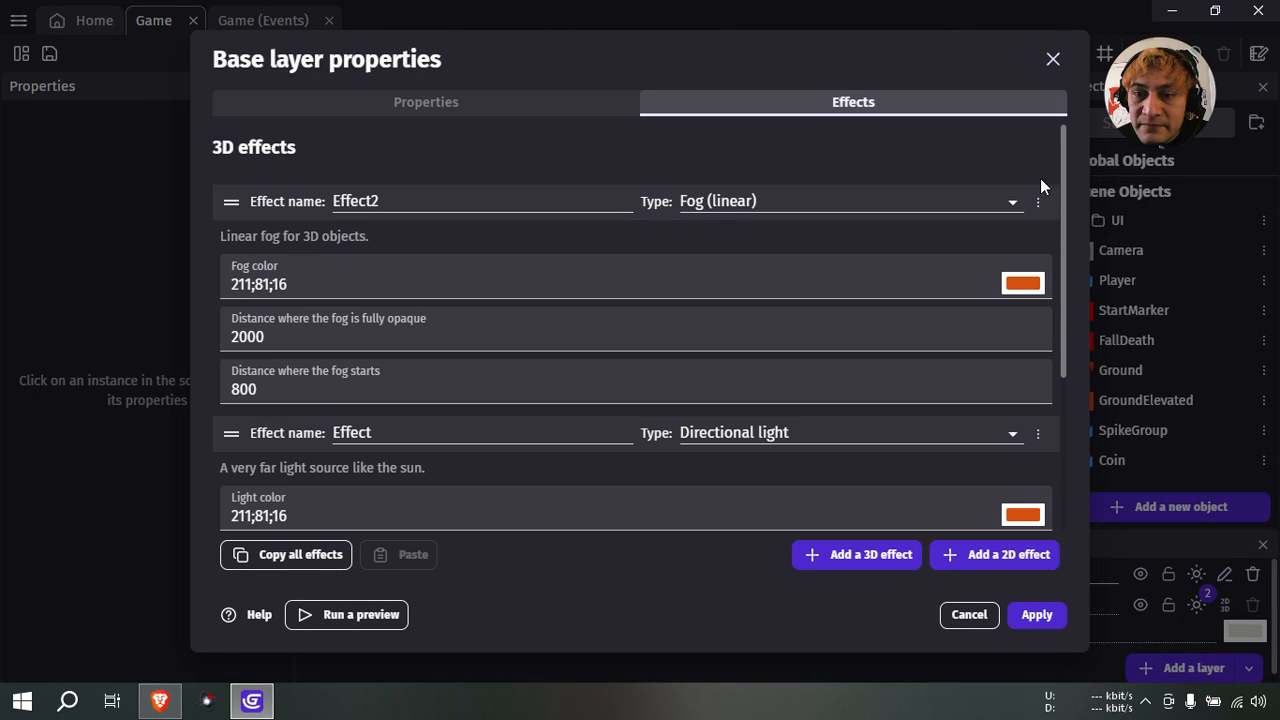
scroll(down, 3)
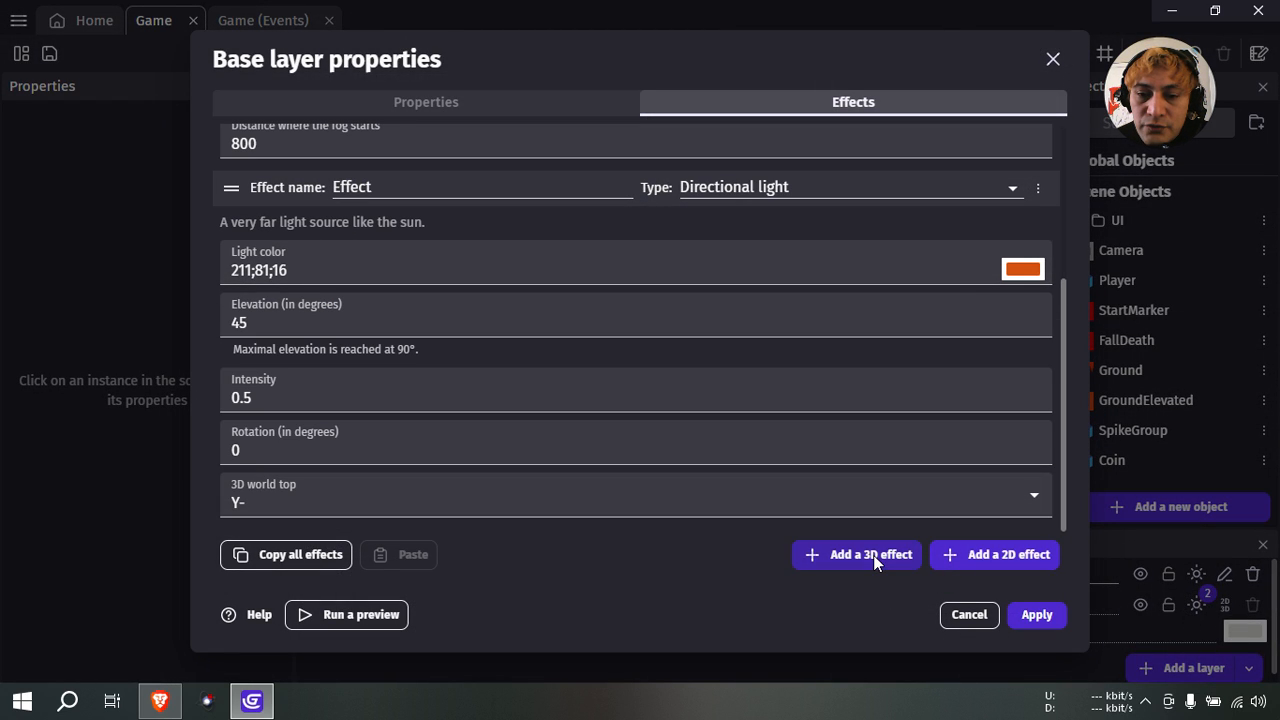
click(856, 554)
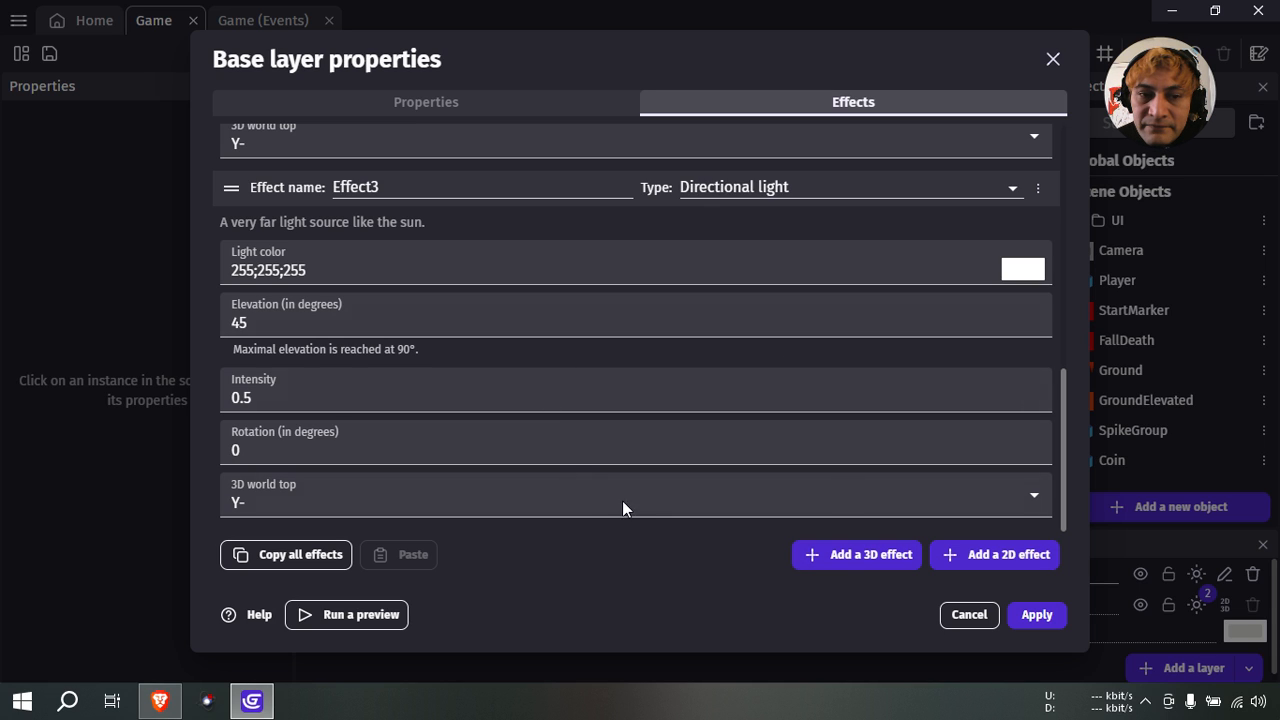
mouse_move(925, 397)
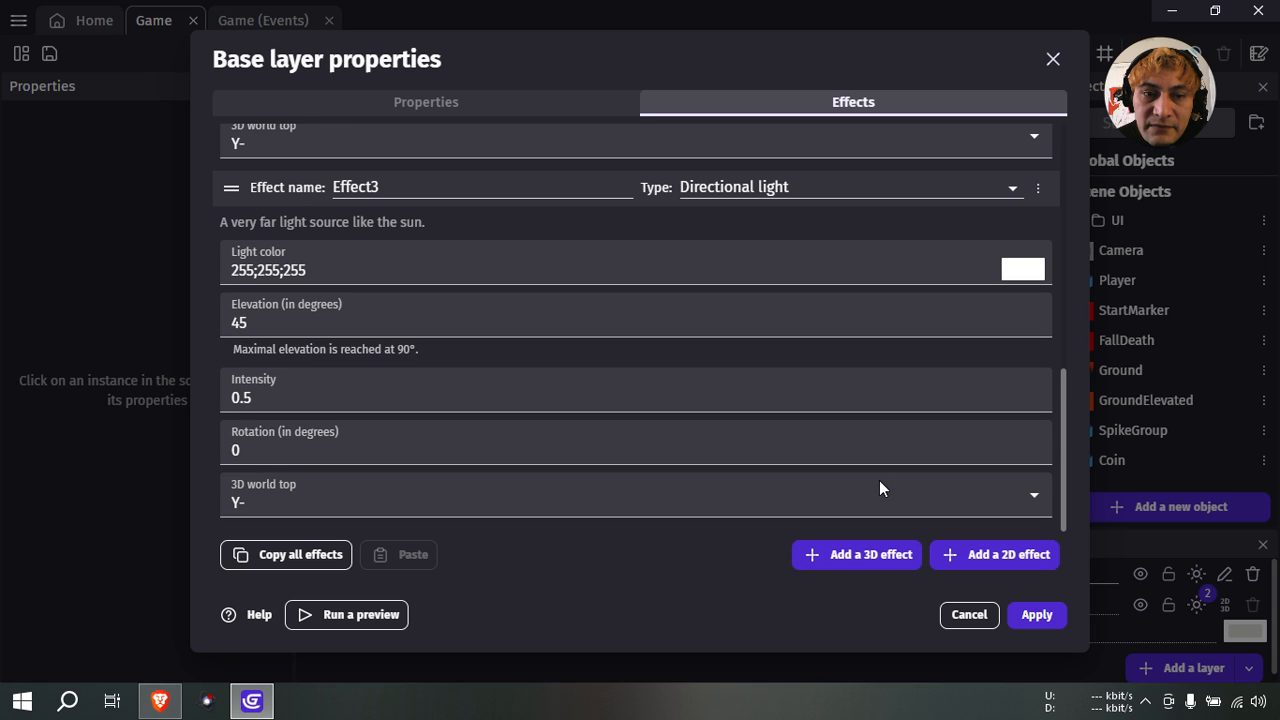
Make the new effect a Hemisphere light with ground colour 211;81;16.
click(847, 187)
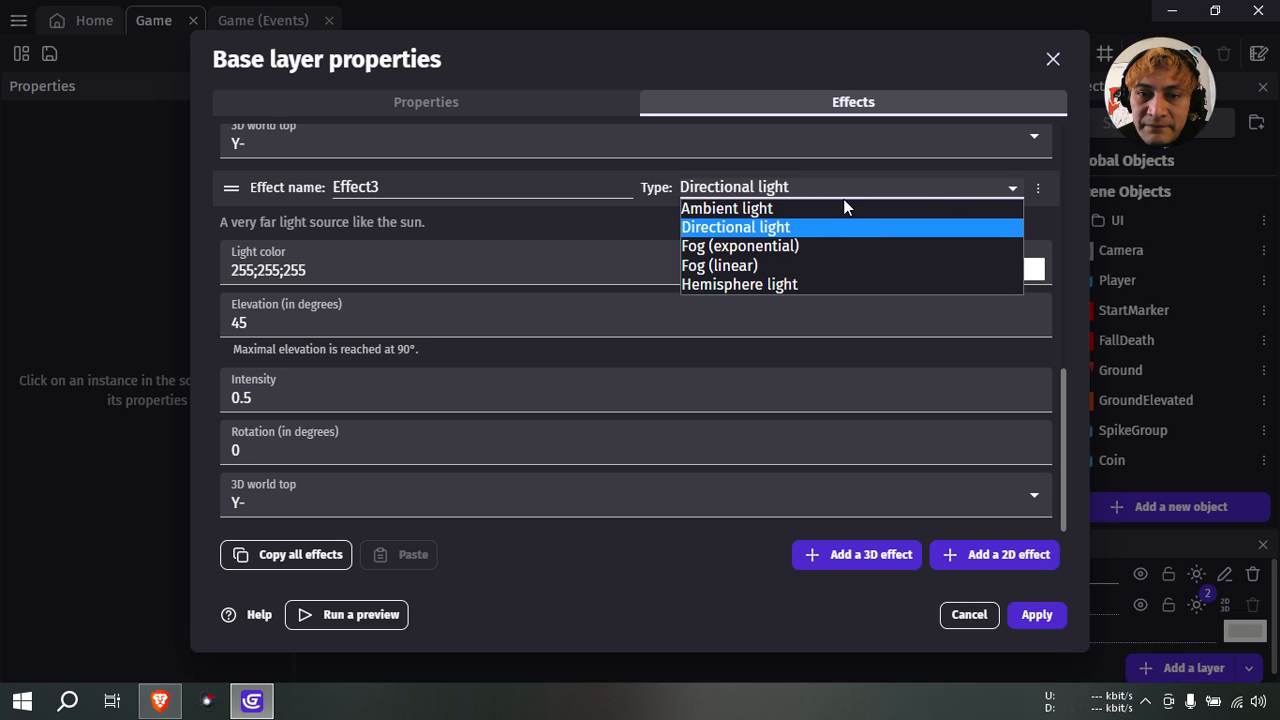
mouse_move(780, 285)
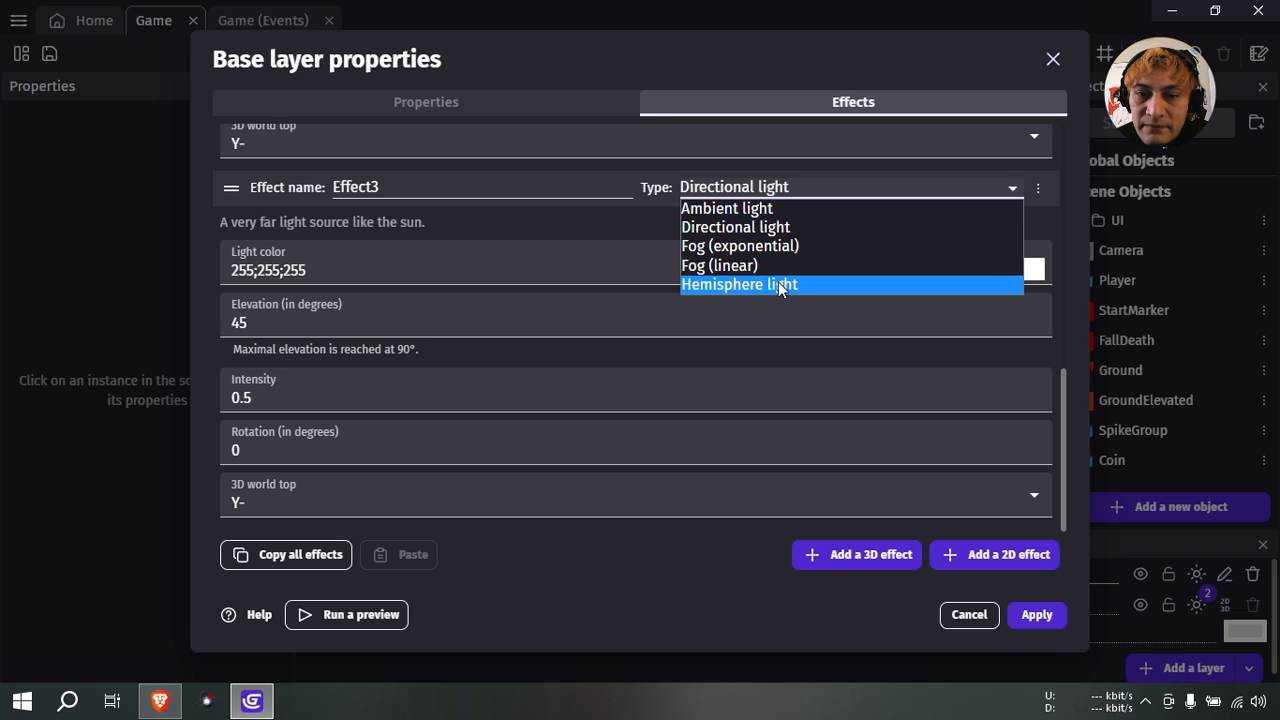
click(738, 284)
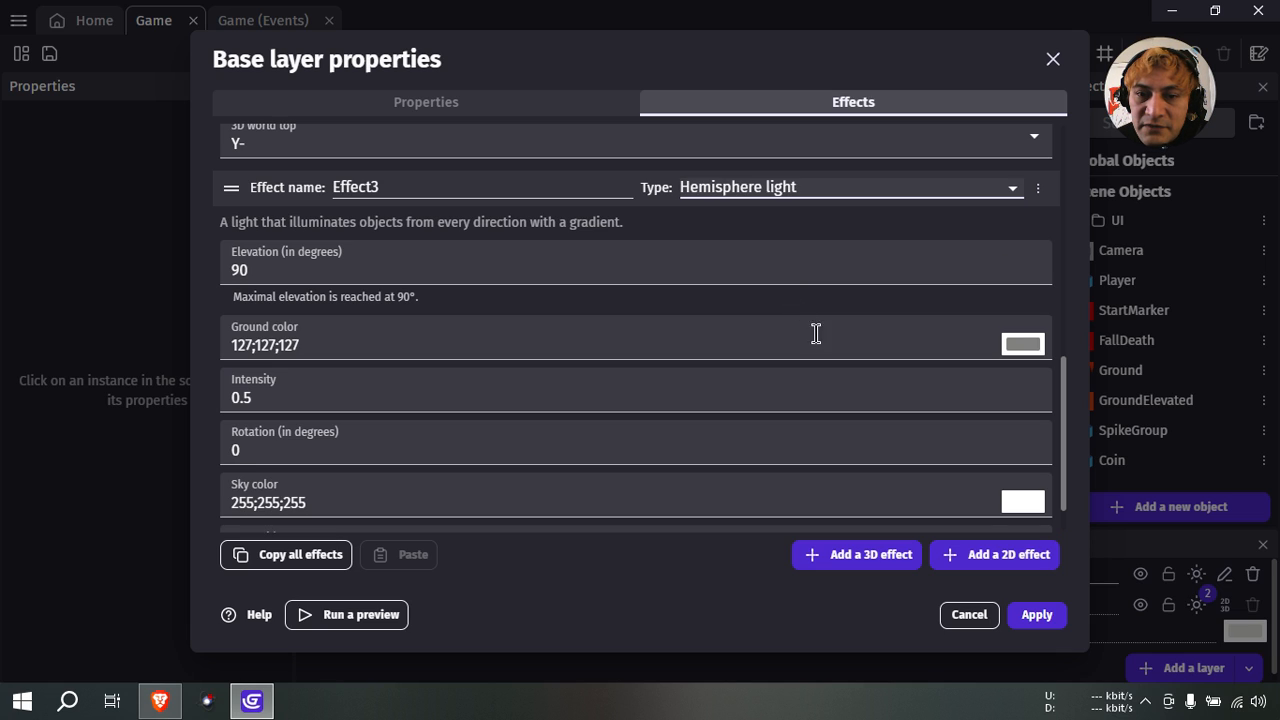
click(1022, 344)
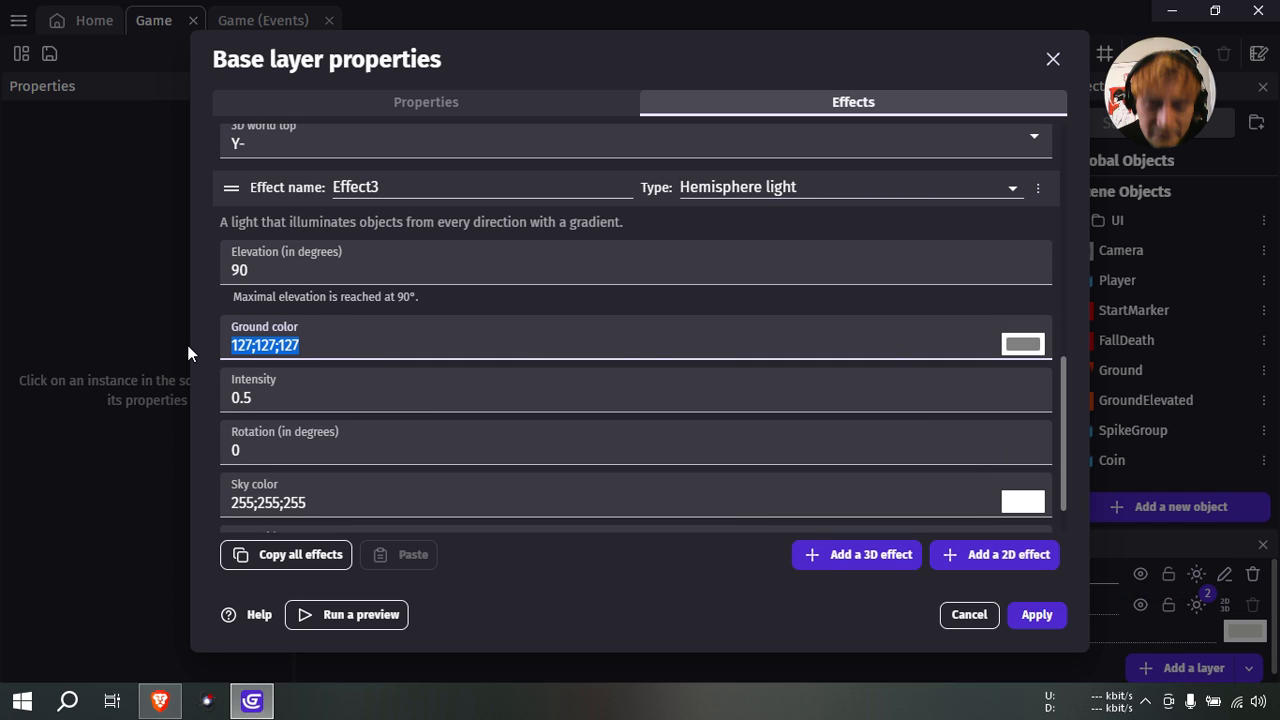
mouse_move(407, 368)
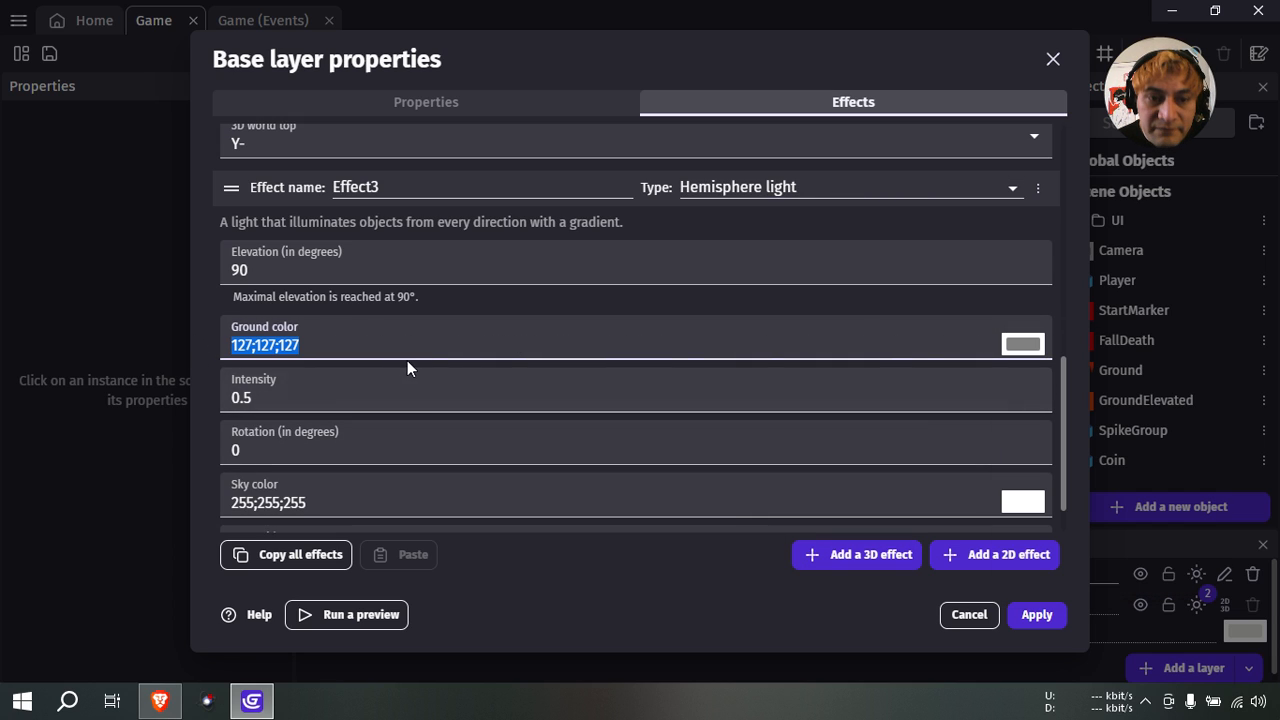
scroll(up, 3)
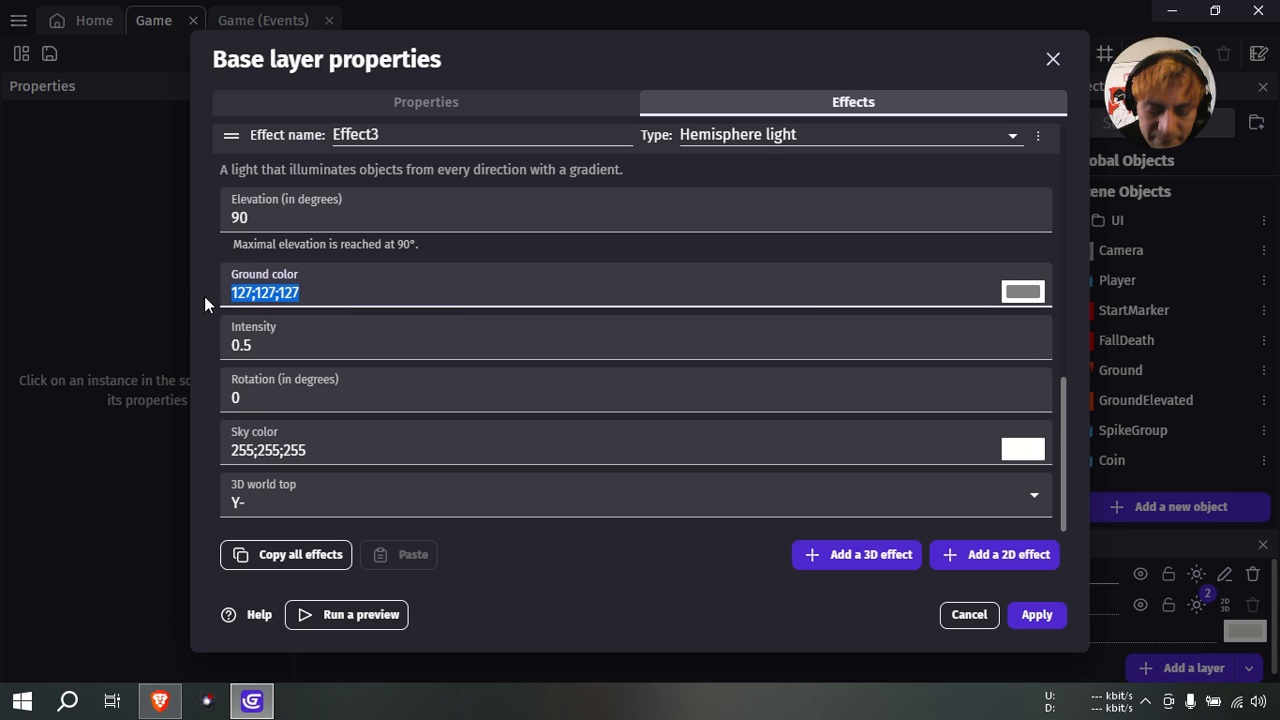
click(1022, 291)
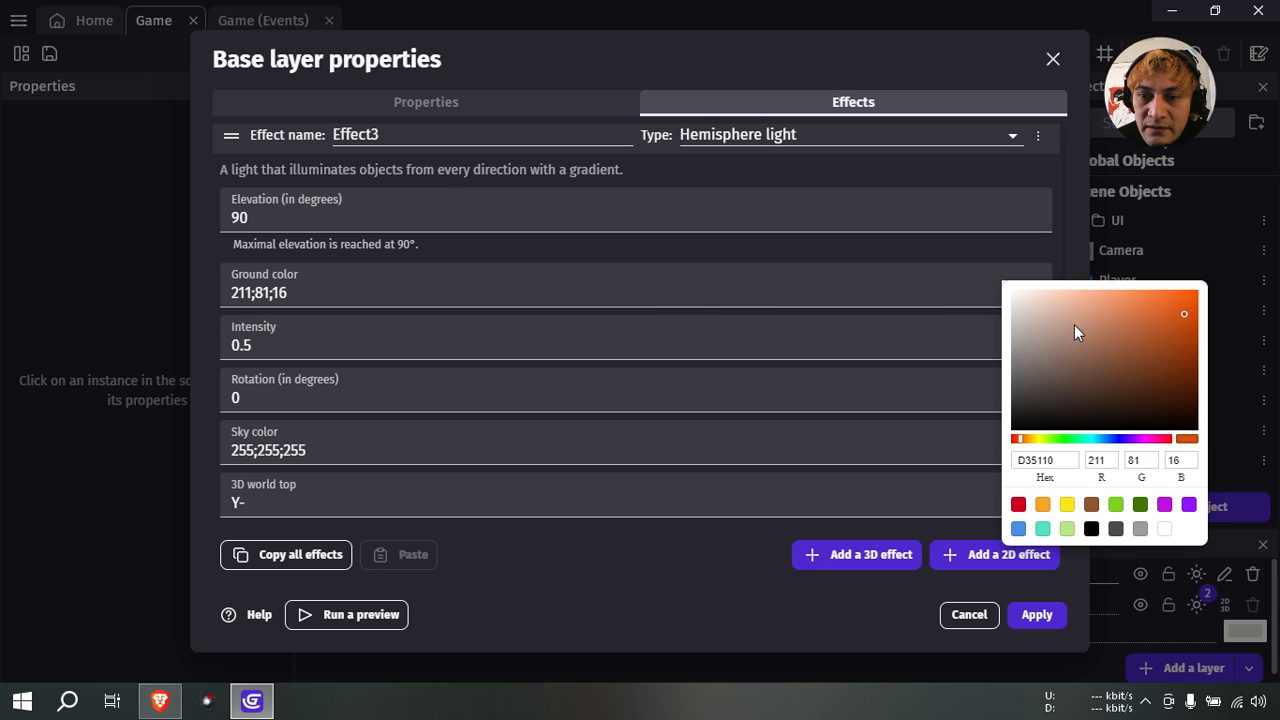